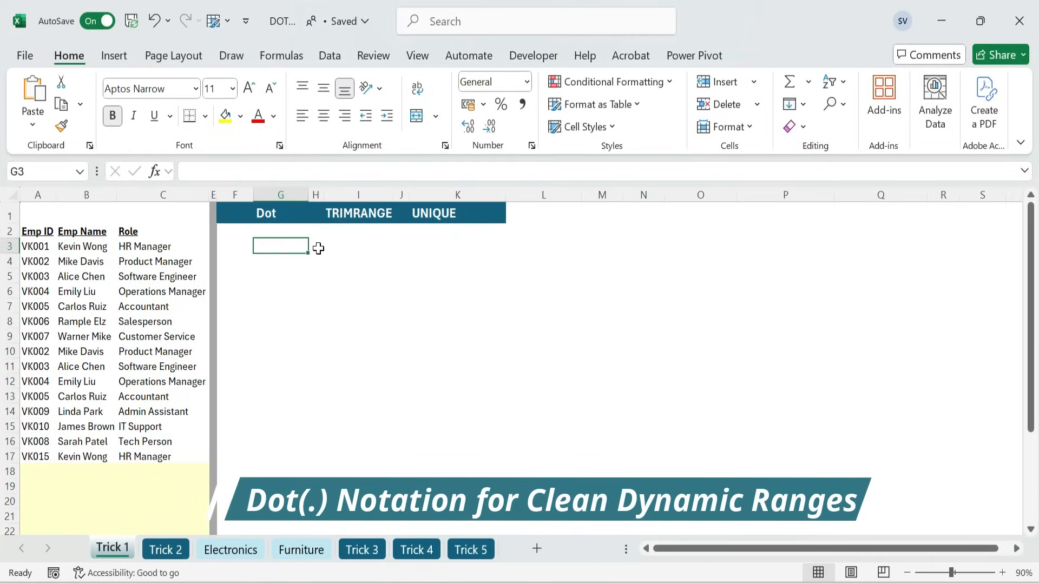
Enter =A1:A29 in G3 under Dot so Emp IDs spill with zeros for blank rows.
text(=A2:A22)
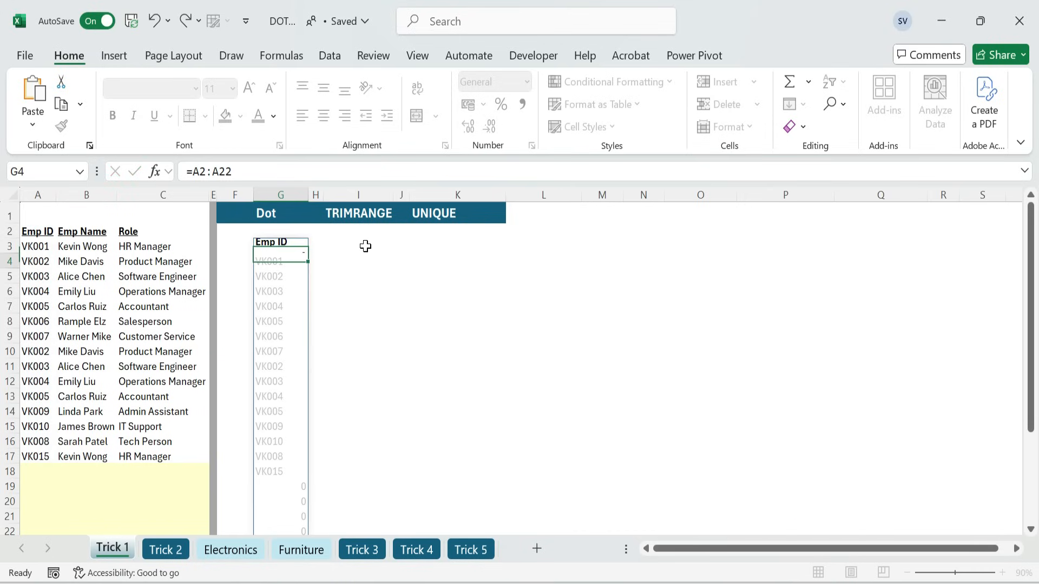
click(281, 245)
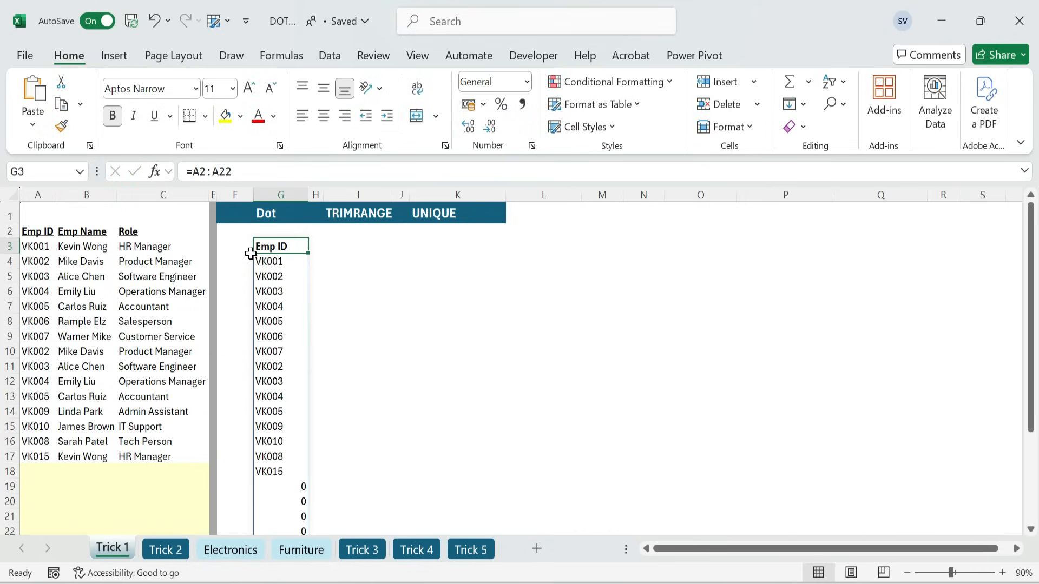
mouse_move(295, 484)
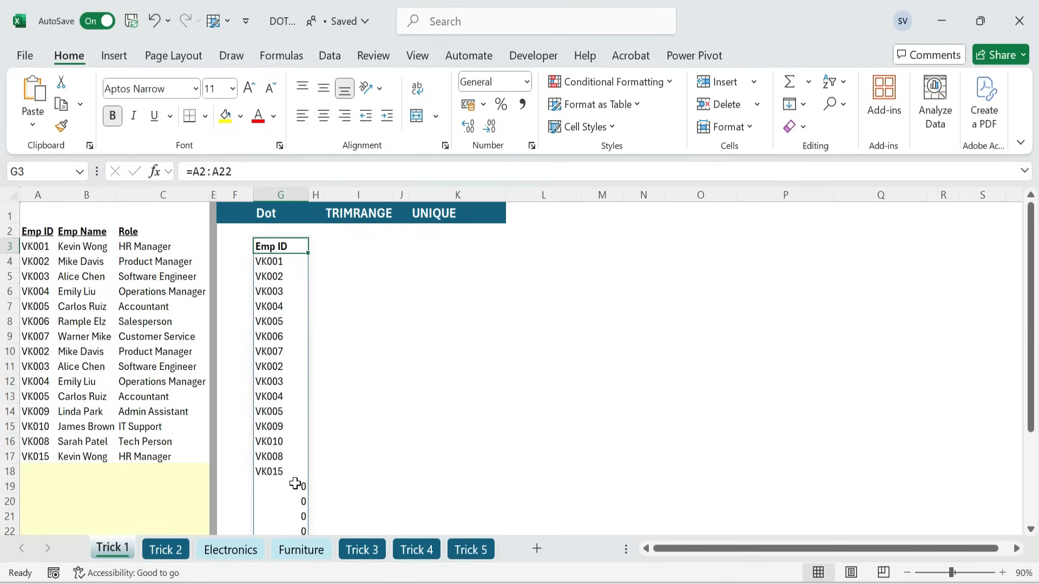
scroll(down, 3)
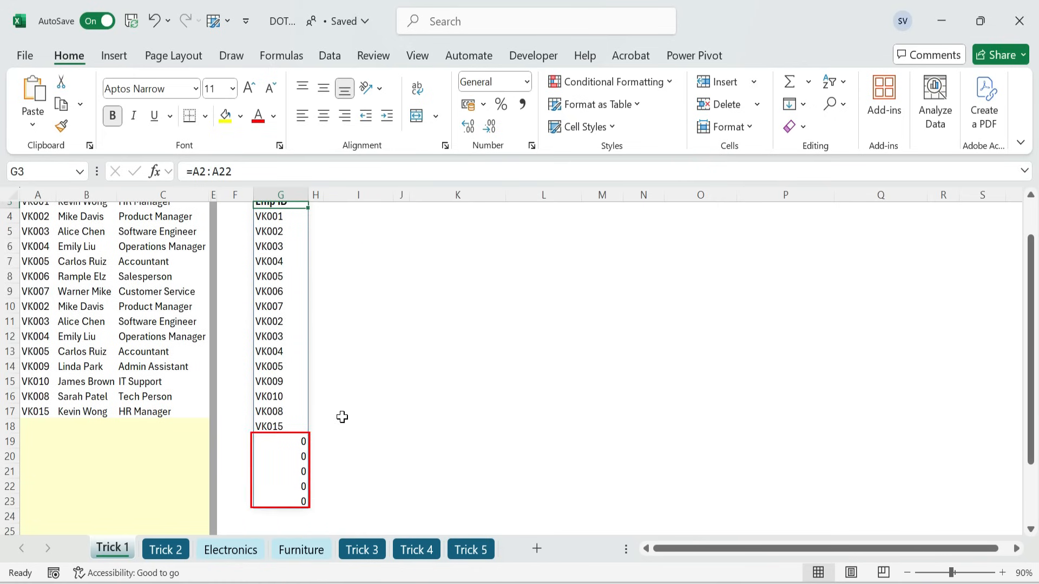
scroll(up, 3)
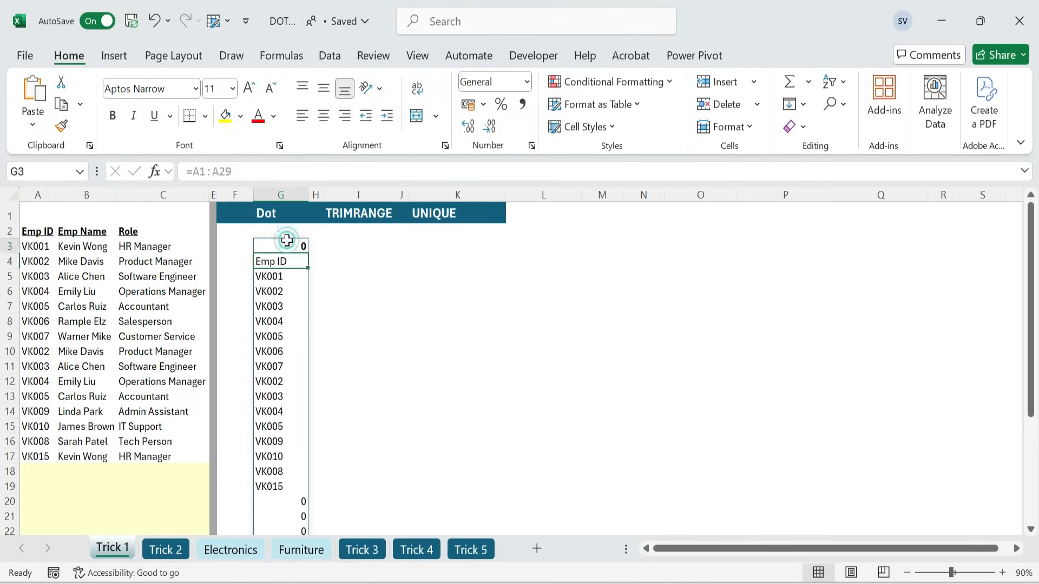
scroll(down, 3)
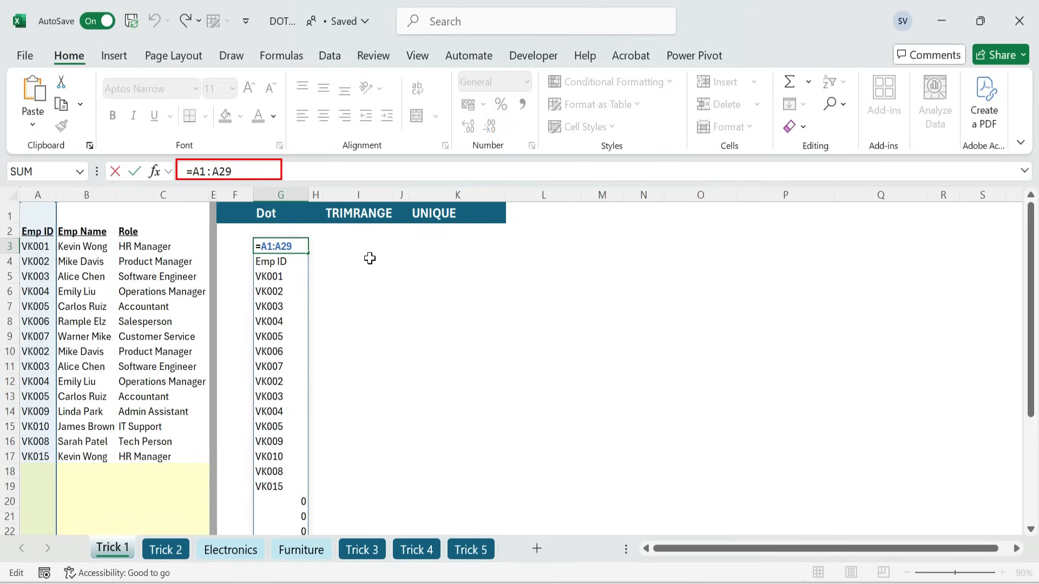
mouse_move(326, 242)
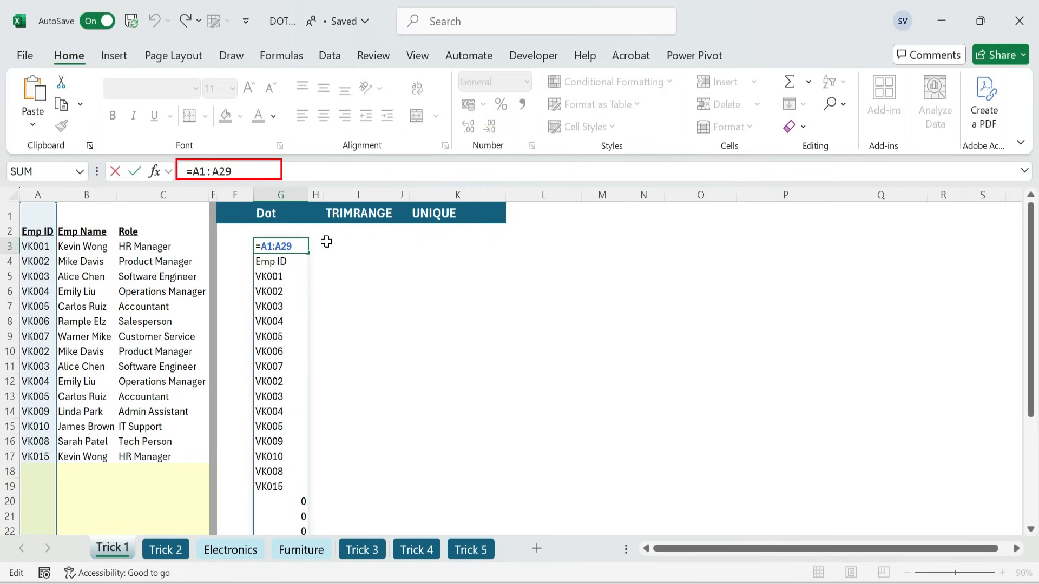
Change the G3 formula to the trimmed reference =A1.:.A29 so trailing zeros disappear.
text(.)
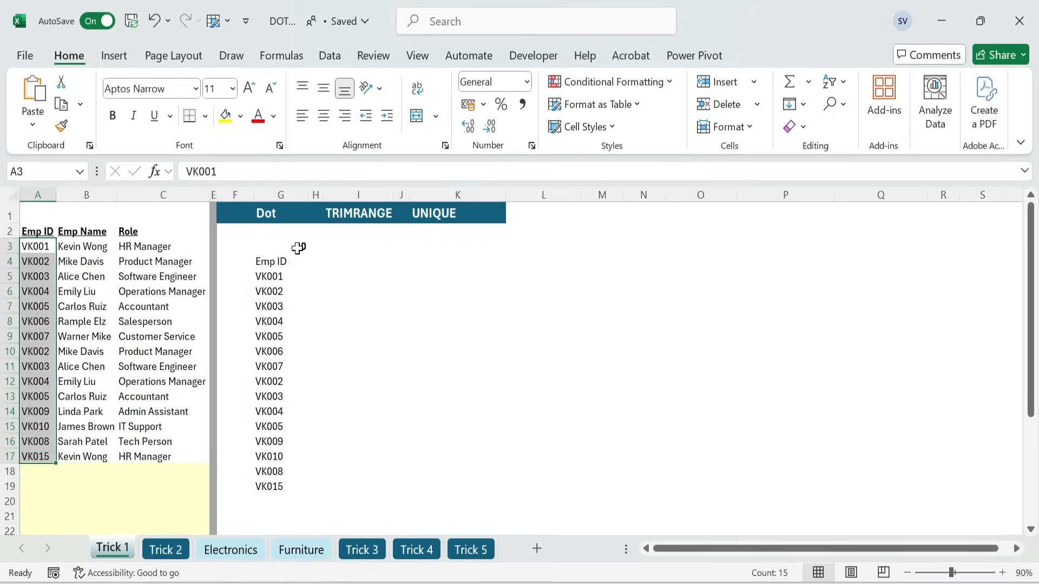
click(280, 501)
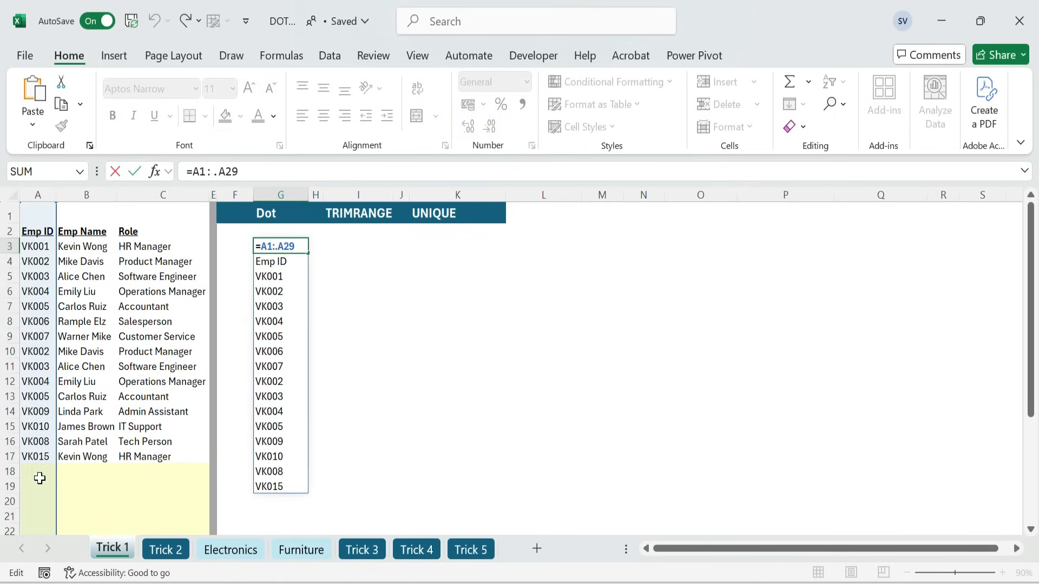
key(Return)
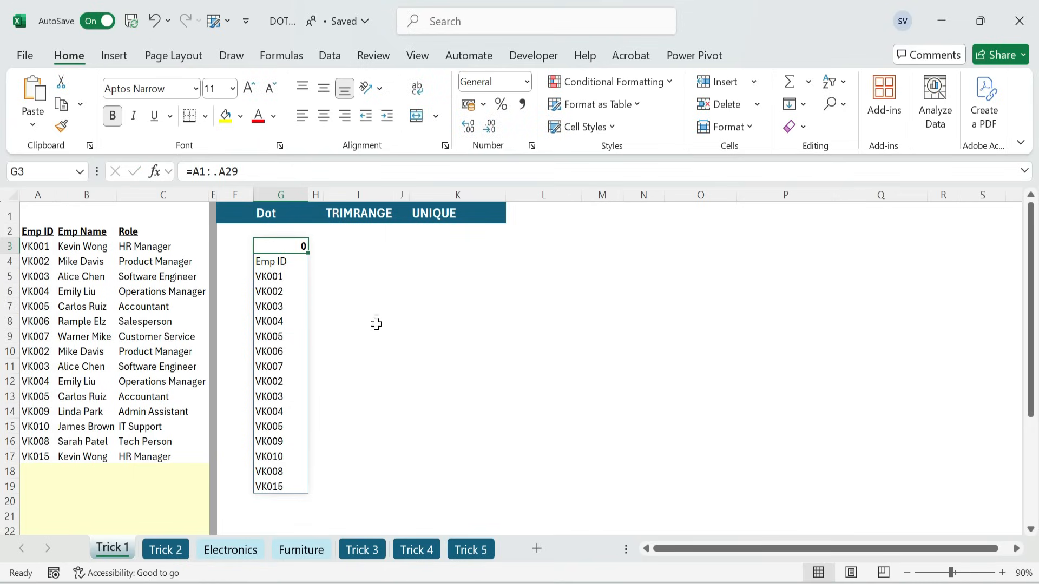
mouse_move(287, 260)
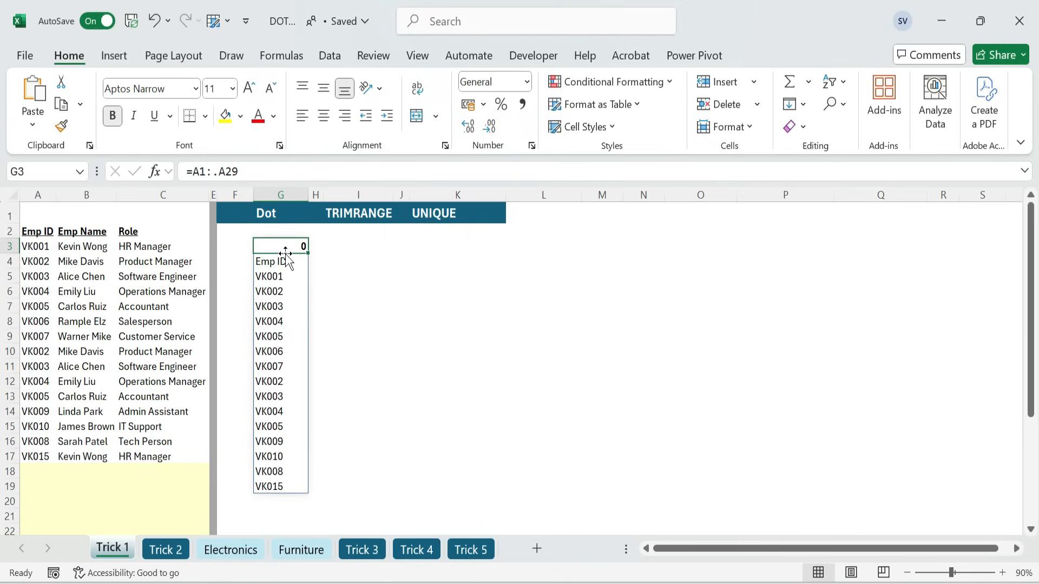
Test the trimmed Emp ID list by adding VK016 in A18.
double_click(280, 245)
text(.)
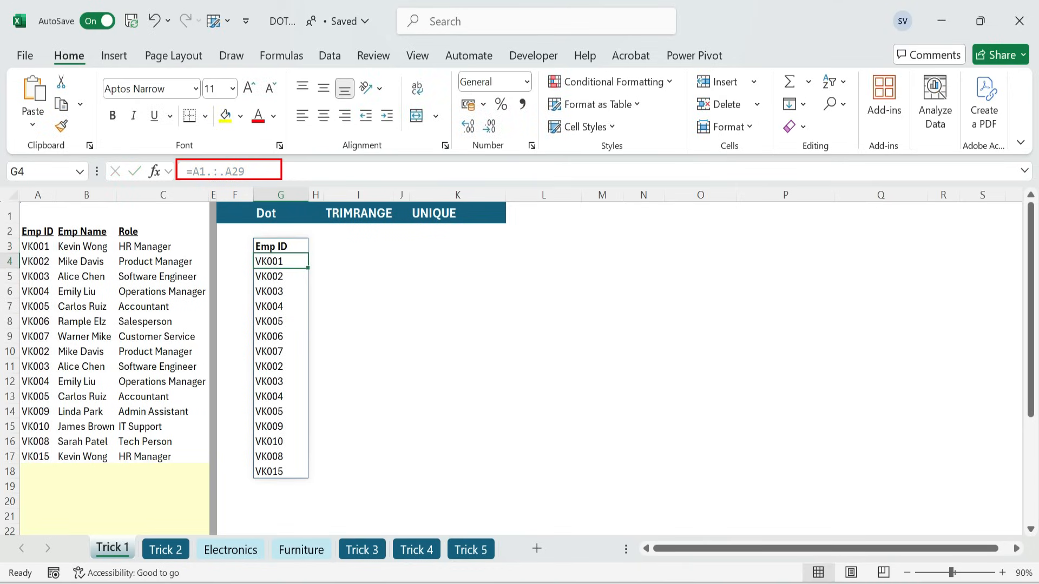
click(280, 261)
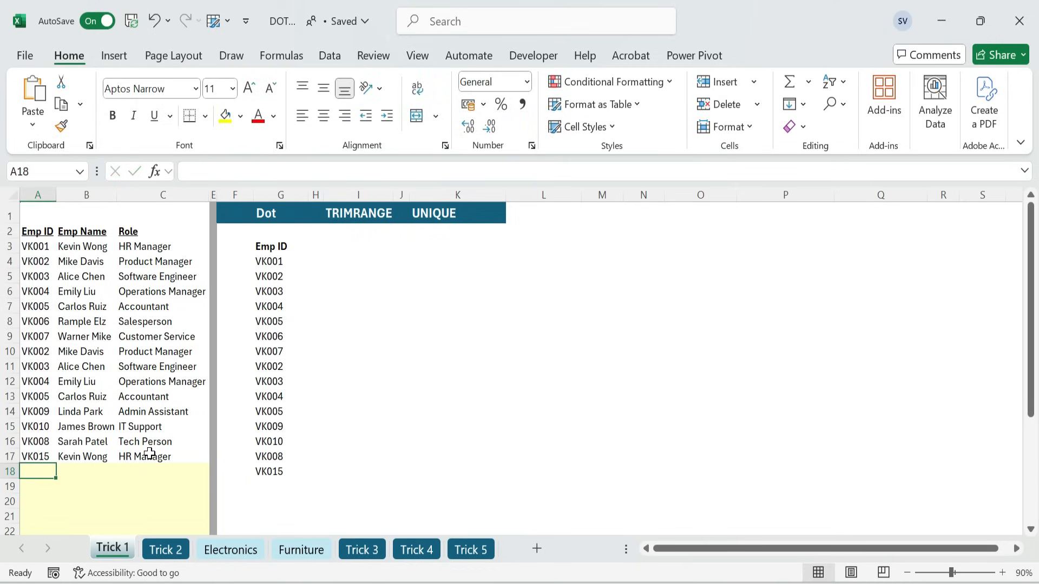
text(VK016)
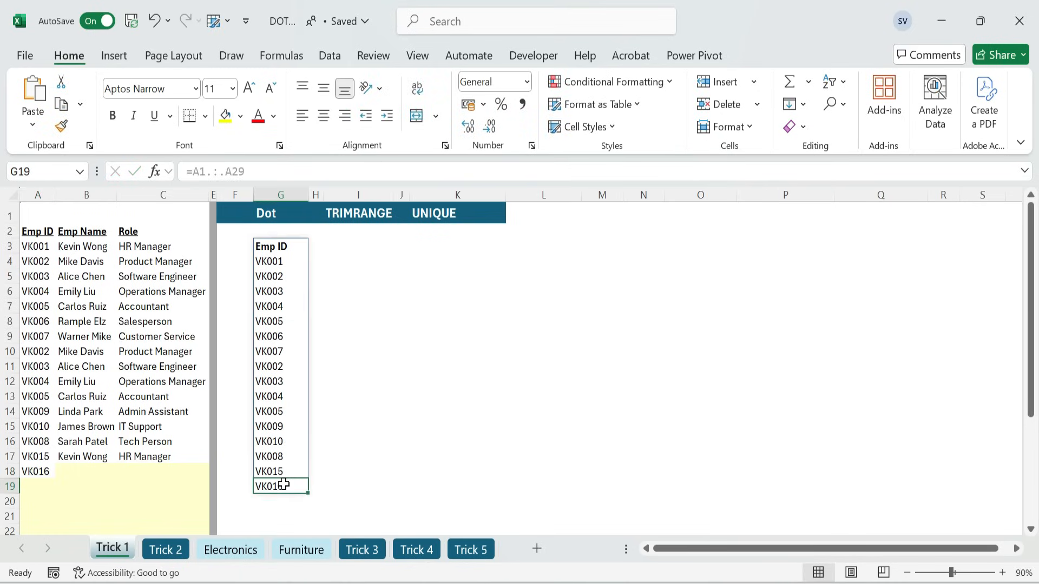
click(38, 471)
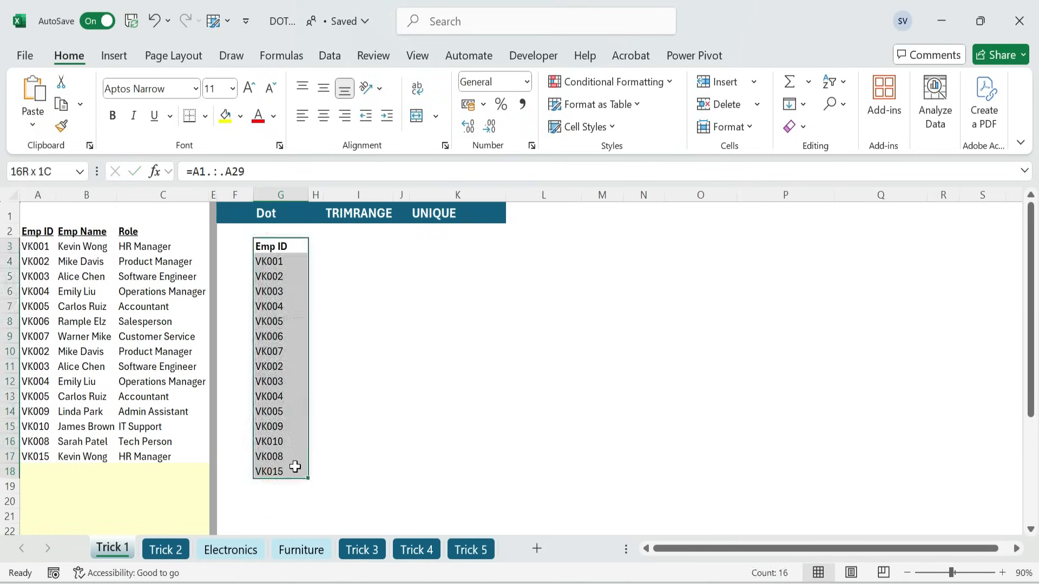
Enter =B1:B29 in I3 under TRIMRANGE, spilling employee names with trailing zeros.
click(457, 306)
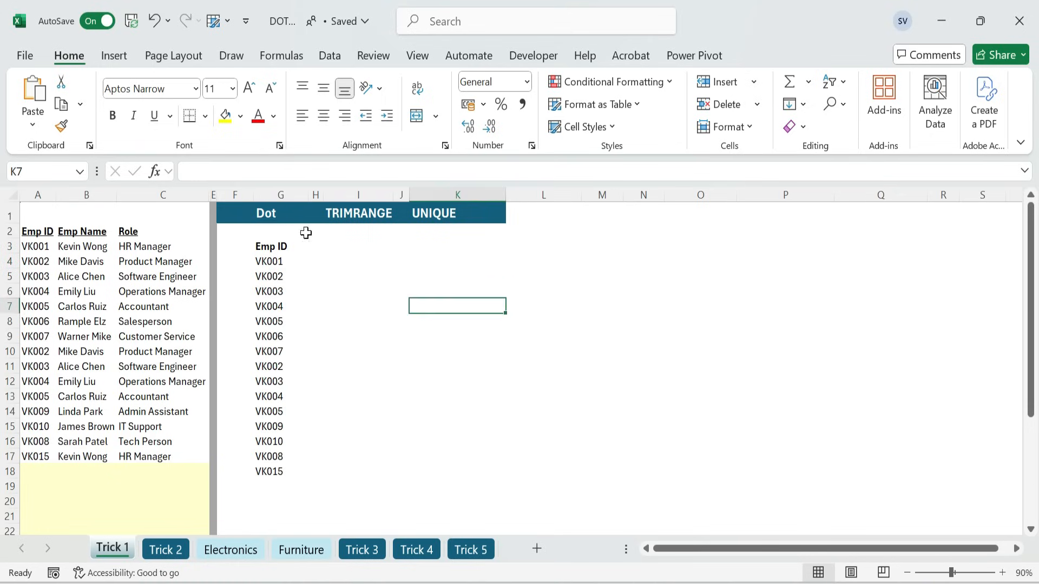
click(358, 246)
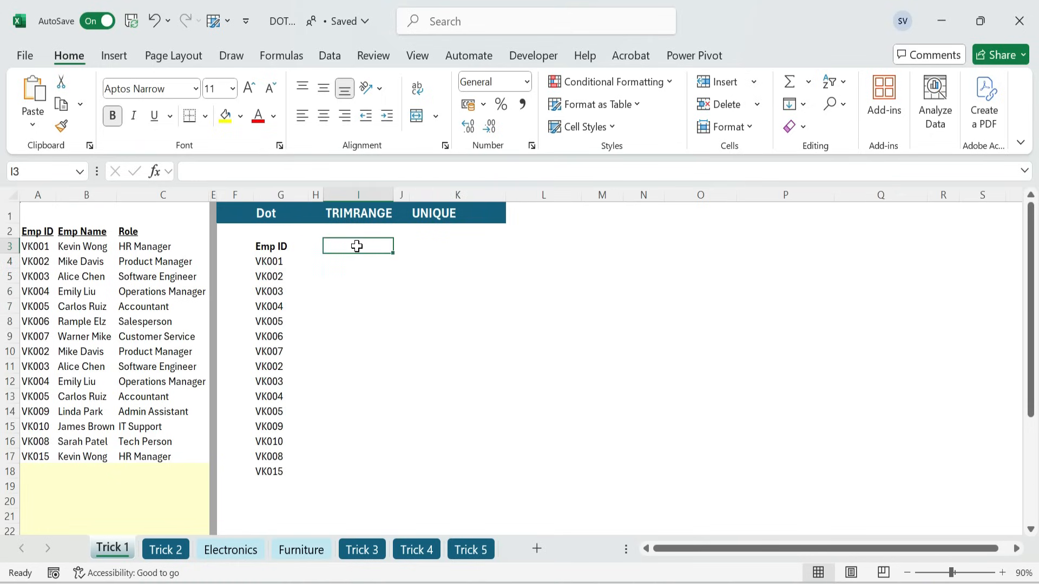
text(=B1:B29)
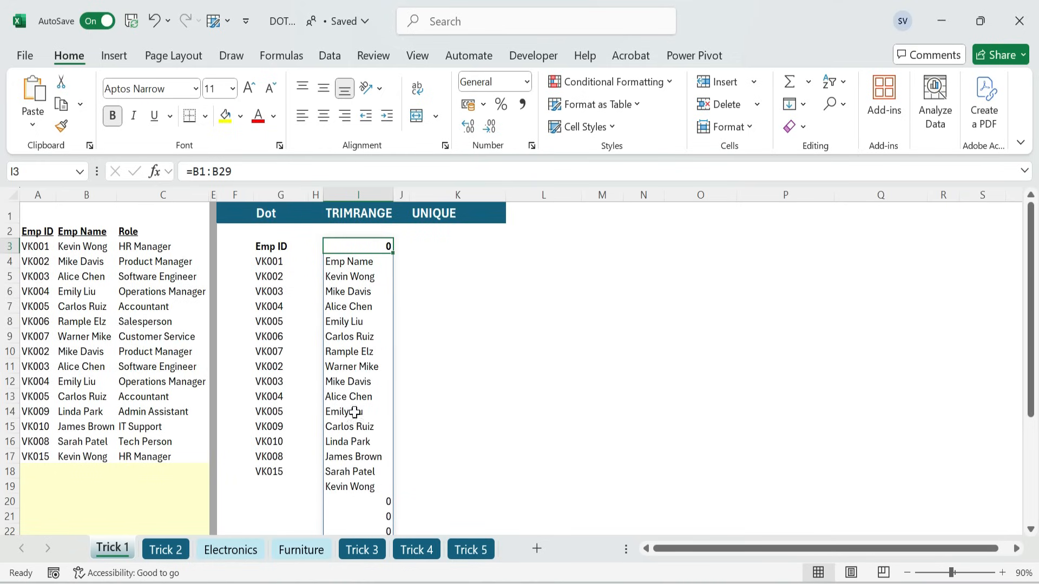
mouse_move(347, 219)
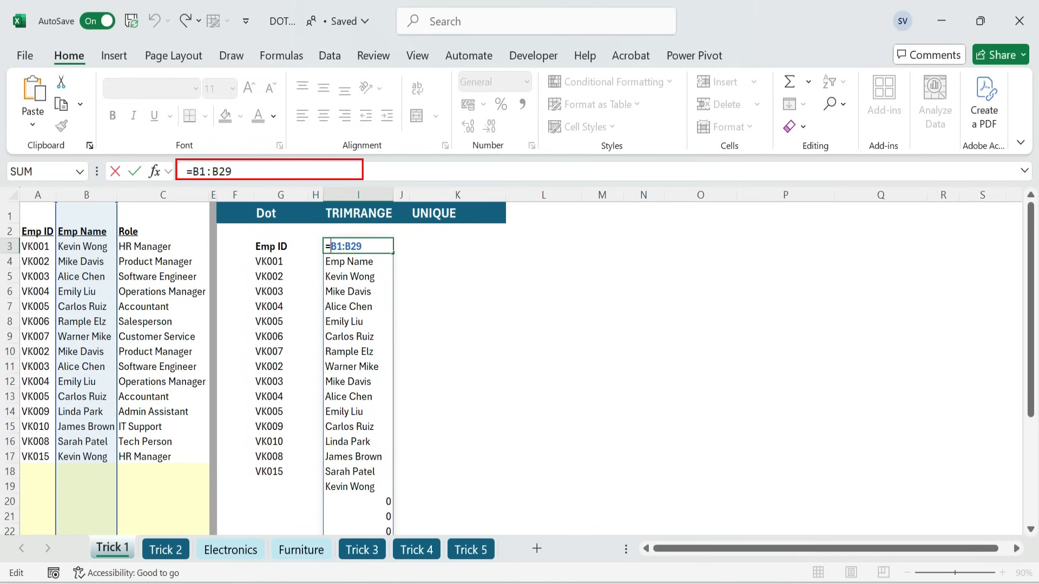
Rewrite the I3 formula as =TRIMRANGE(B1:B29) to drop the trailing zeros.
text(Trim)
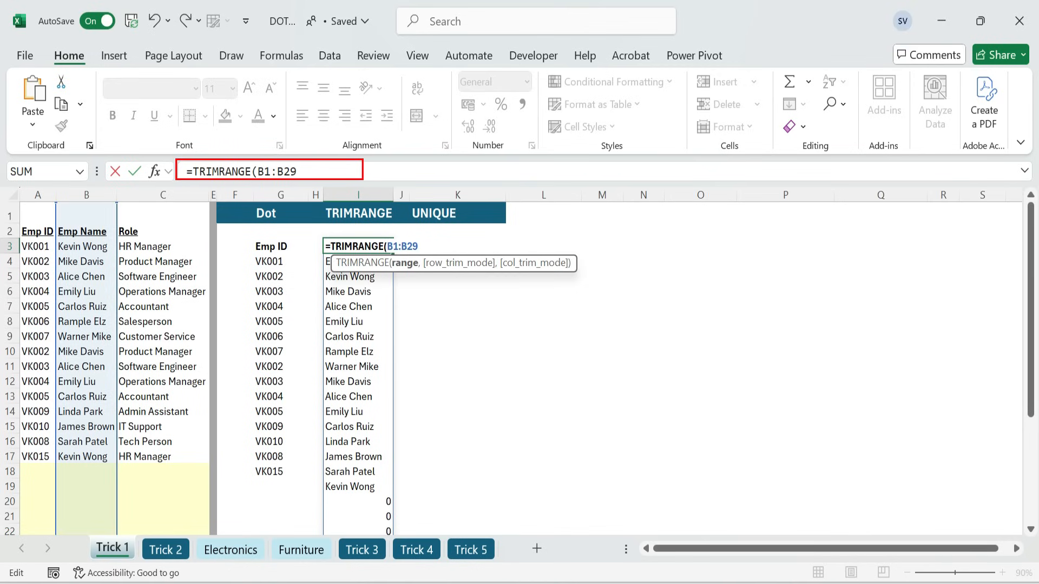
text(,)
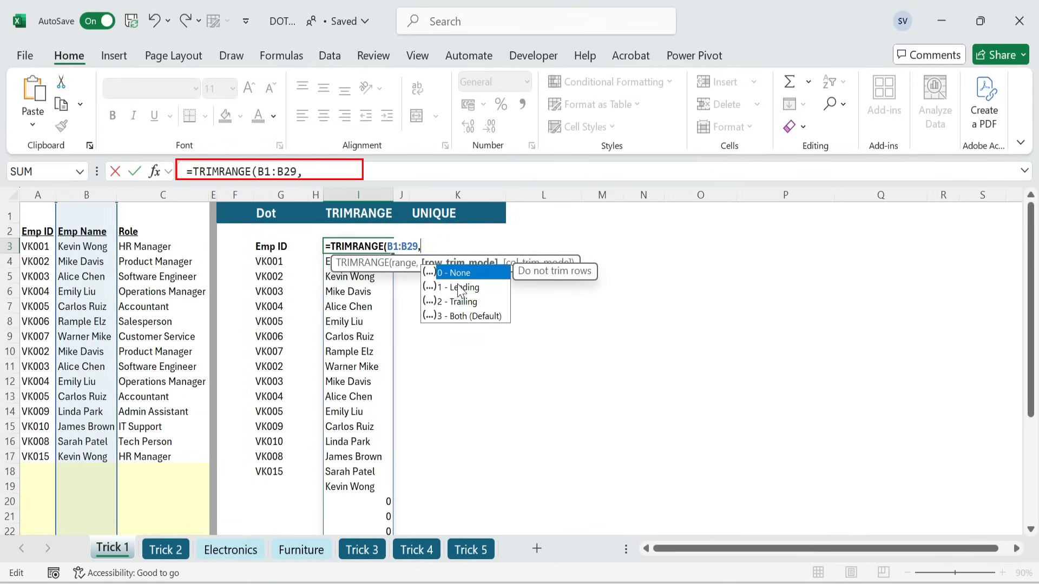
mouse_move(492, 316)
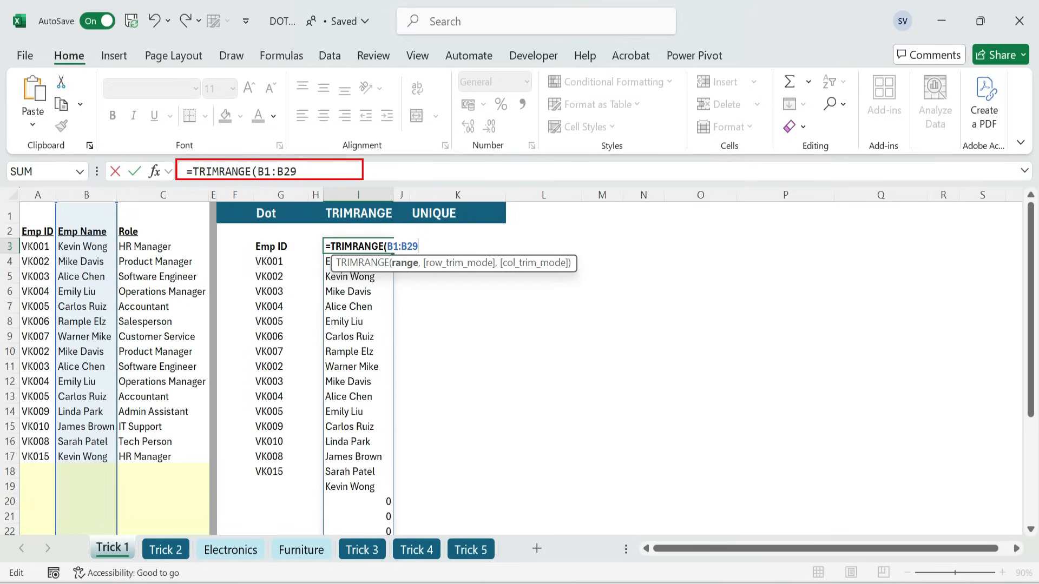
key(Return)
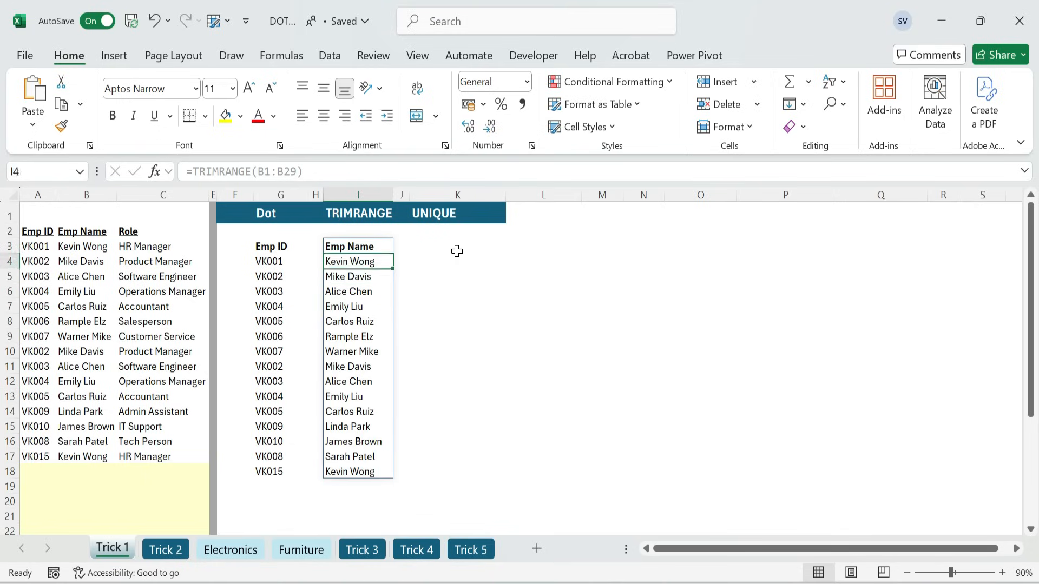
Test the trimmed name list by adding Linda Park in B18, then removing it.
click(38, 471)
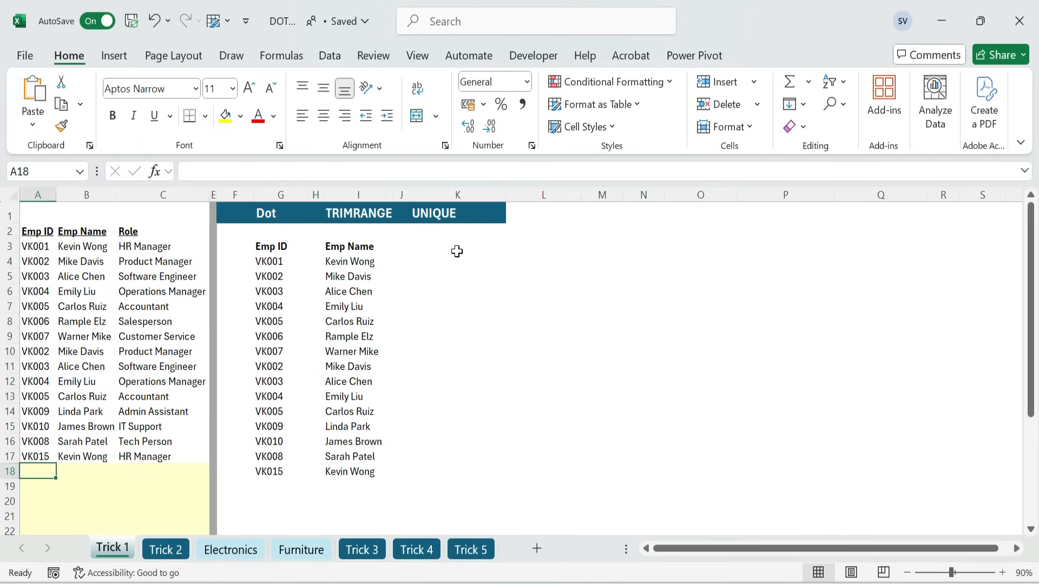
click(86, 472)
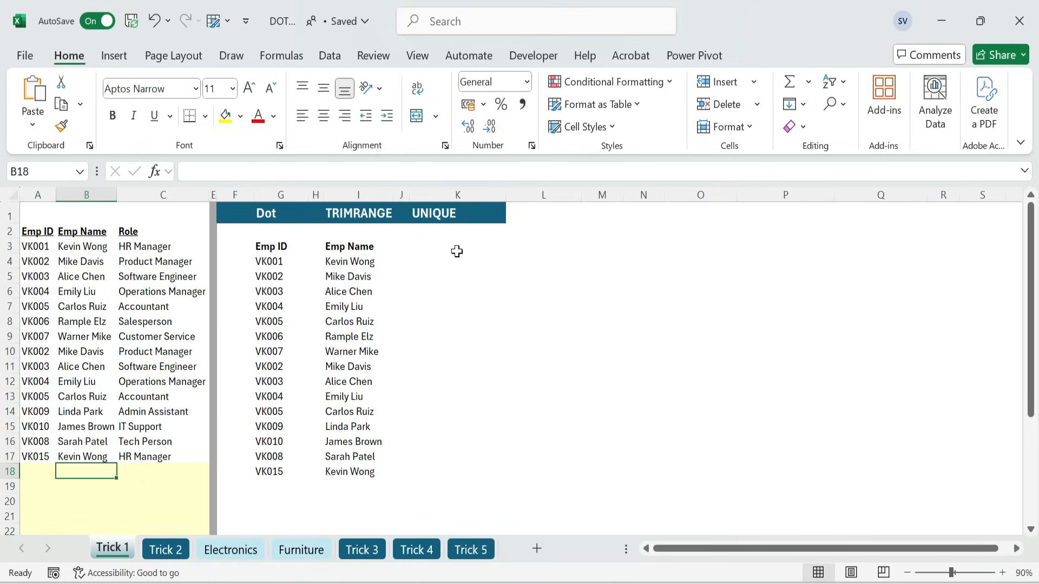
text(Linda Park)
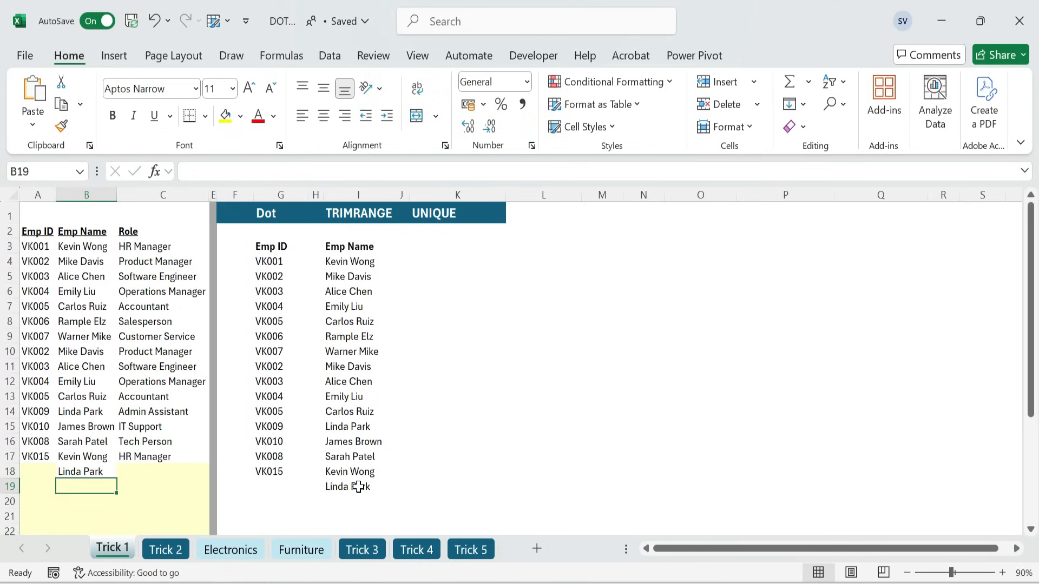
click(86, 472)
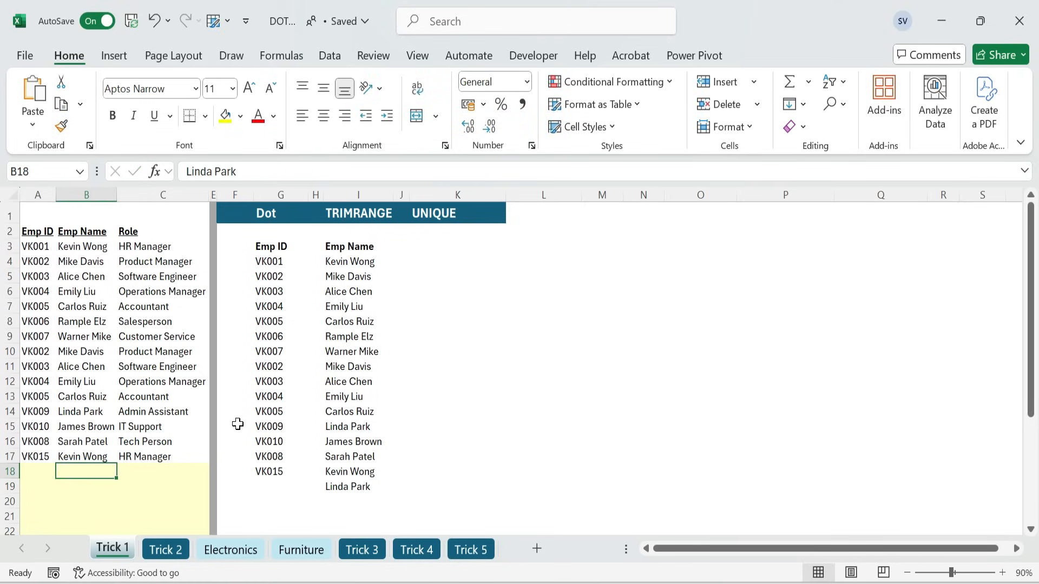
click(358, 486)
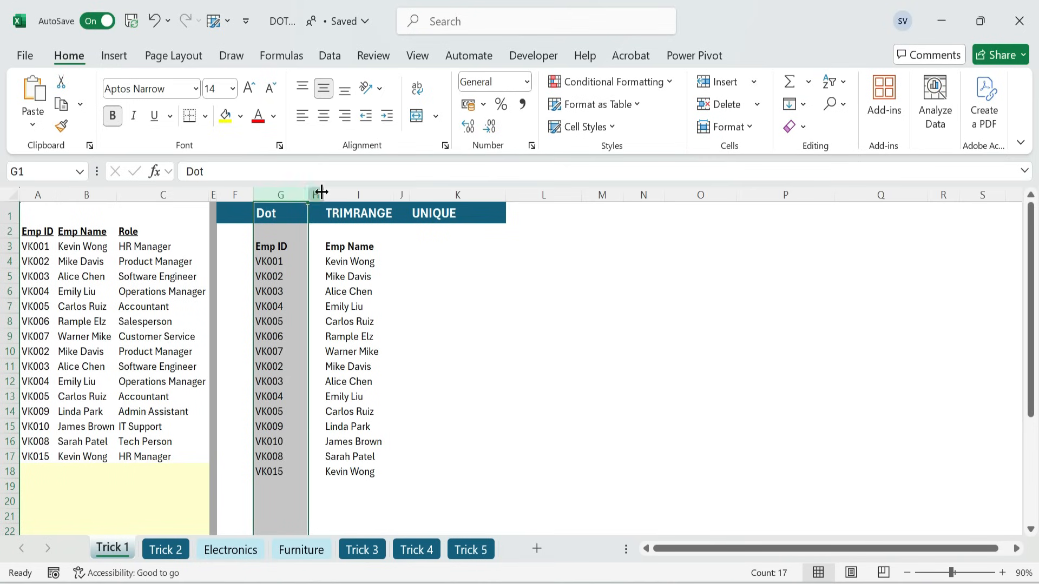
Review TRIMRANGE's row trim mode options in I3, keeping =TRIMRANGE(B1:B29) unchanged.
click(358, 246)
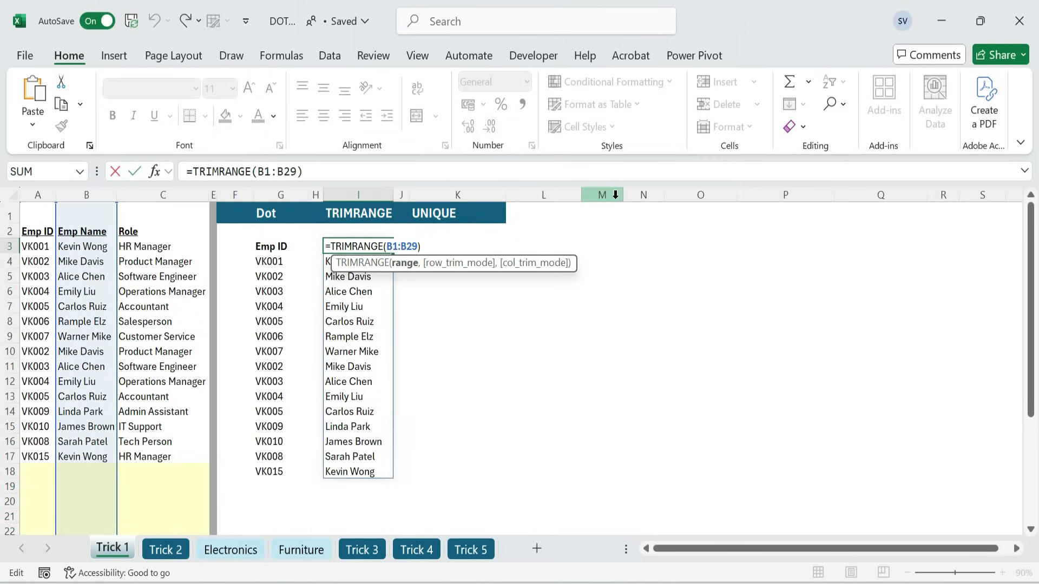
text(,)
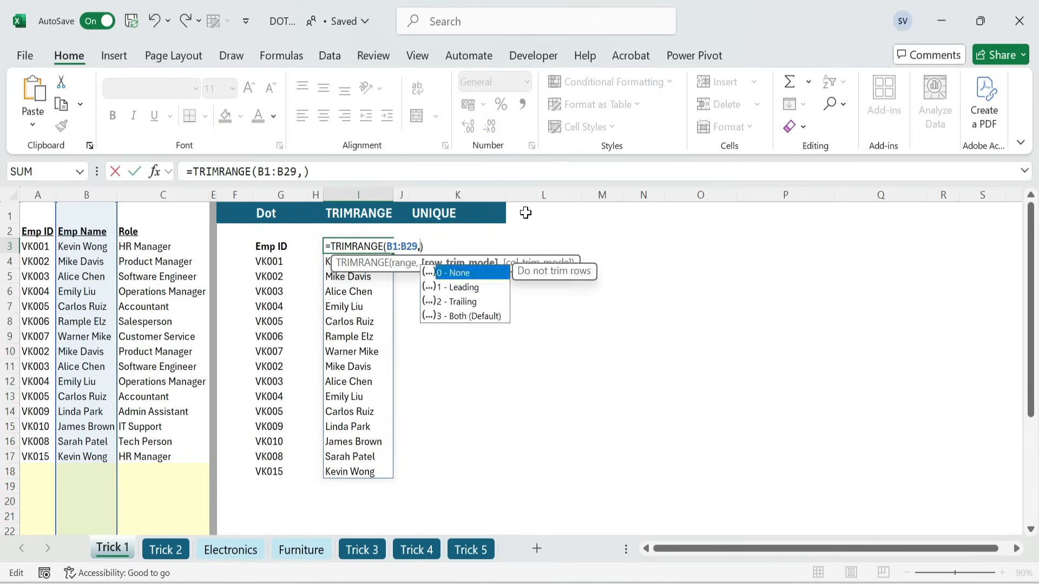
mouse_move(469, 293)
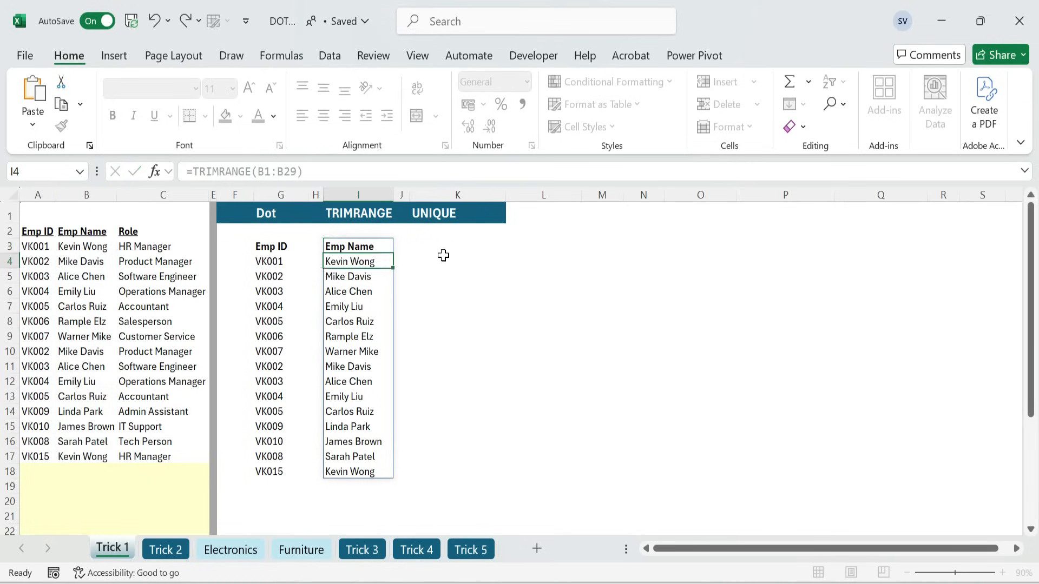
click(357, 246)
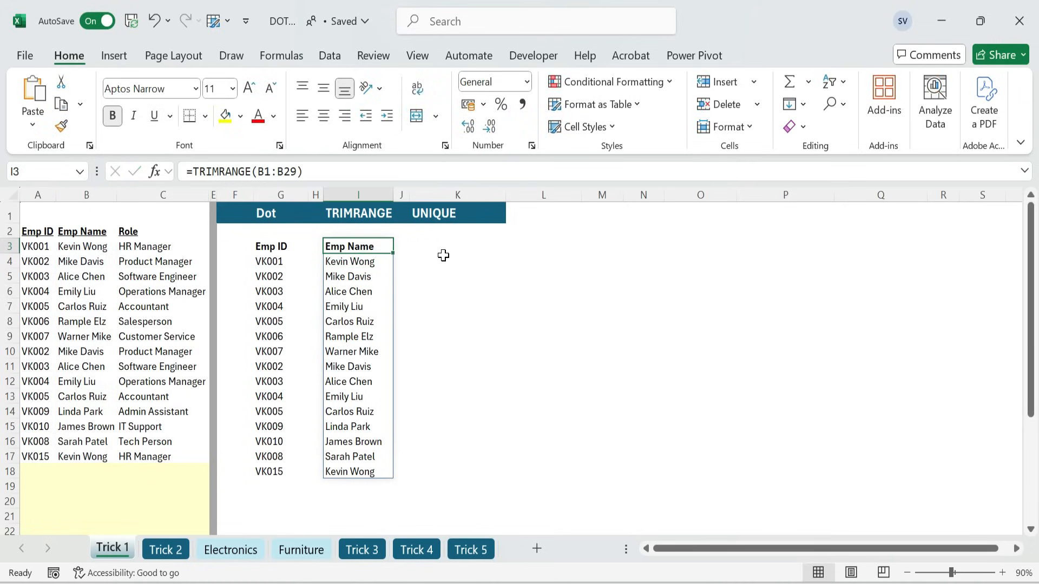
click(402, 246)
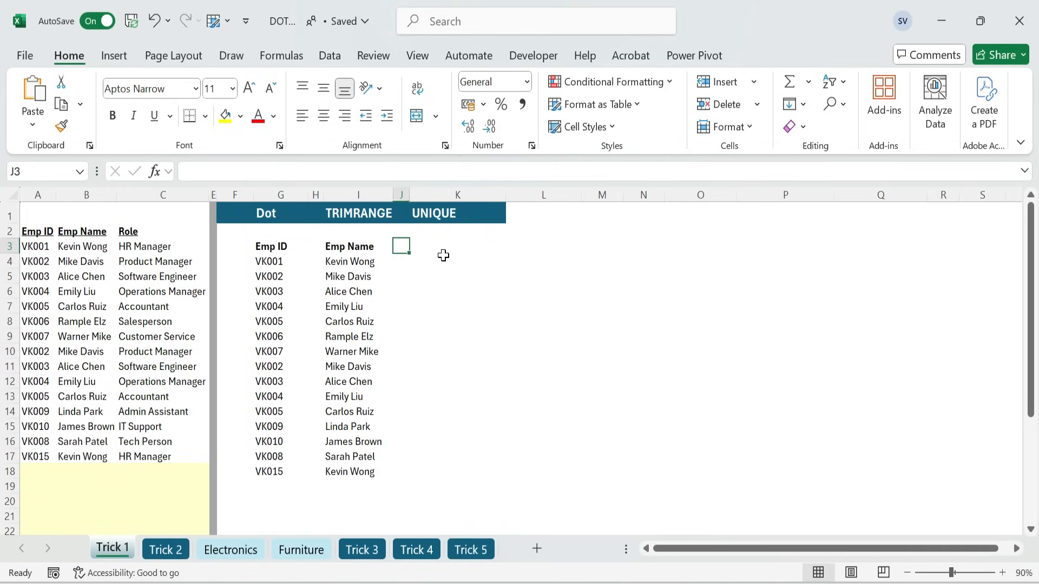
Enter =UNIQUE(C1.:.C29) in K3 to list distinct roles without a zero entry.
click(457, 246)
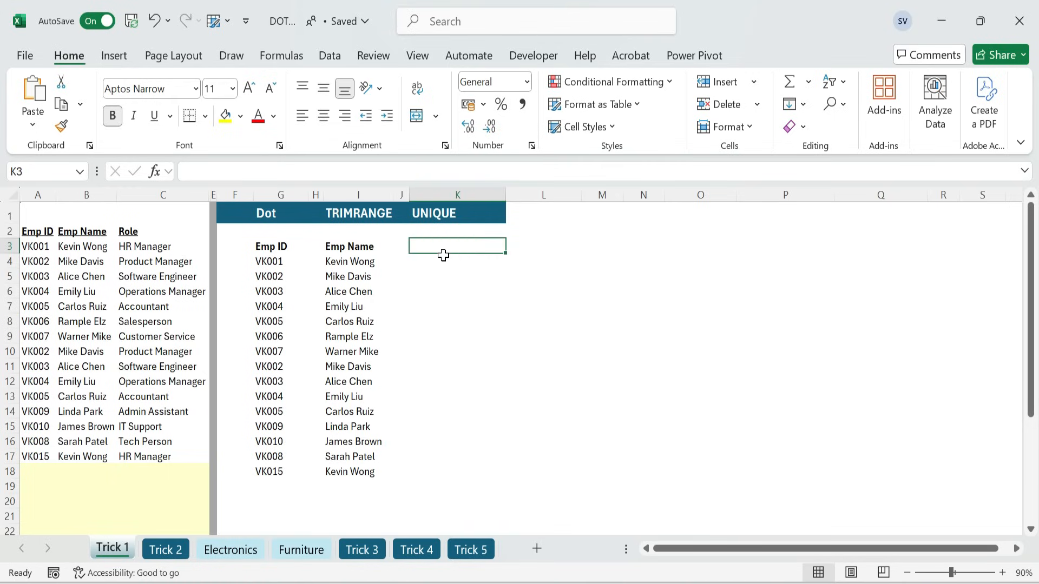
text(=u)
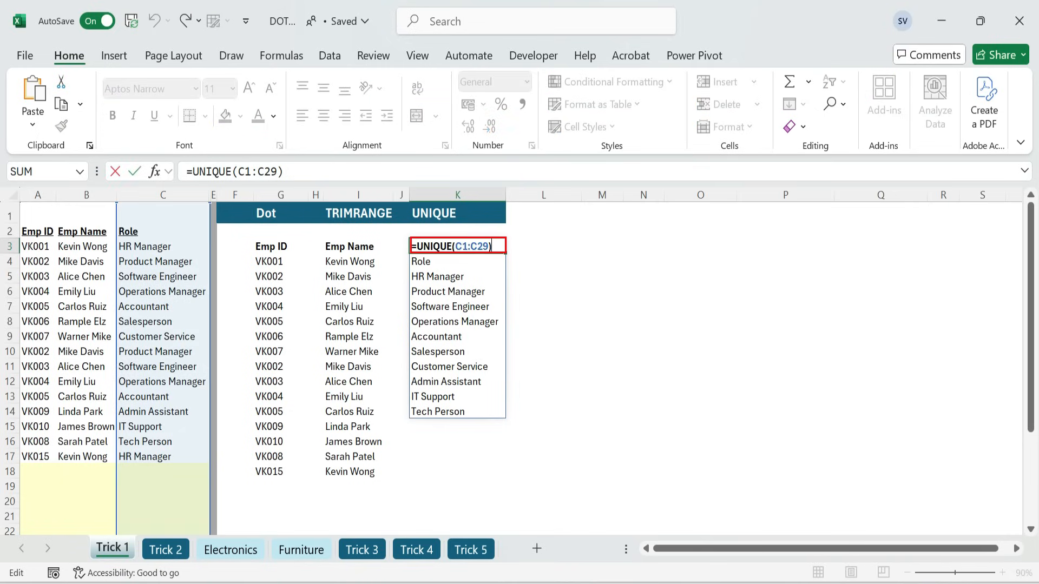
key(Return)
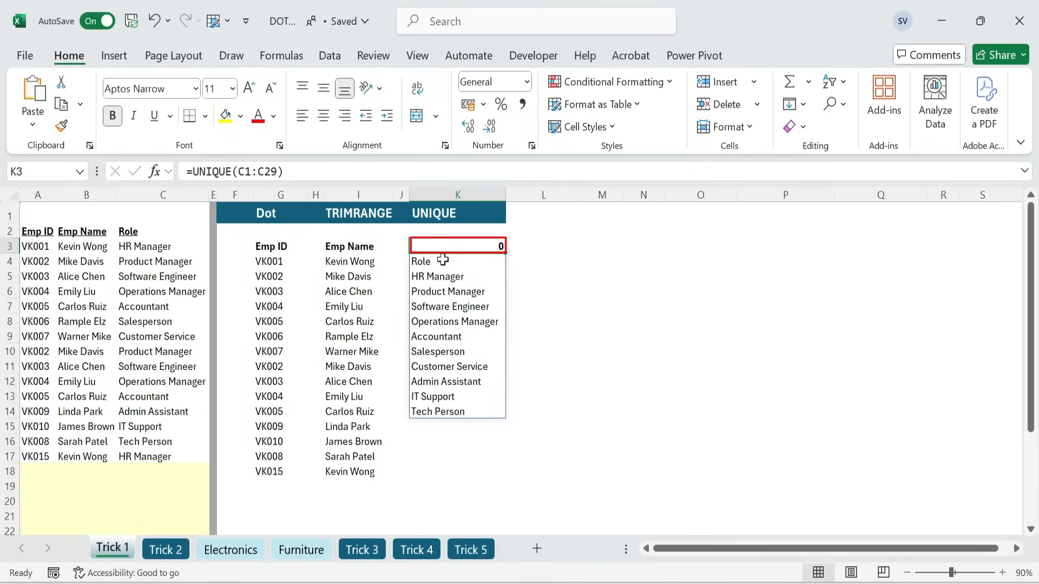
double_click(457, 245)
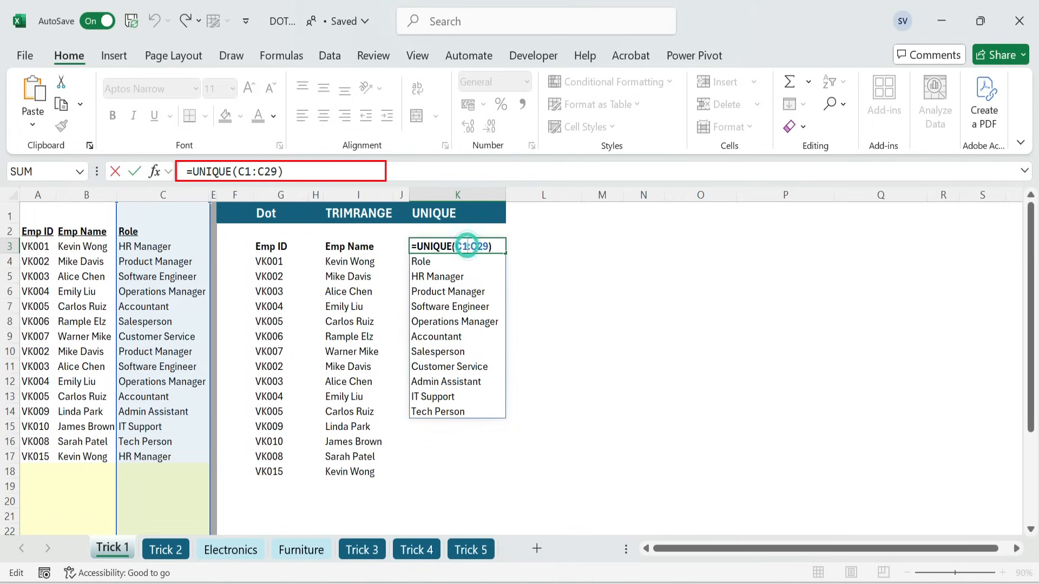
text(.)
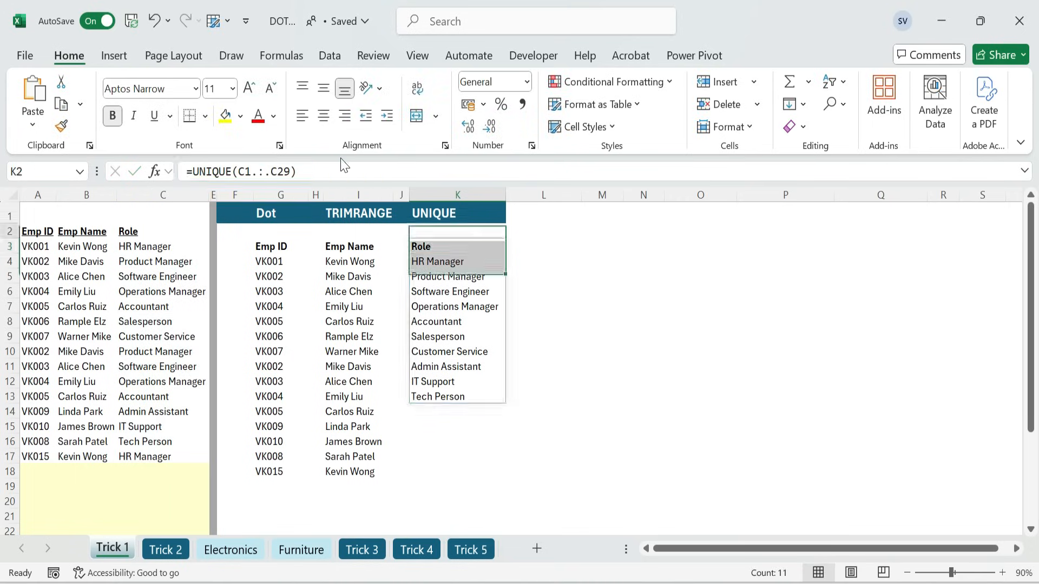
click(85, 457)
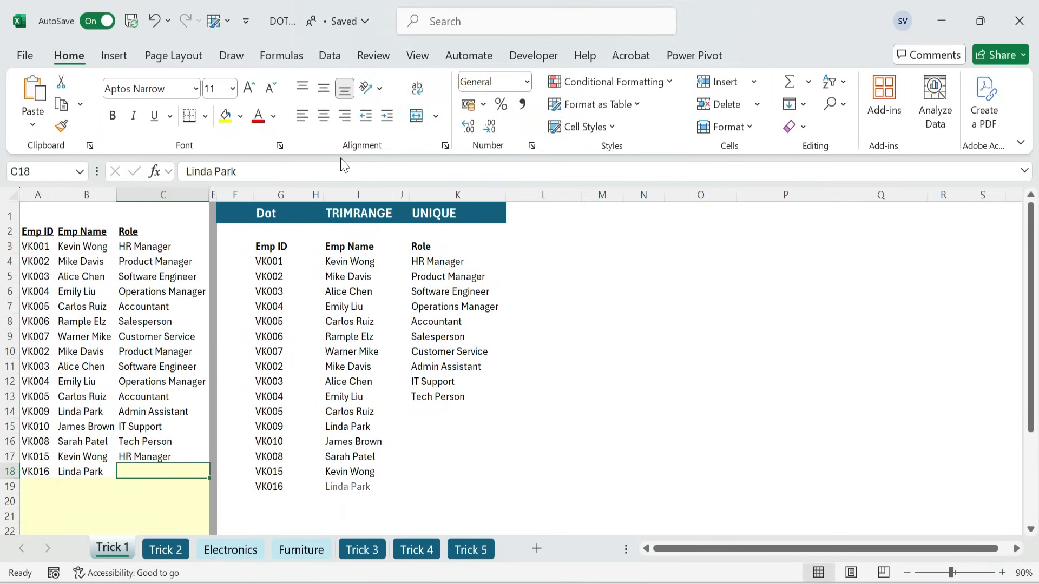
text(Am)
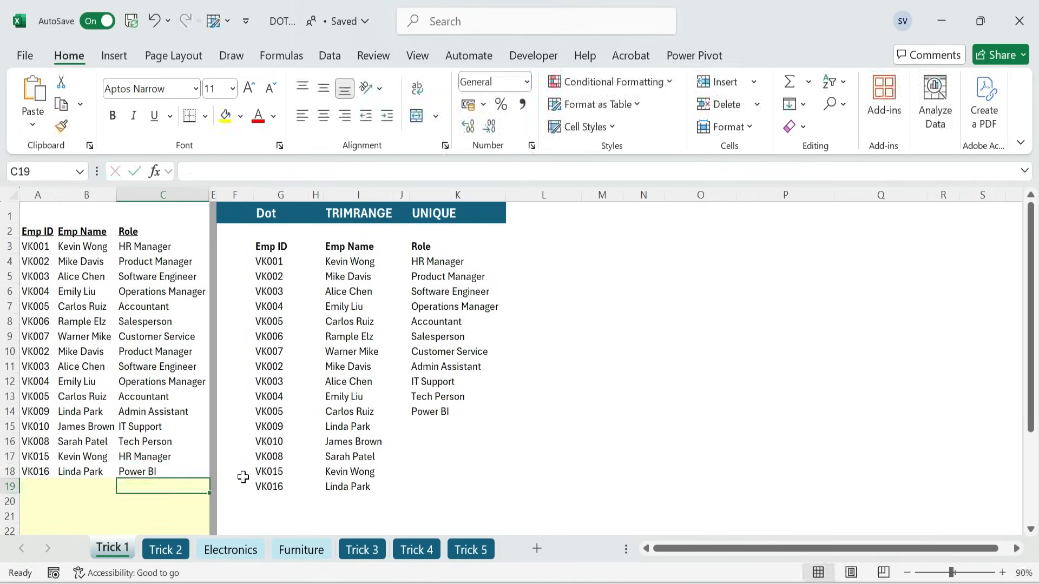
click(457, 410)
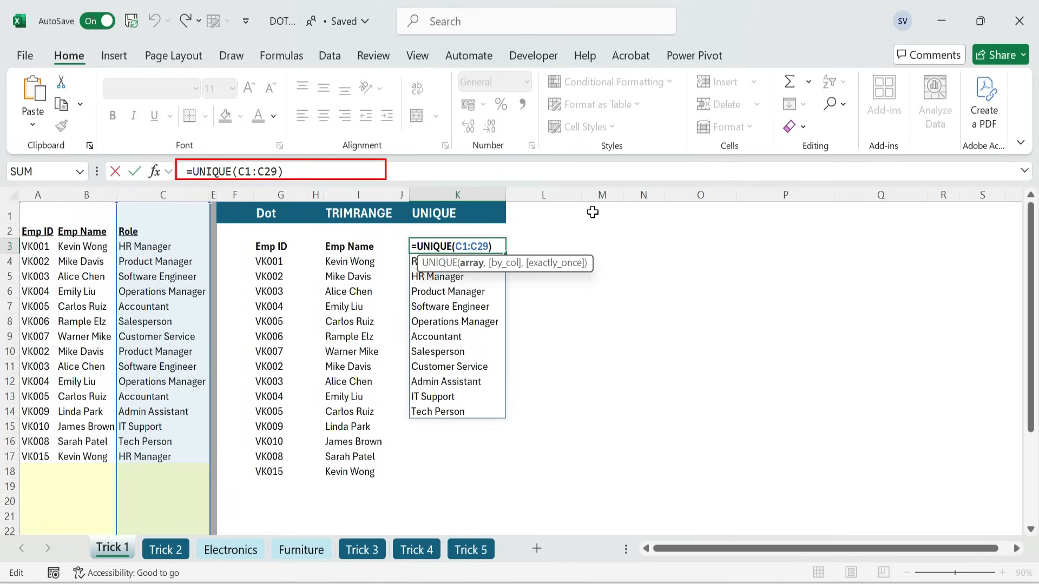
text(T)
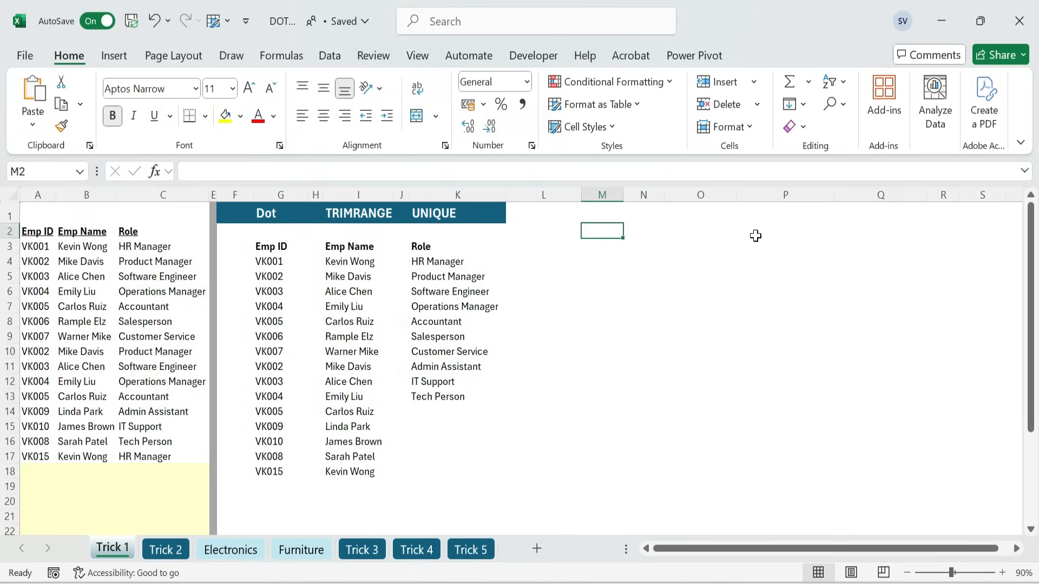
Type 'Employee report' in M2 and enter =UNIQUE(A1.:.C29) in N3 below it.
text(Employee)
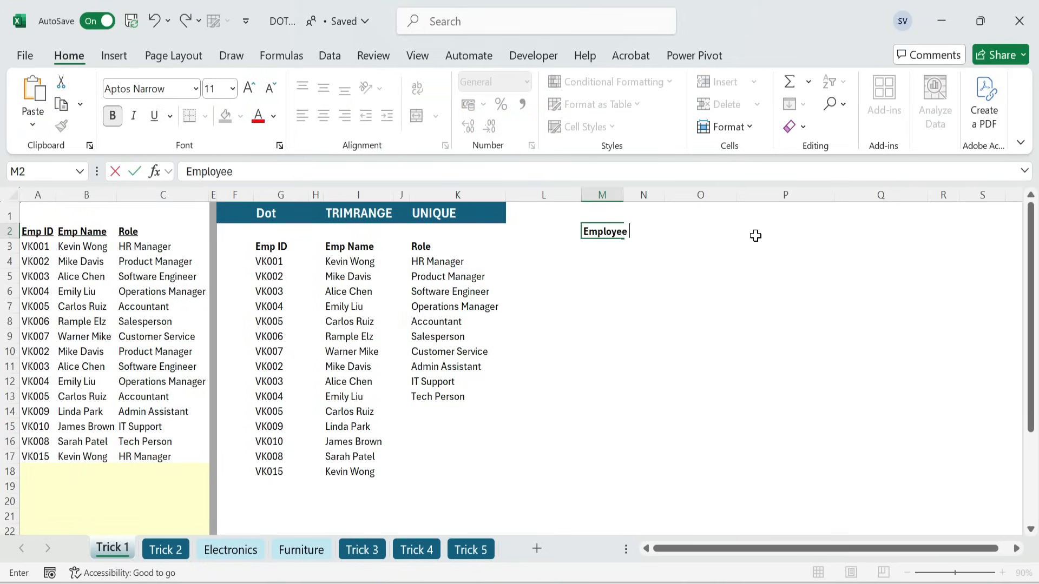
text(report)
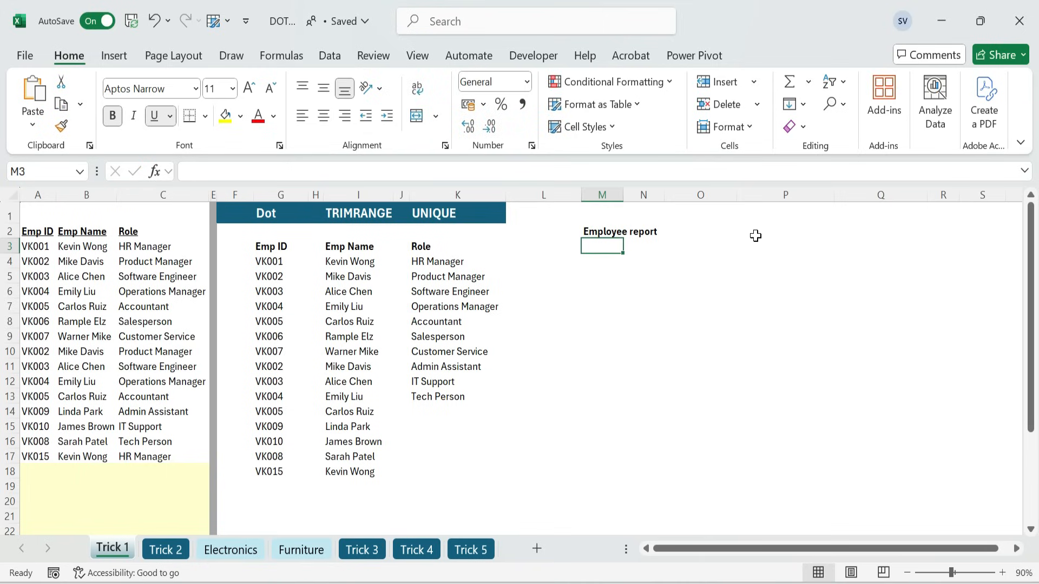
text(=u)
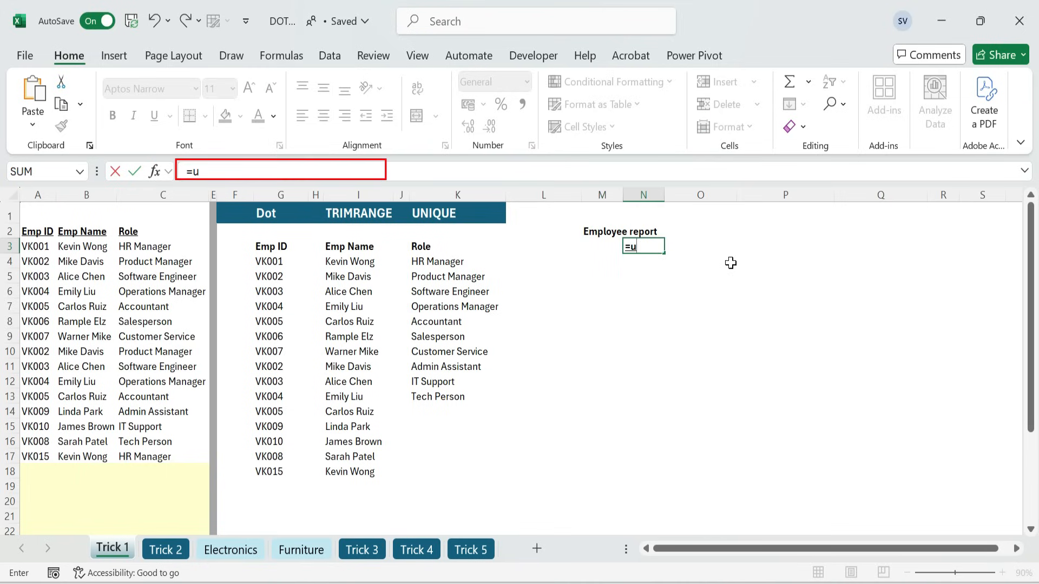
text(NIQUE(A1:C29)
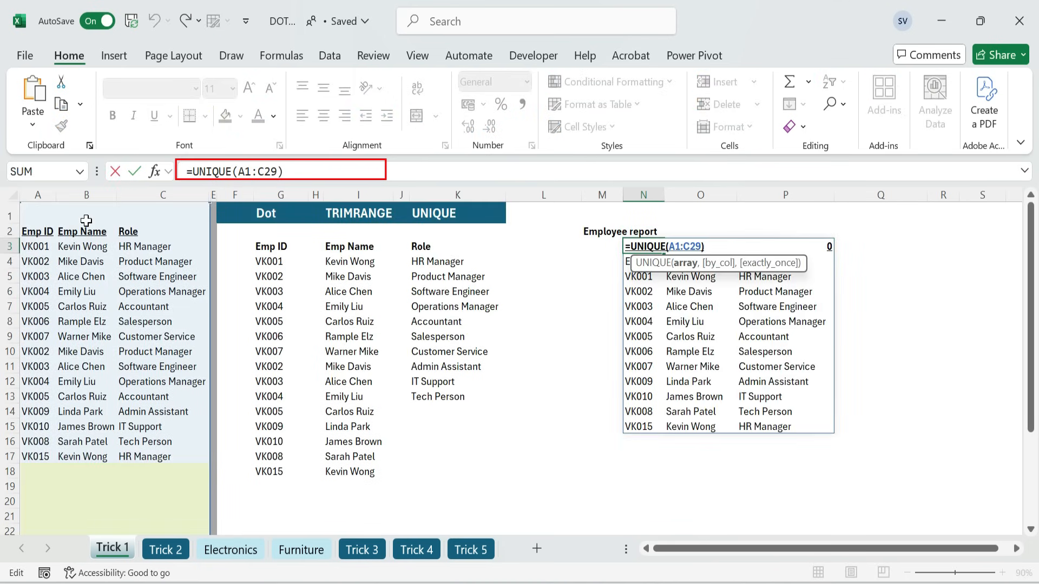
text(.)
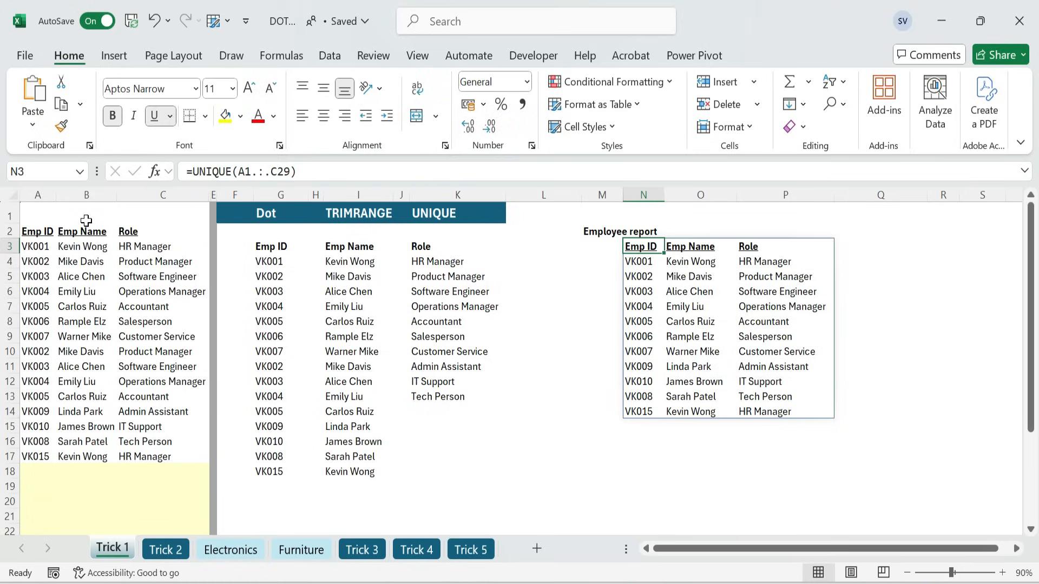
click(602, 247)
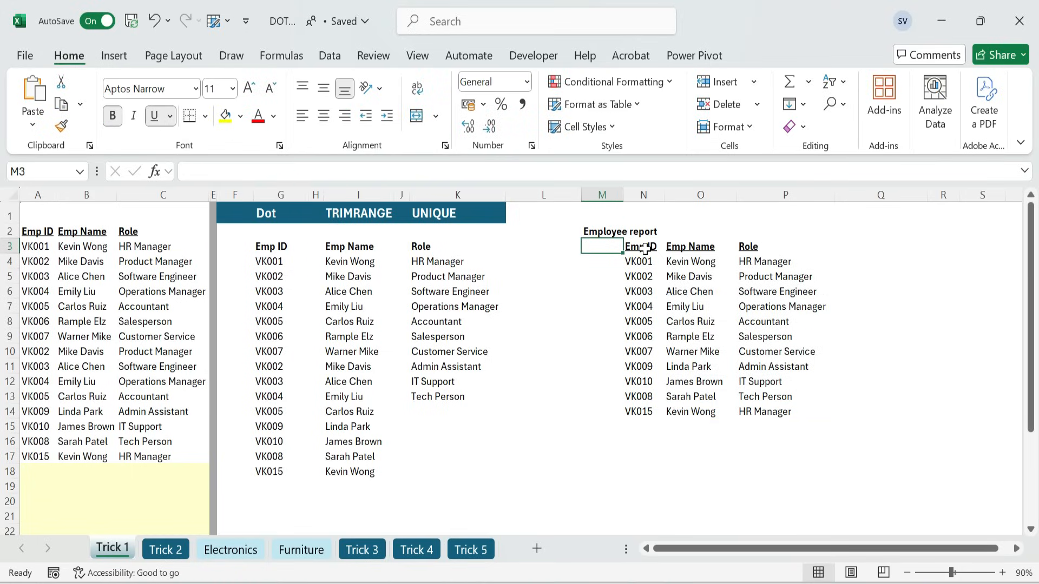
Add a 'Sr No' header with =SEQUENCE(COUNTA(N3:N14))-1 numbering employees 1 to 11.
text(Sr No)
click(602, 261)
text(=)
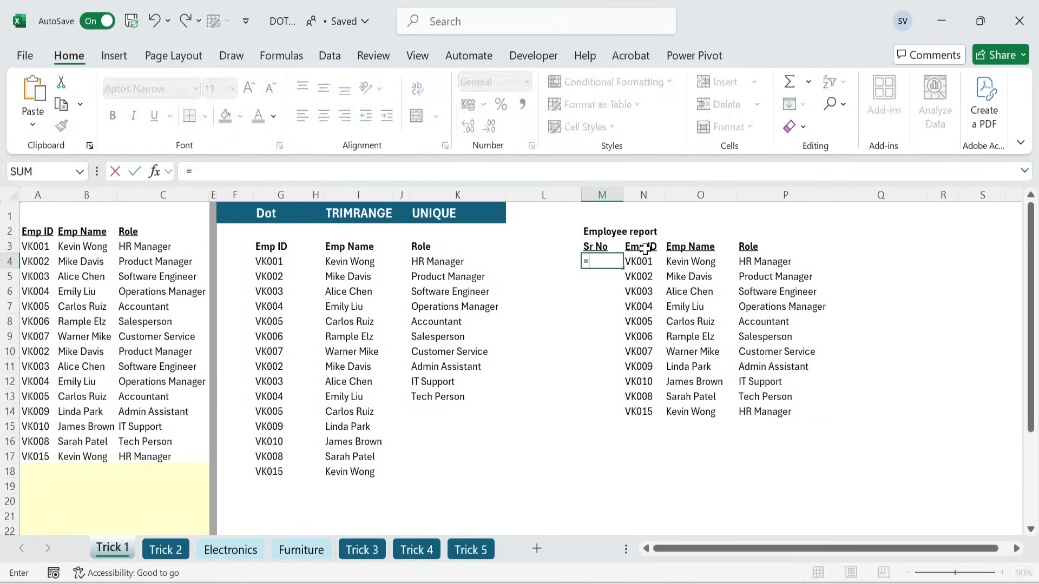
text(s)
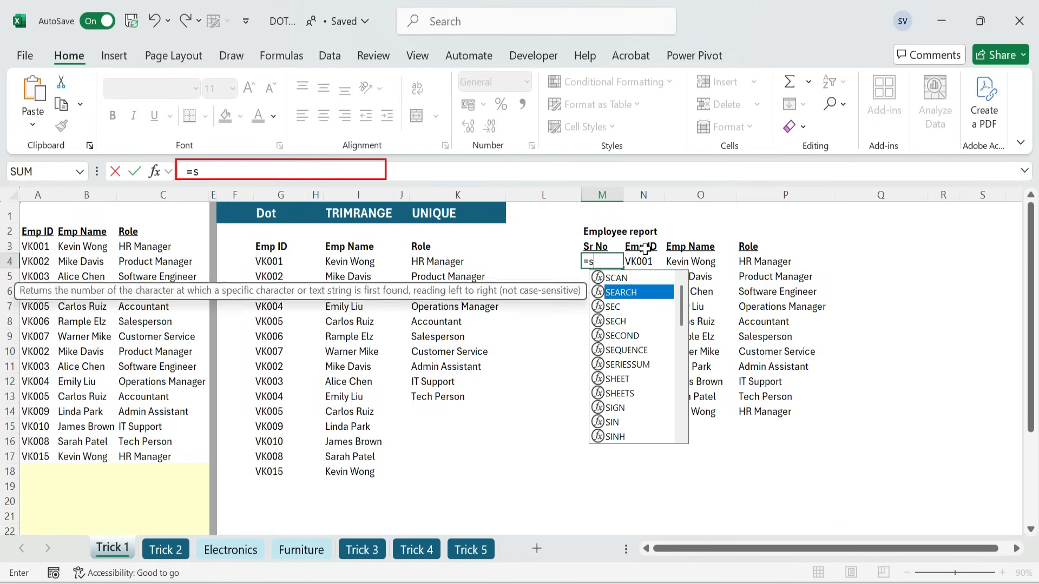
double_click(623, 350)
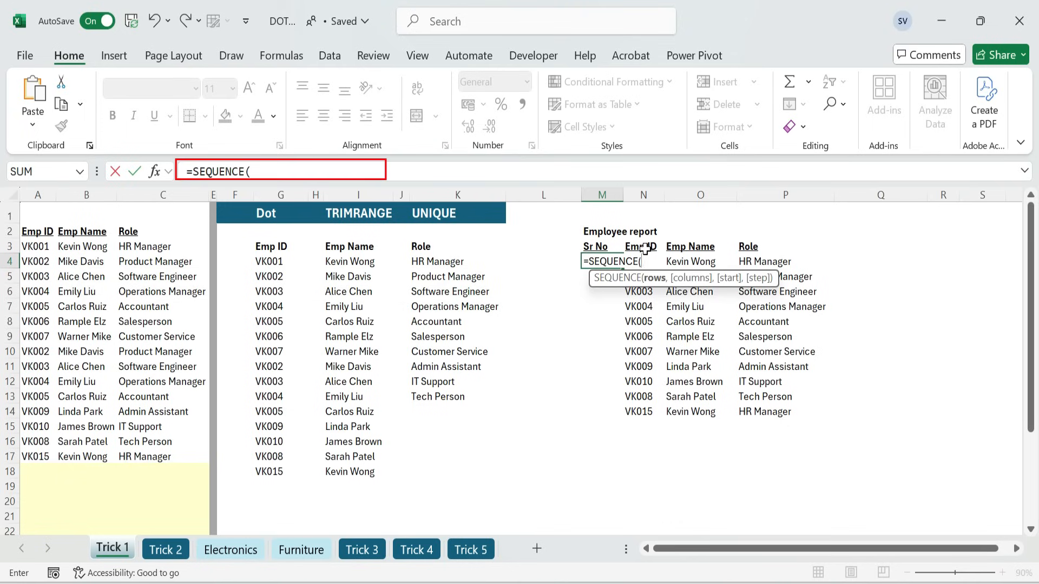
text(cou)
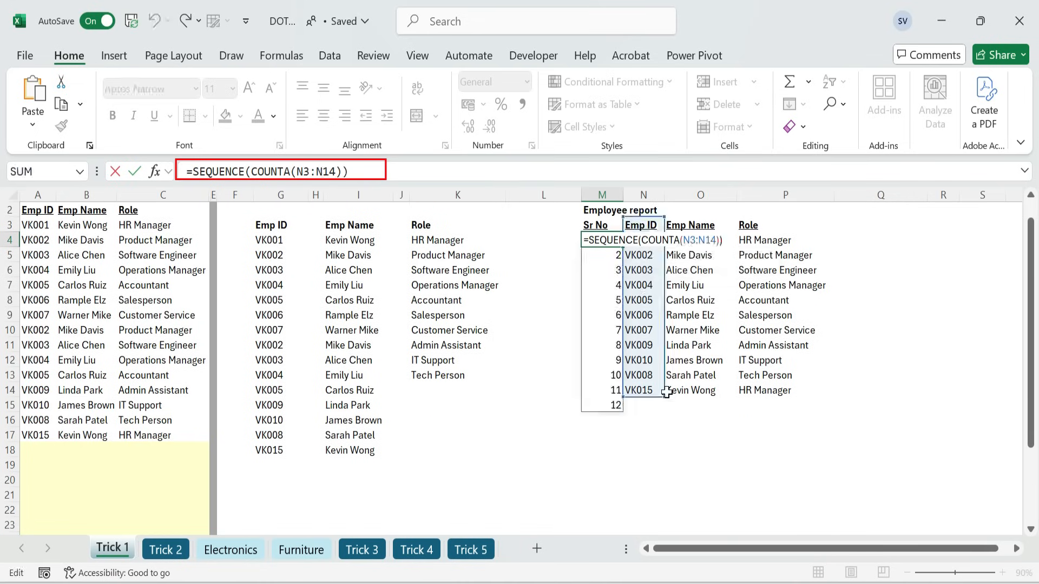
text(-1)
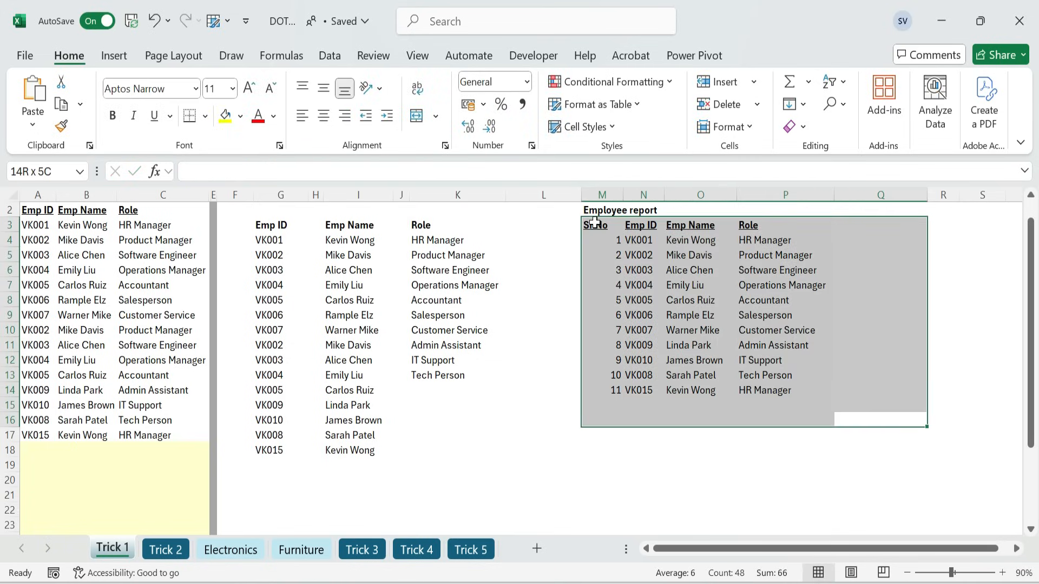
click(38, 470)
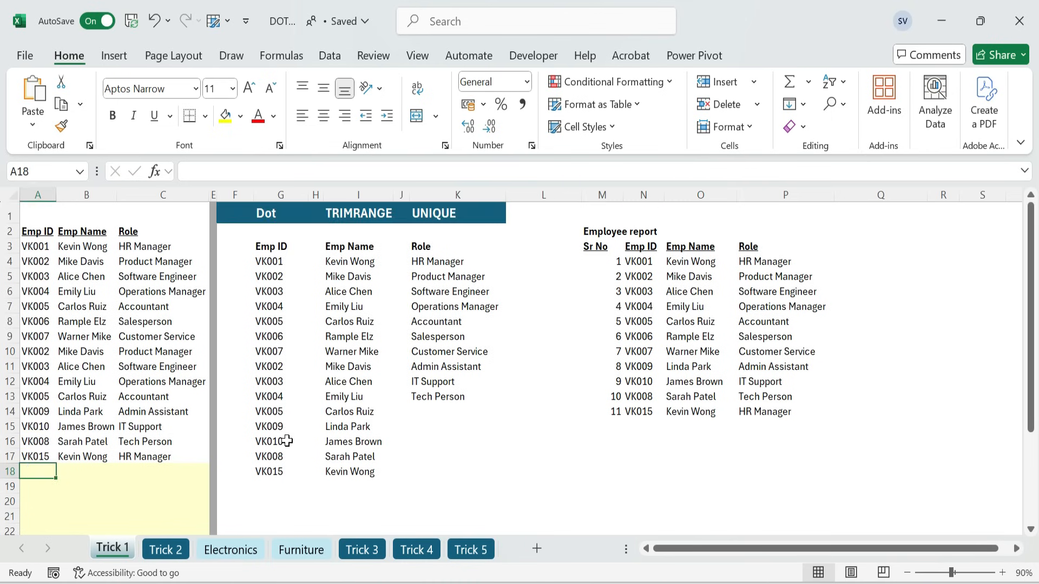
text(VK016)
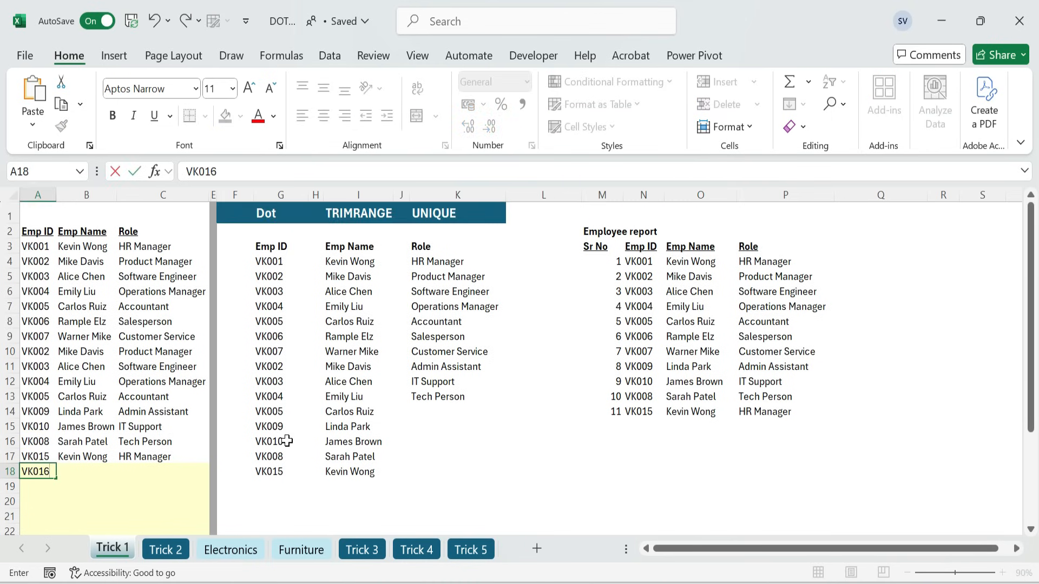
key(Return)
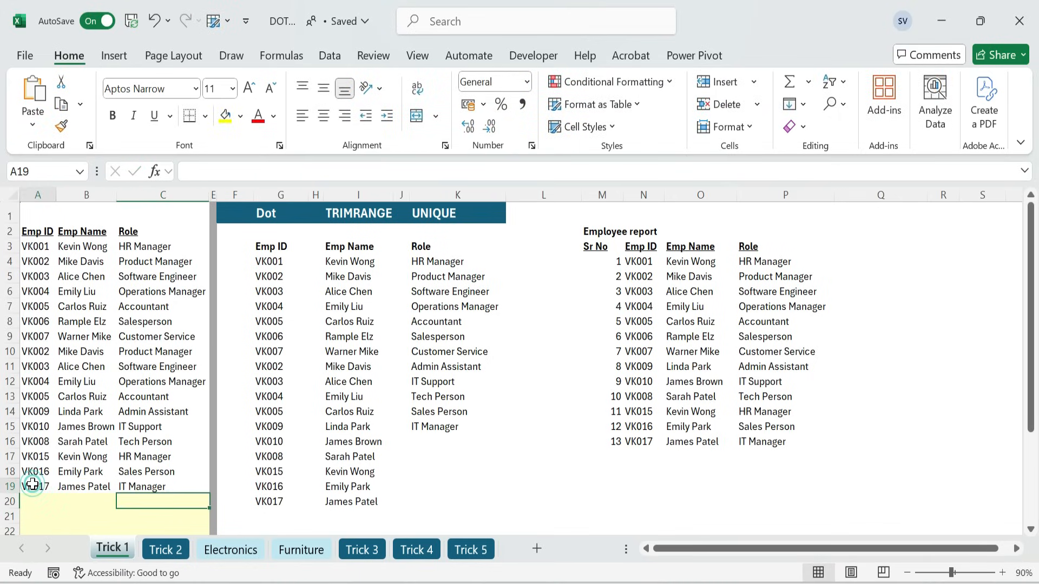
click(86, 487)
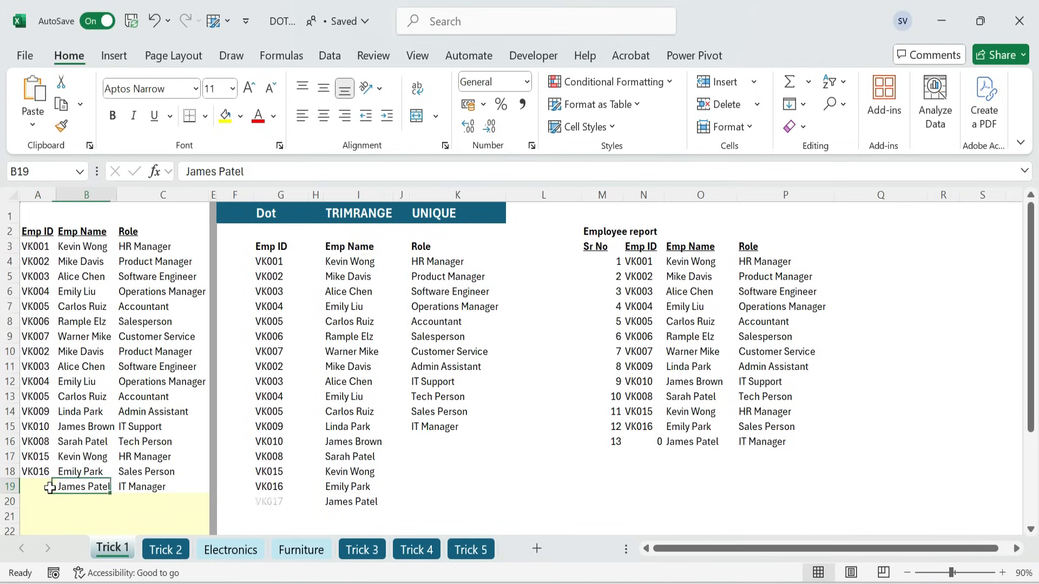
click(162, 486)
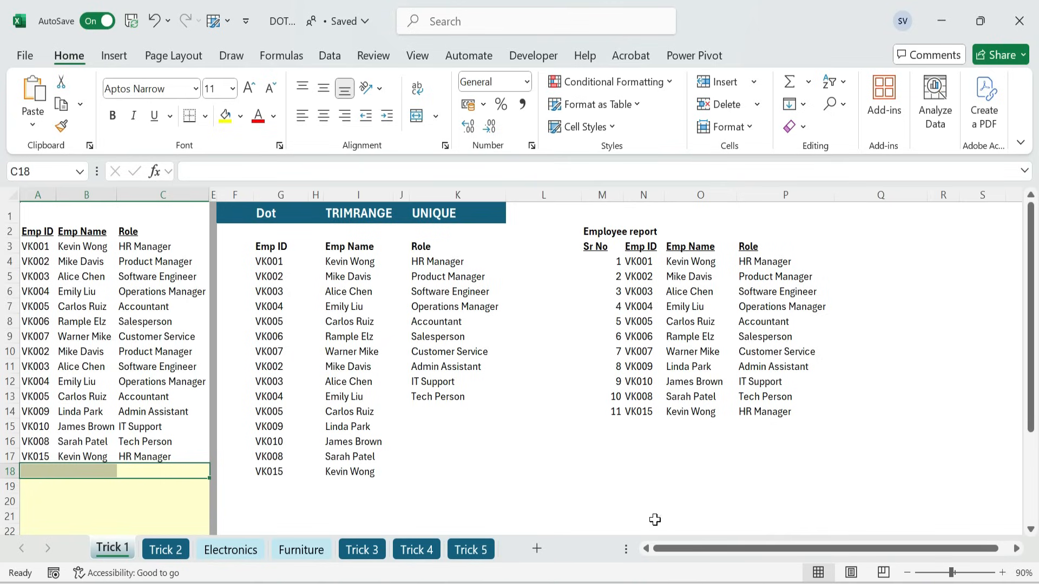
mouse_move(279, 214)
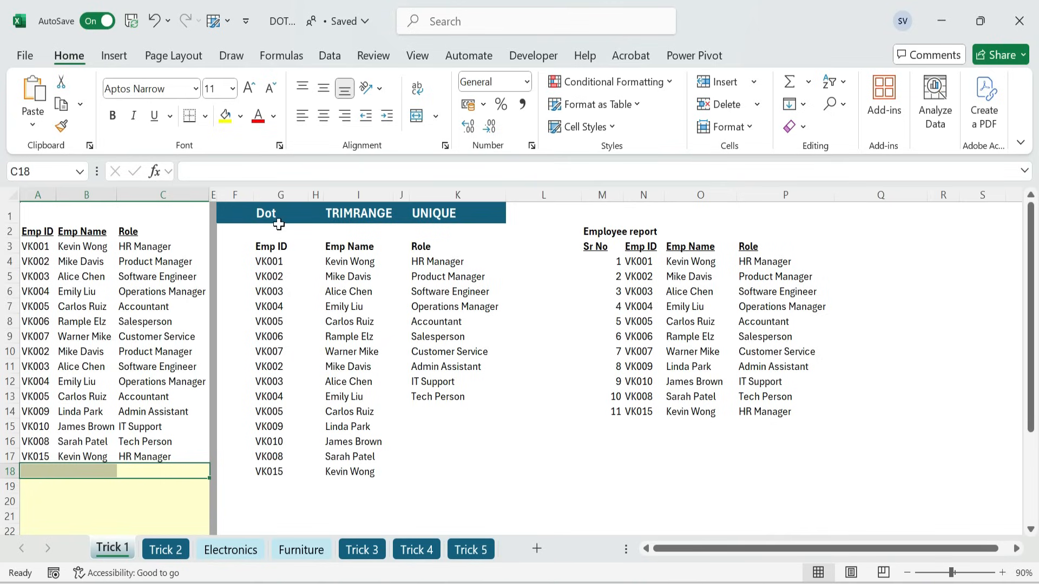
click(358, 212)
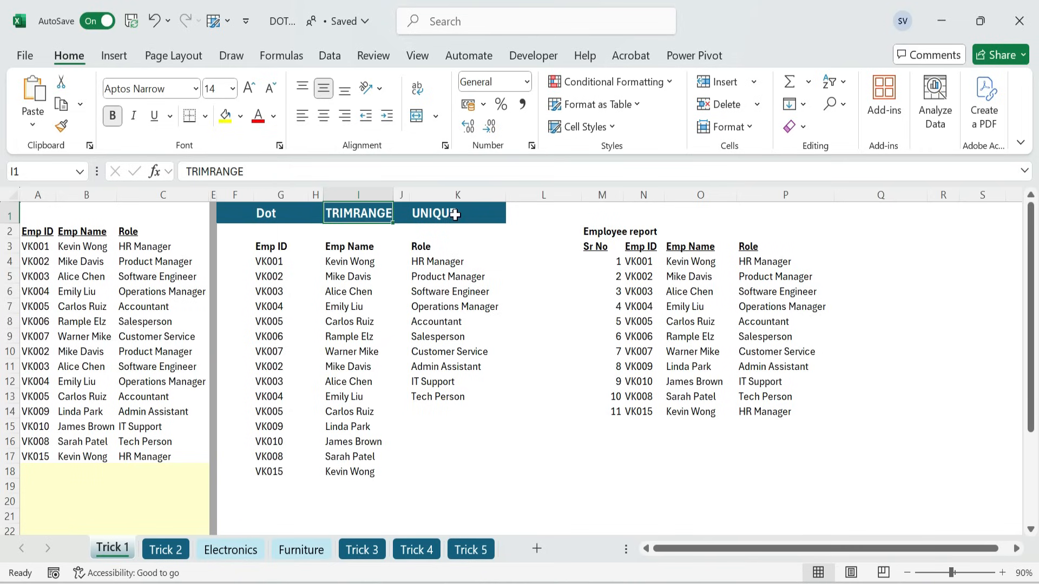
click(457, 212)
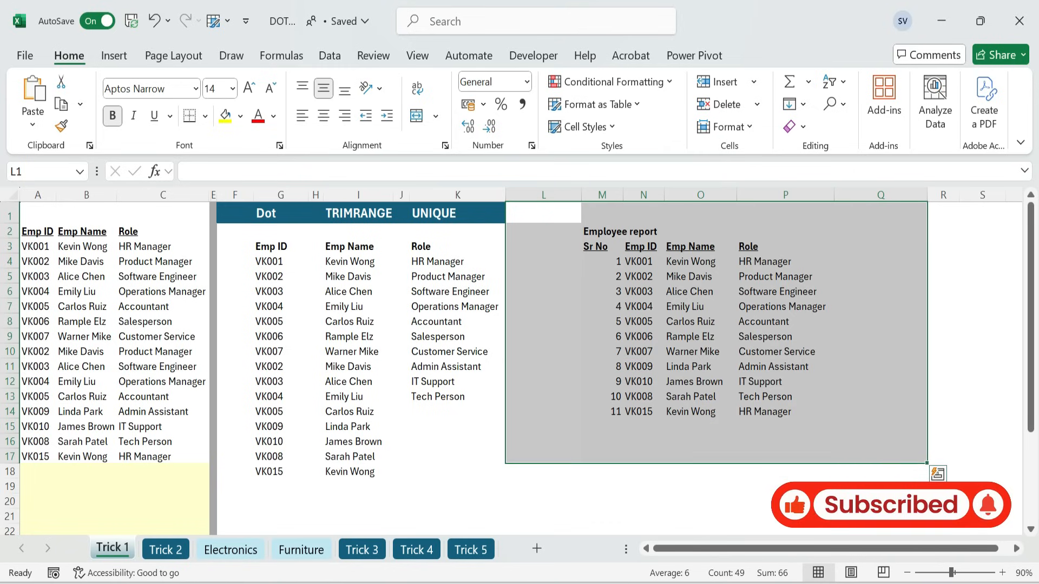
Review the Electronics and Furniture sales sheets, then select B3 on the Trick 2 sheet.
click(165, 549)
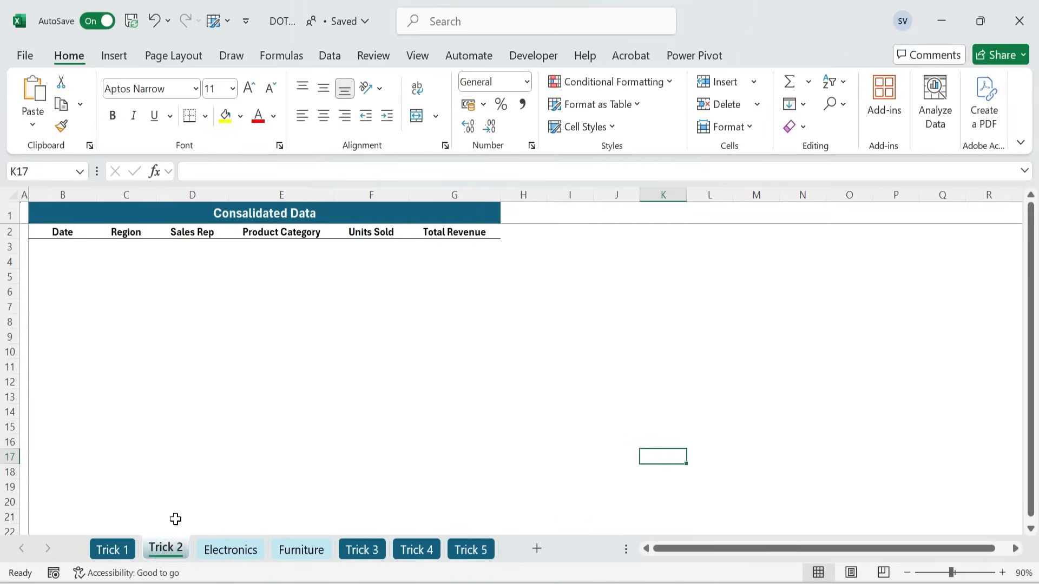
click(230, 549)
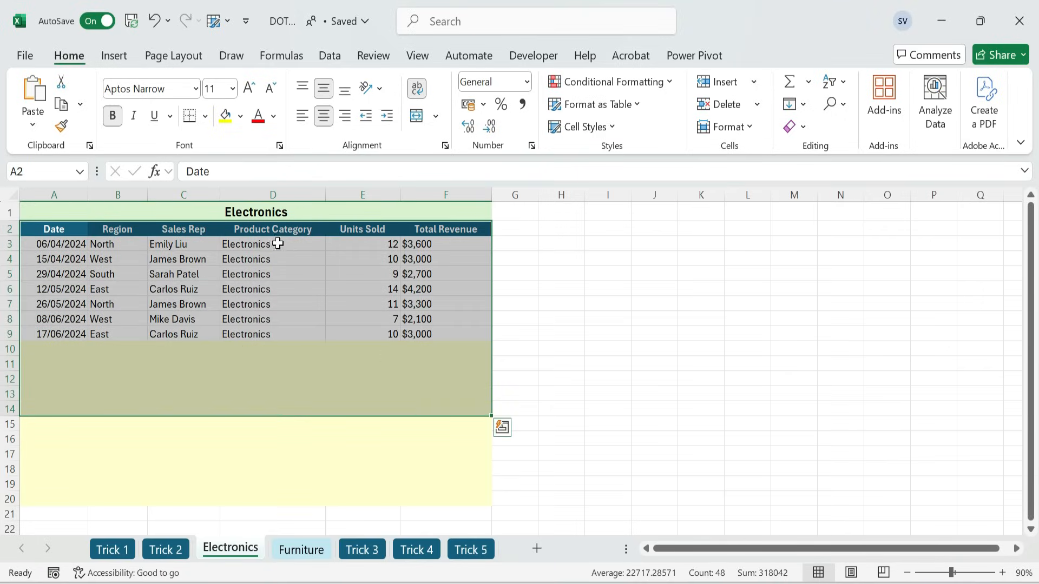
click(271, 318)
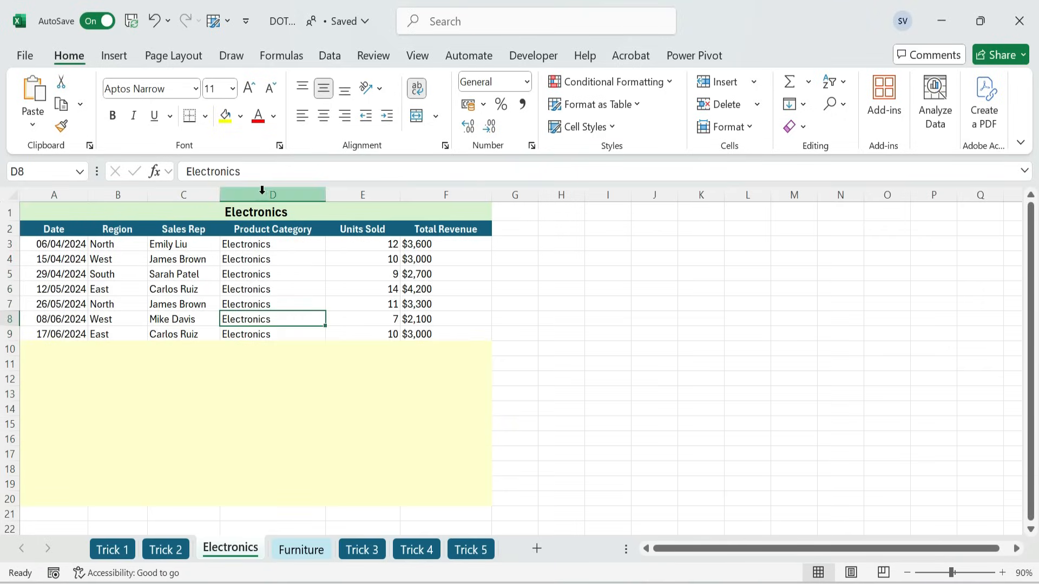
click(301, 550)
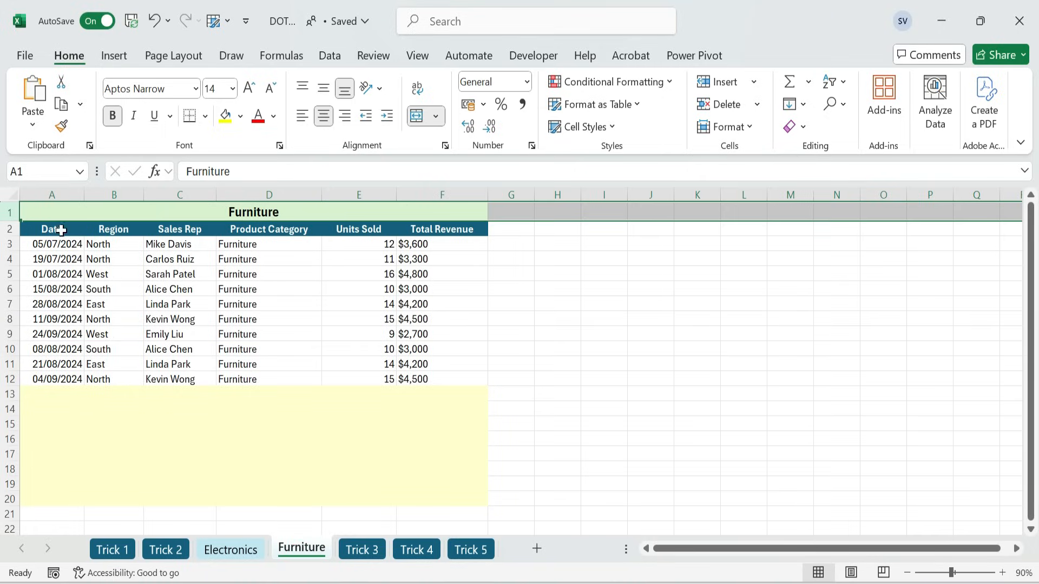
click(51, 395)
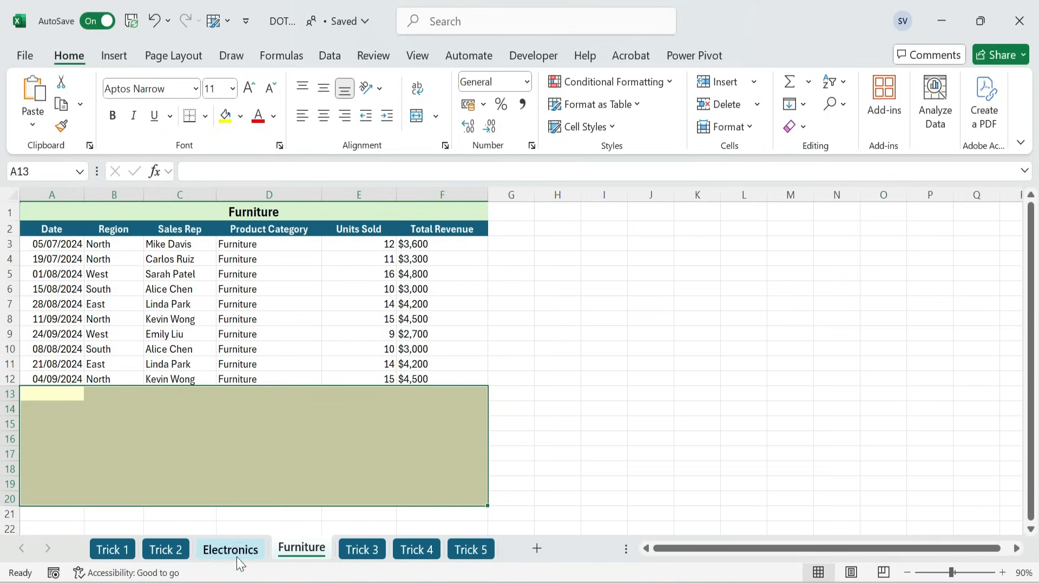
click(230, 550)
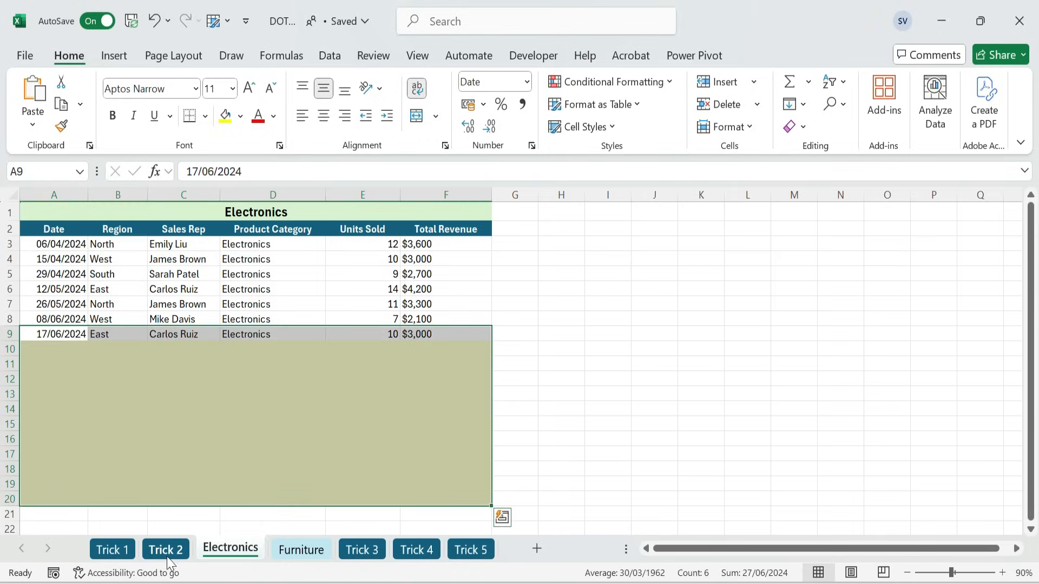
click(165, 550)
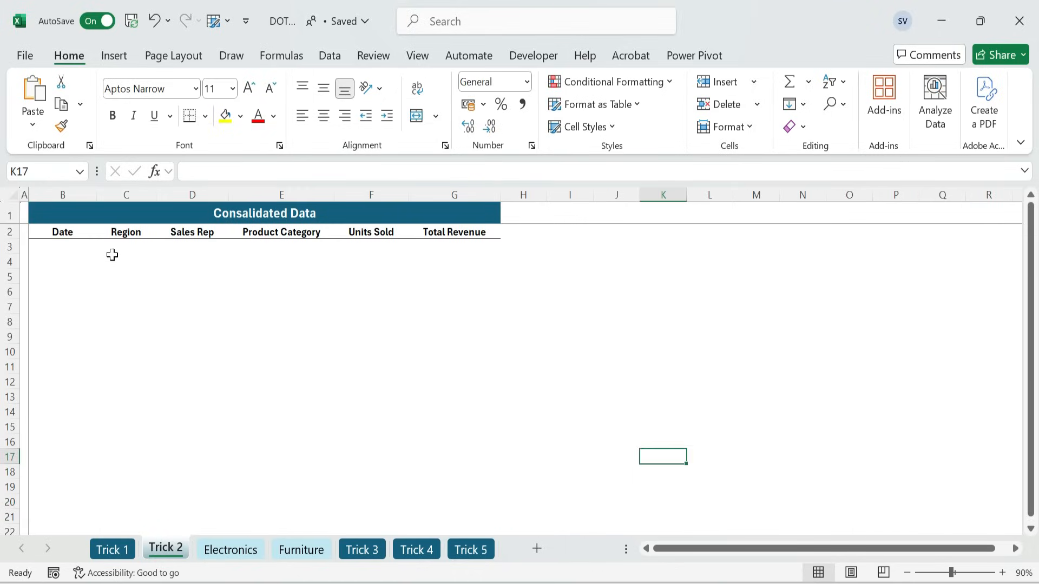
click(62, 247)
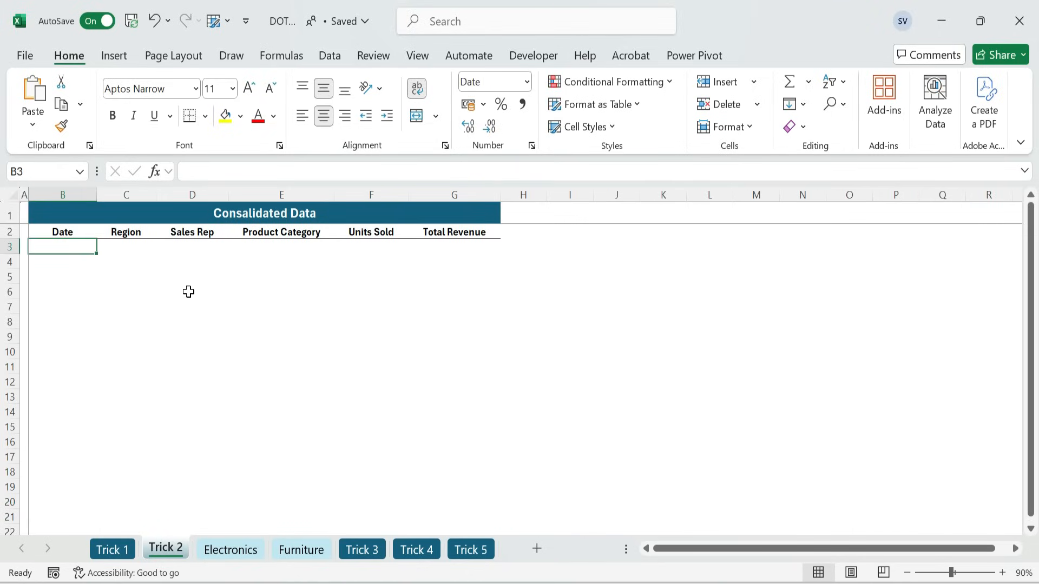
Type =VSTACK( in B3, referencing Electronics!A3:F20 and Furniture!A3:F20.
text(=)
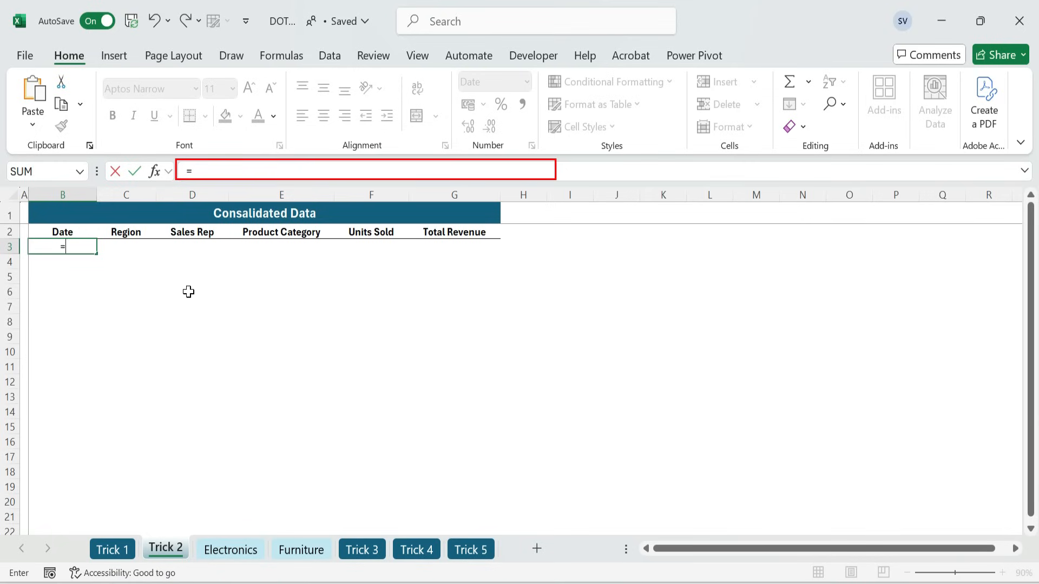
text(VSTACK()
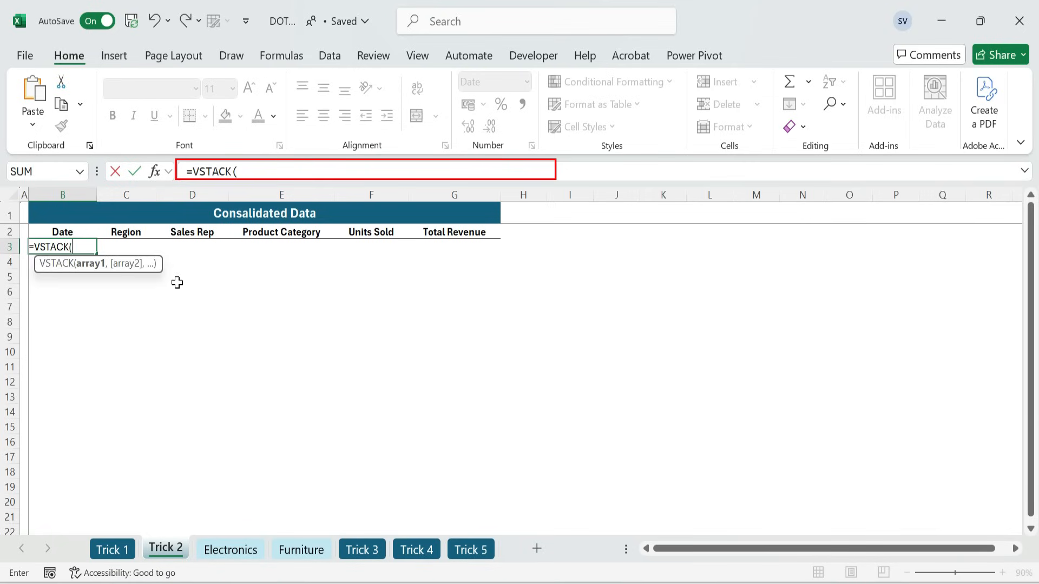
click(230, 549)
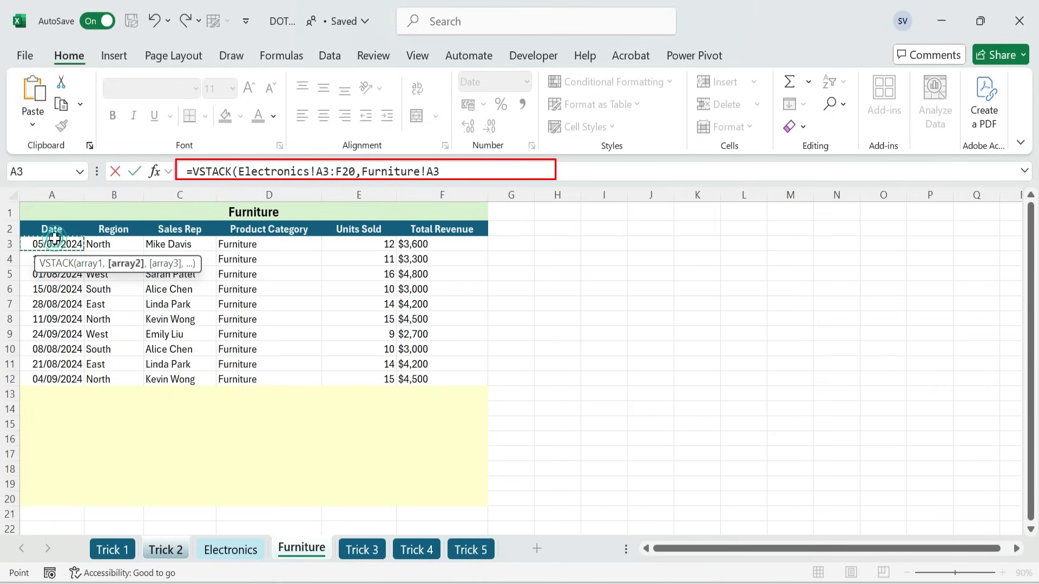
text(:F20)
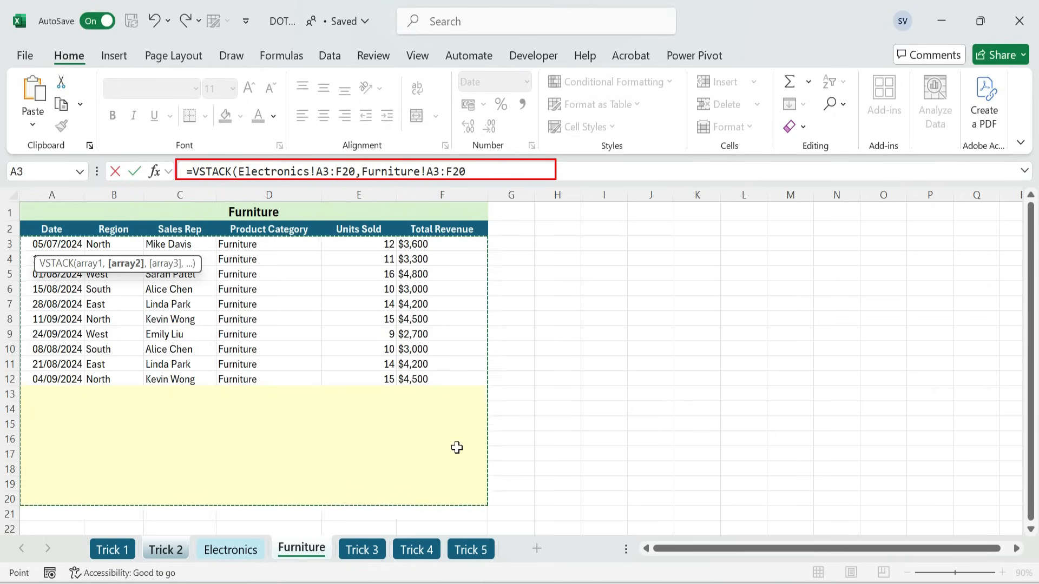
click(165, 549)
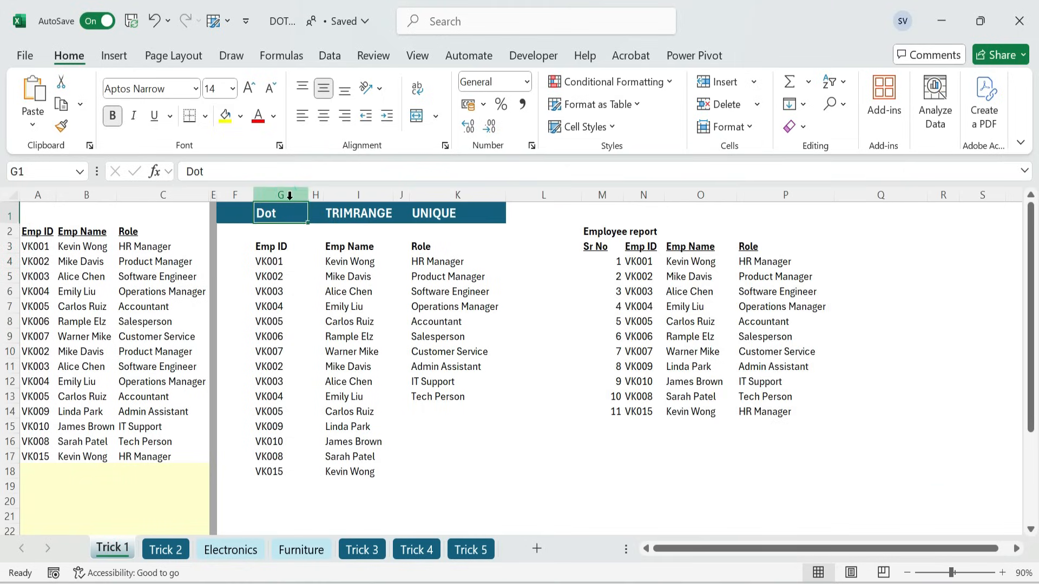
Reopen the B3 VSTACK formula and change both references to trimmed ranges A3:.F20.
click(165, 549)
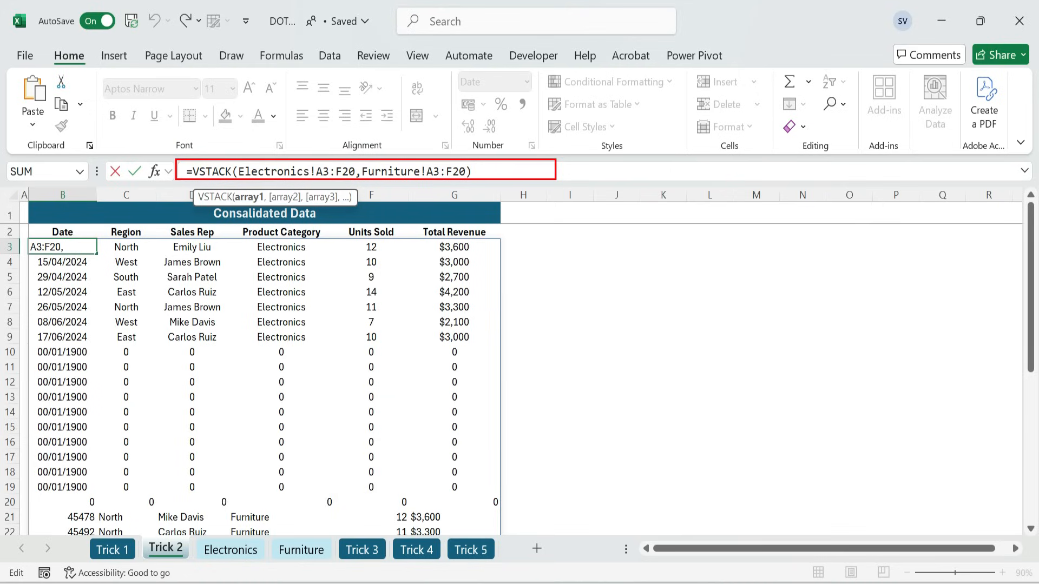
text(.)
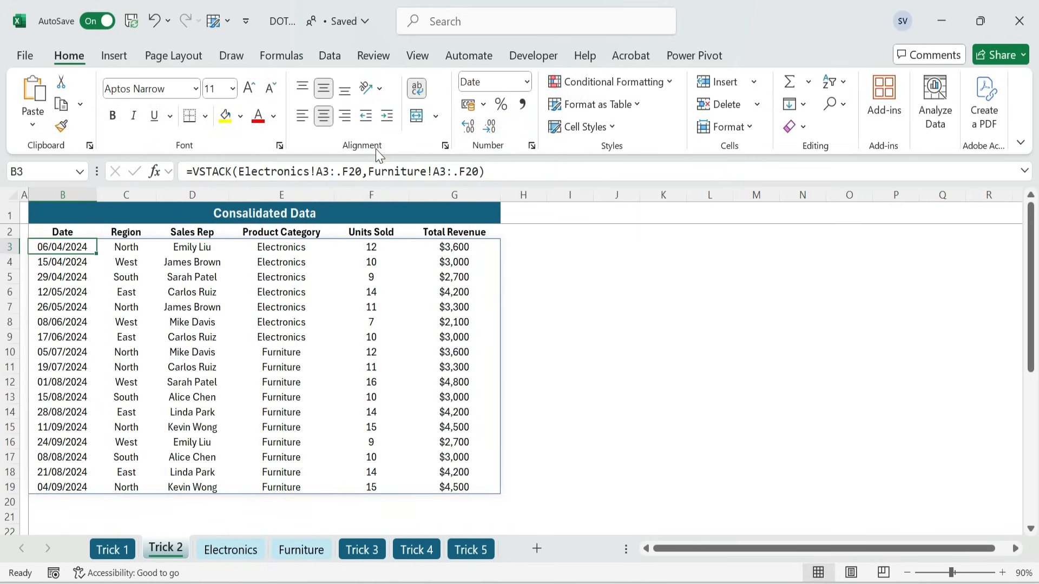
mouse_move(578, 390)
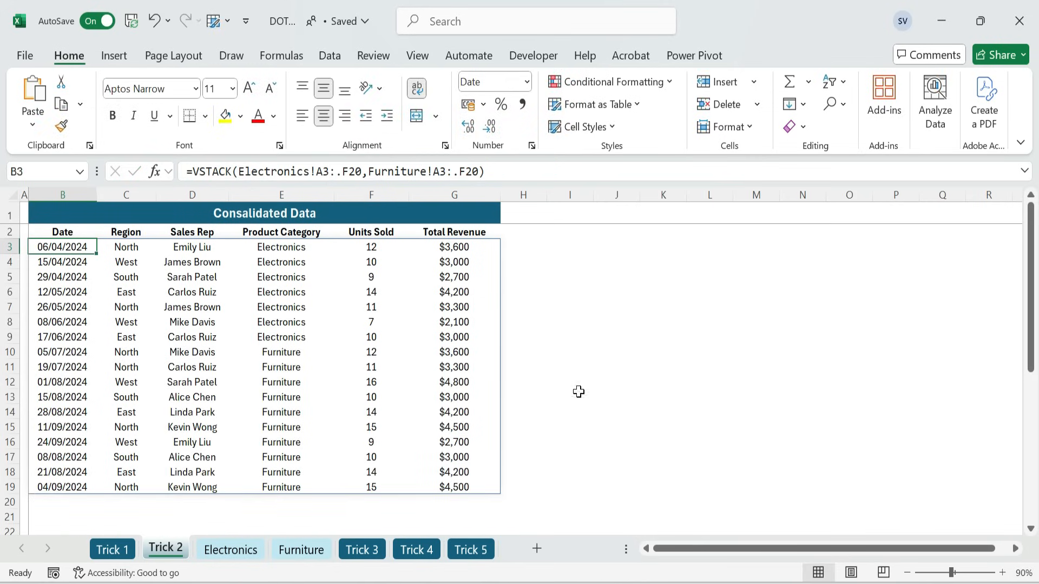
mouse_move(378, 264)
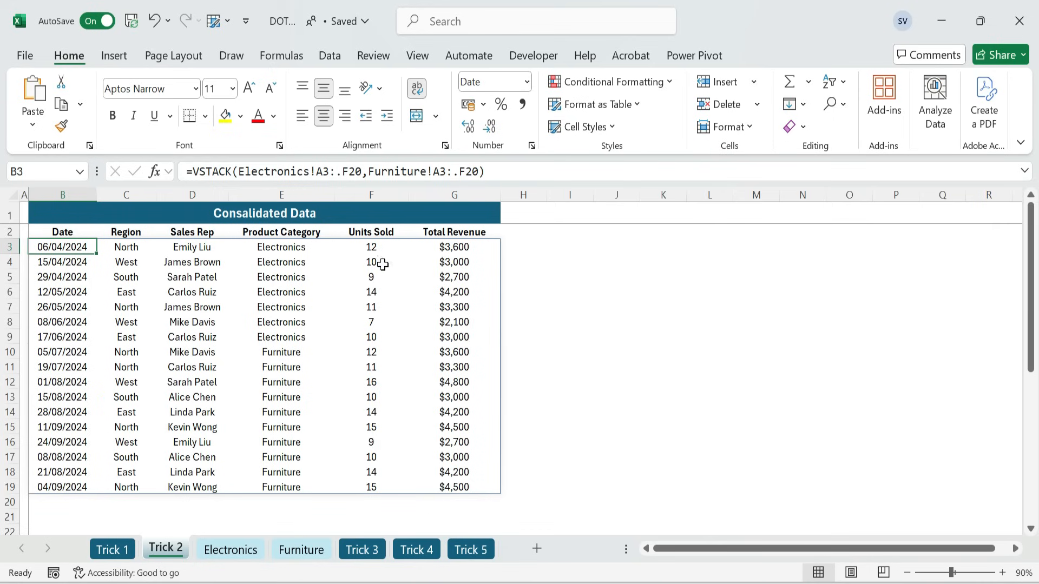
mouse_move(70, 283)
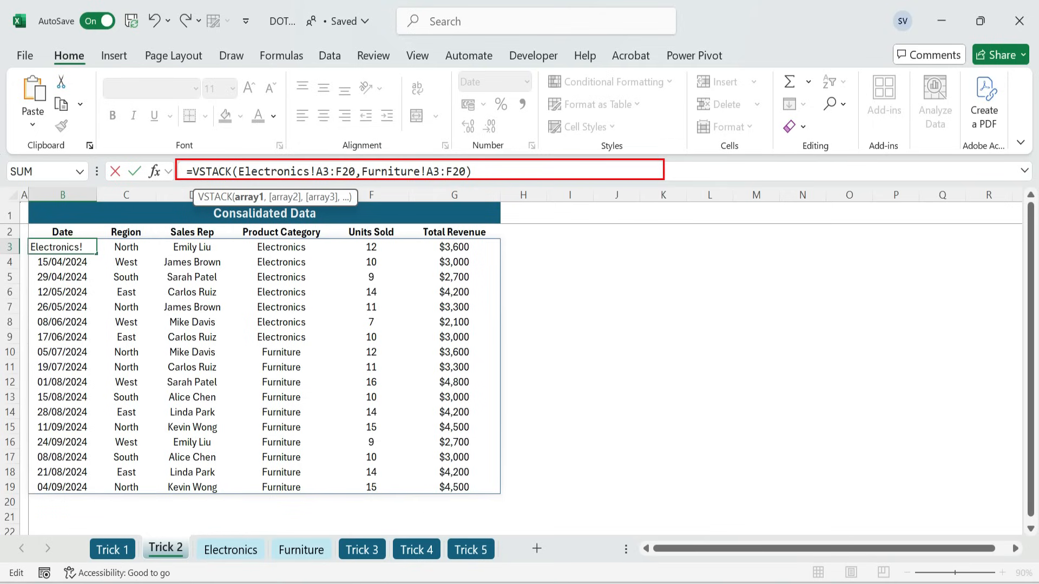
Wrap the Electronics and Furniture ranges in TRIMRANGE inside VSTACK, then view the Electronics sheet.
text(Trimr)
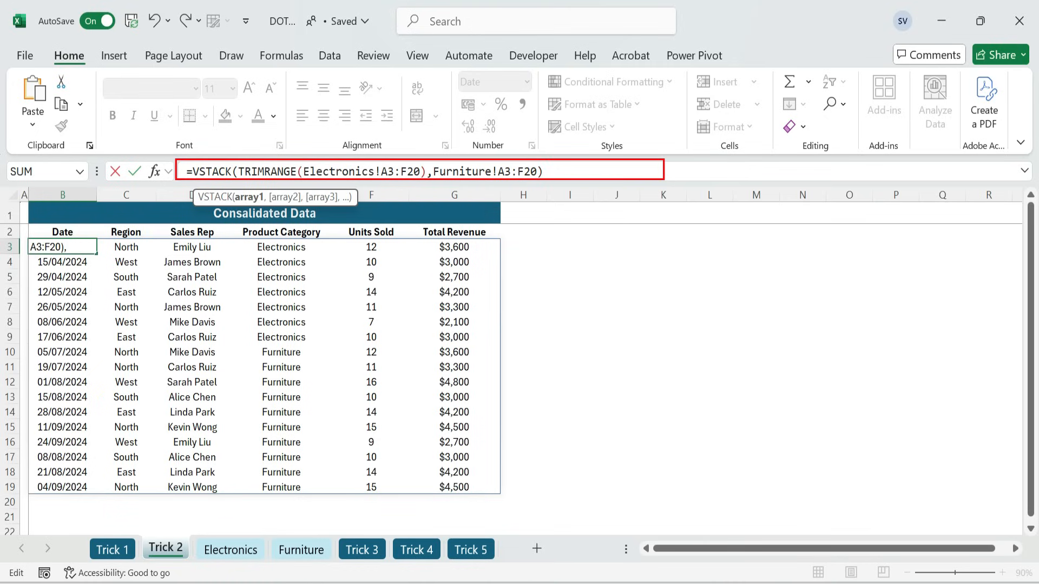
text(Tr)
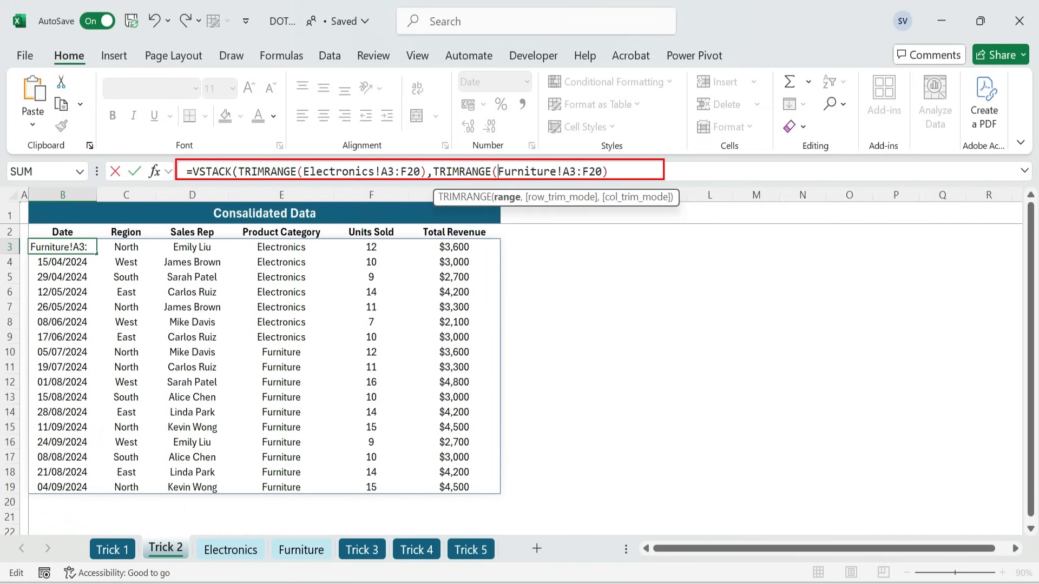
text())
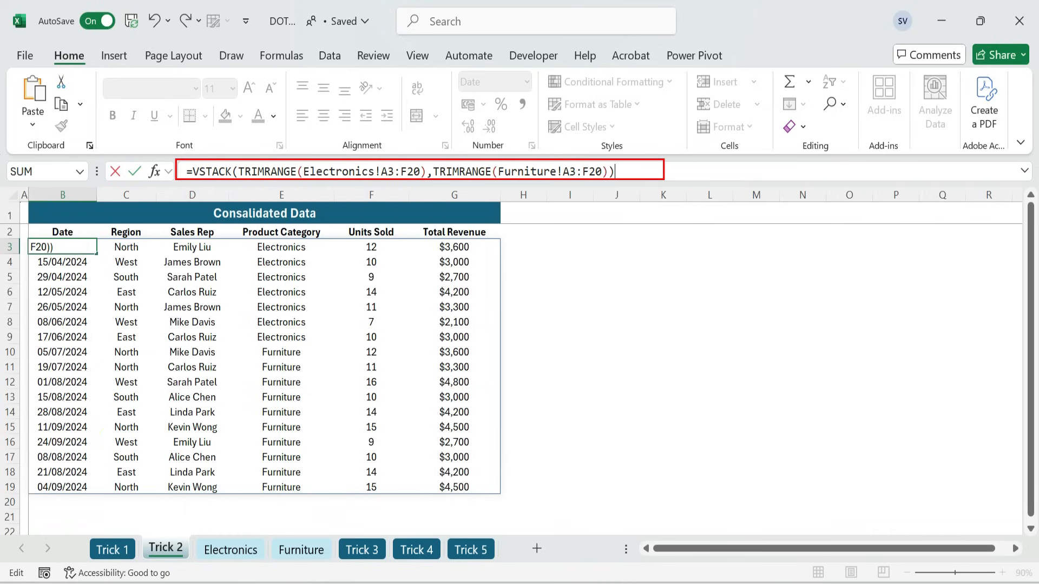
click(230, 549)
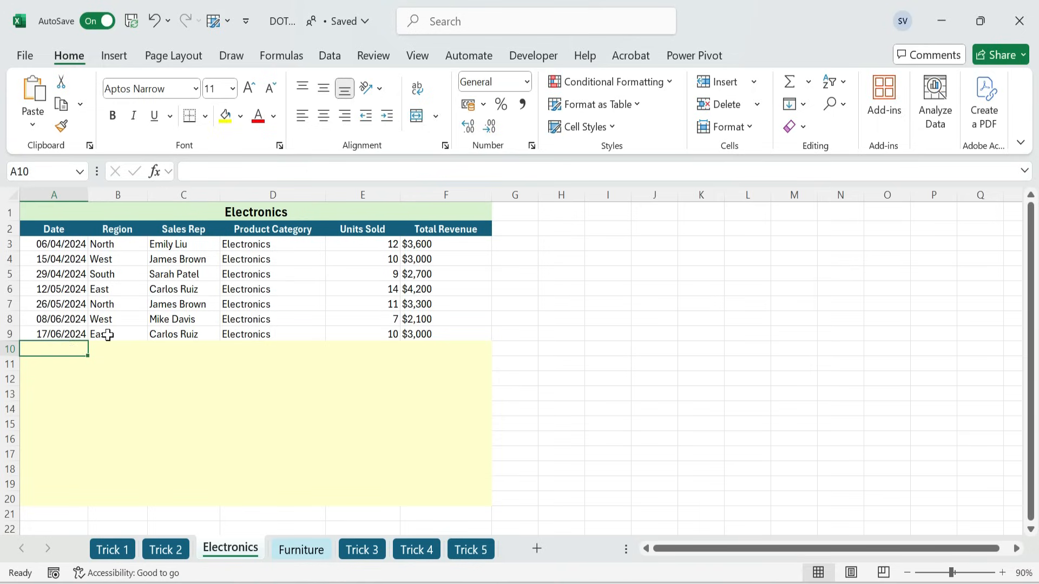
Check the Trick 2 consolidated table and select its oddly formatted last rows.
text(Wst)
click(183, 349)
text(Test)
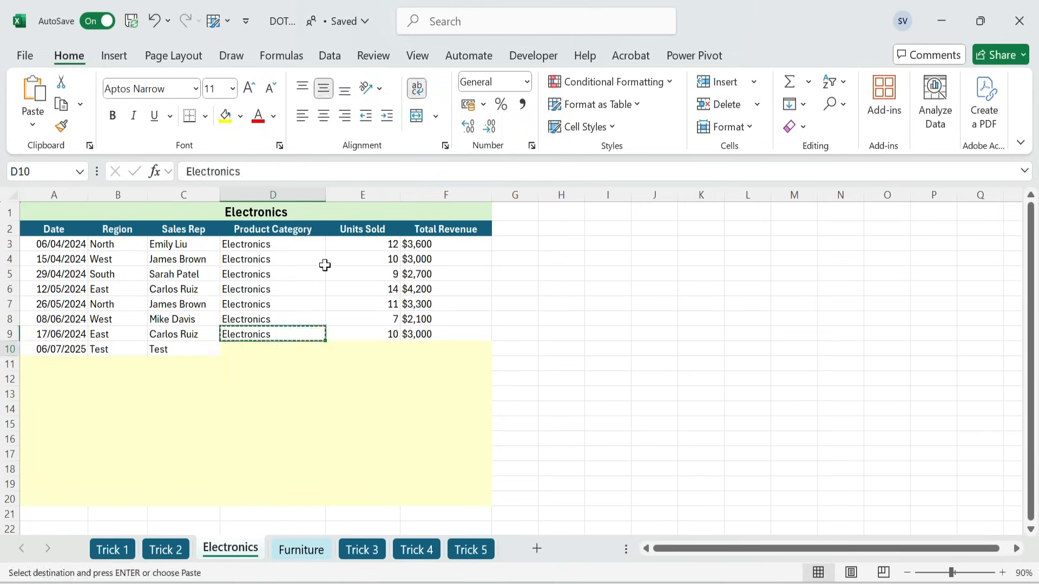
click(166, 549)
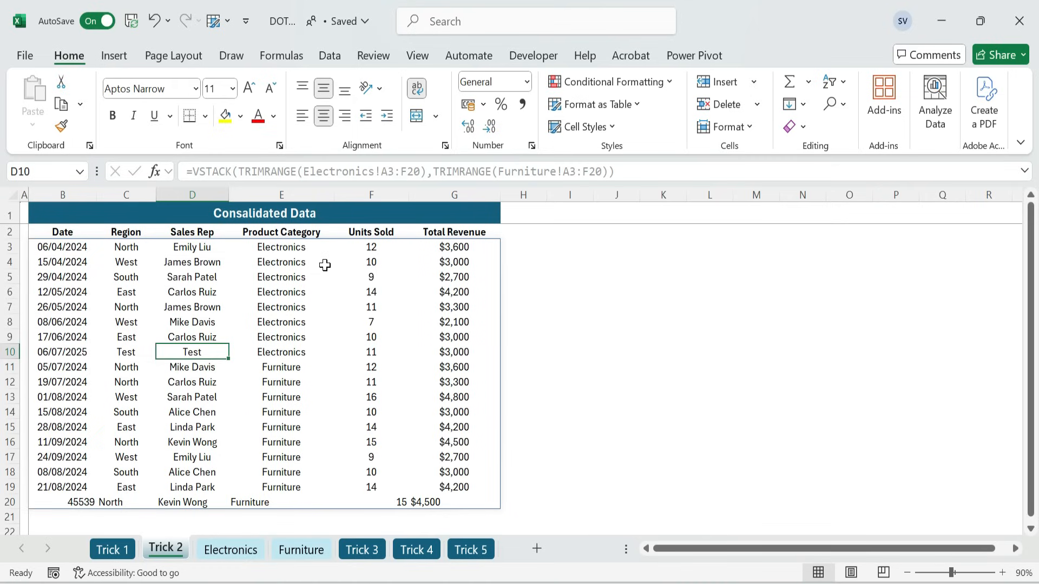
click(62, 502)
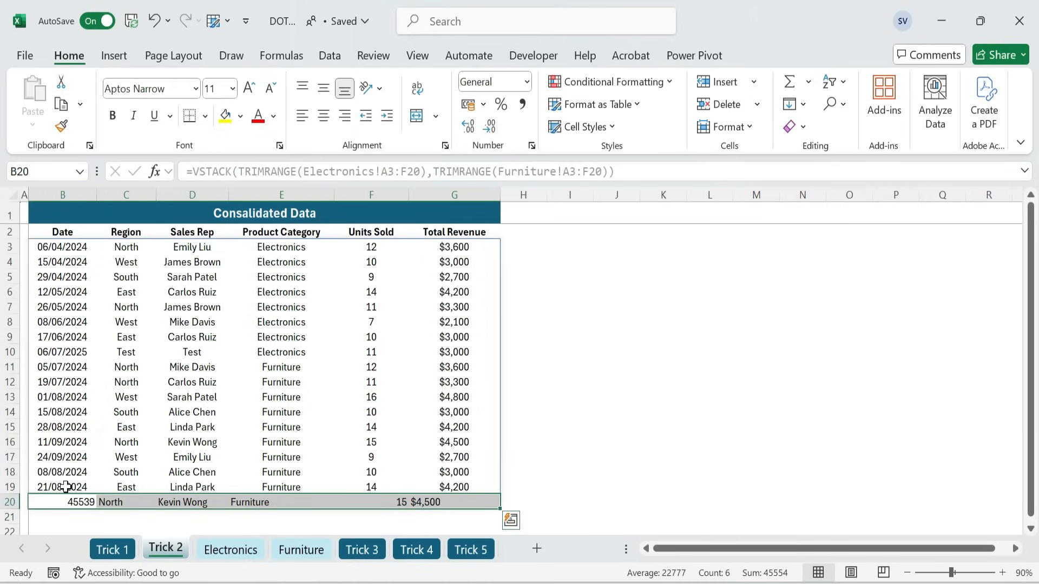
click(62, 487)
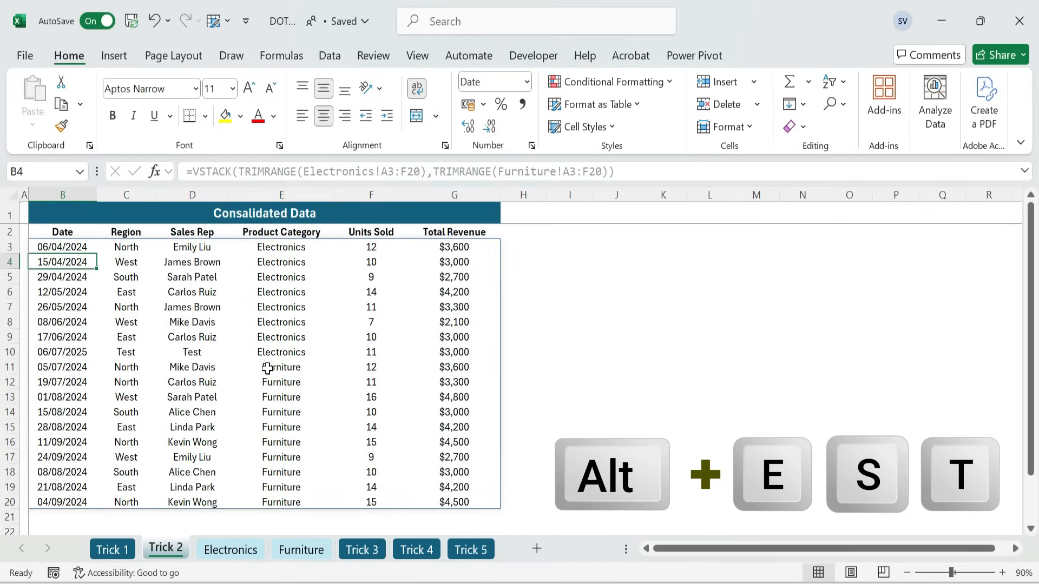
Add a Furniture test row for Alice Chen with quantity 20 and revenue $4,500.
click(301, 550)
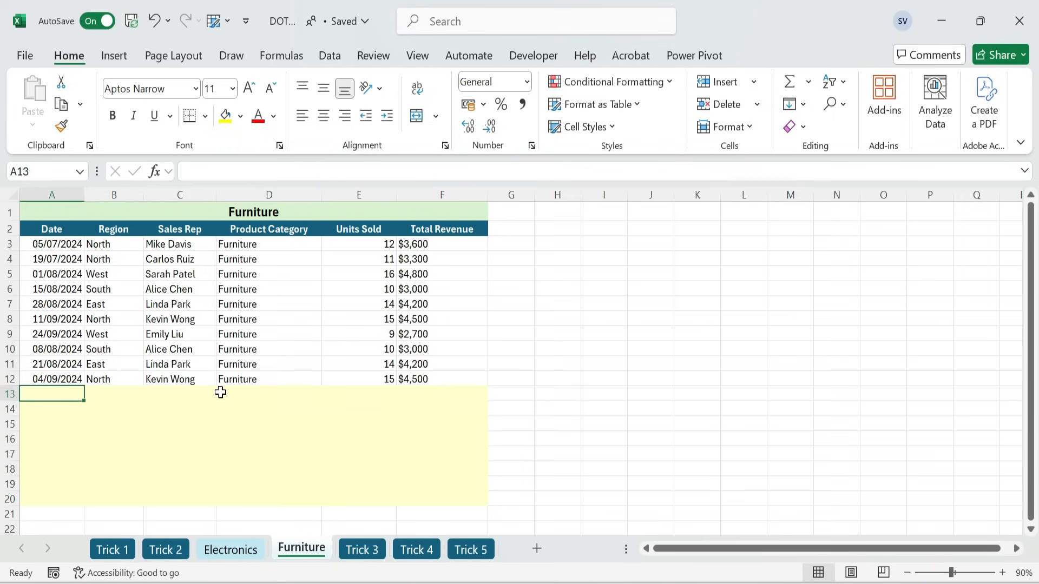
click(180, 394)
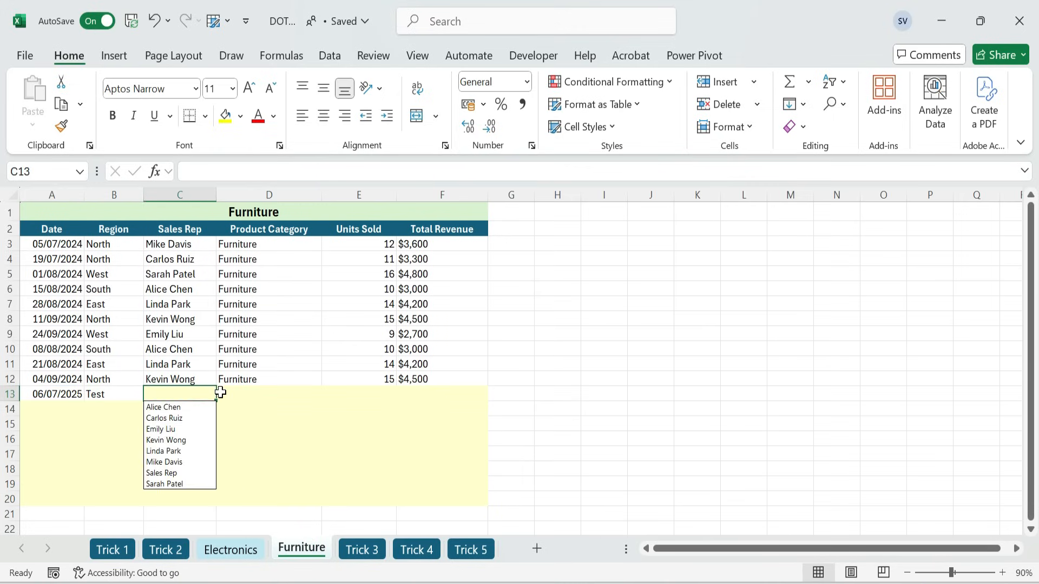
click(163, 407)
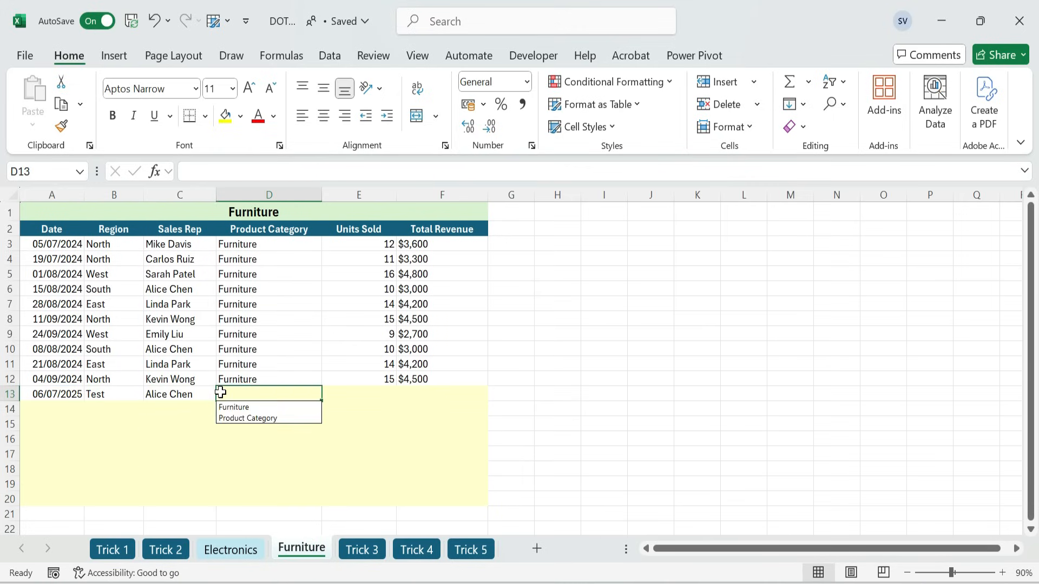
text(S)
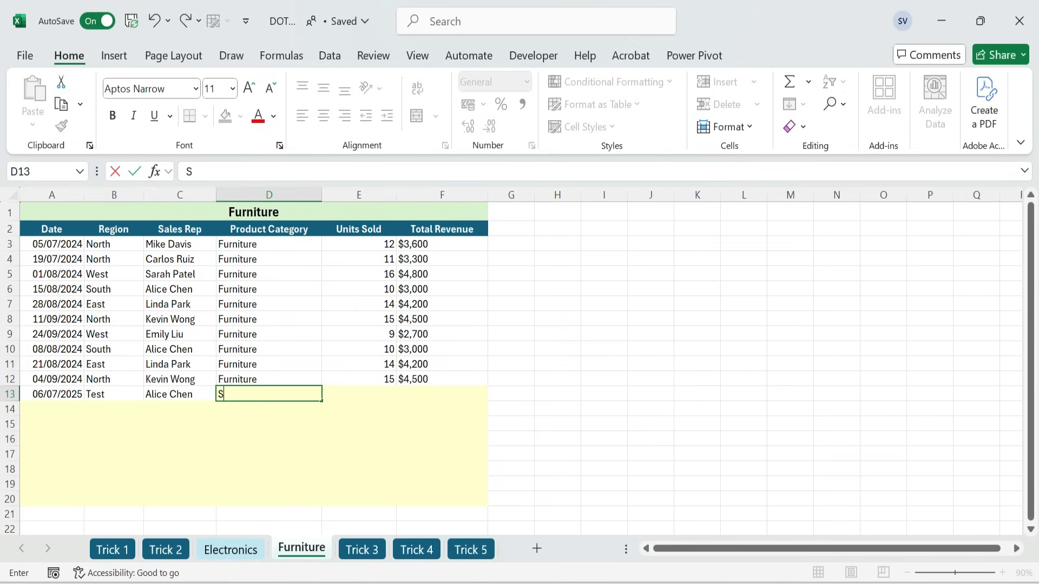
key(Tab)
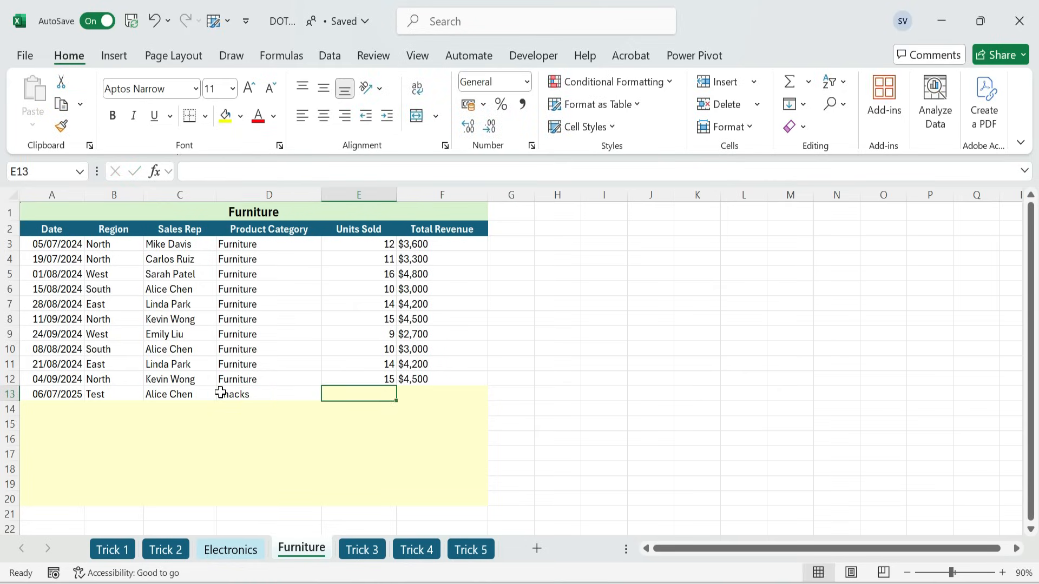
text(20)
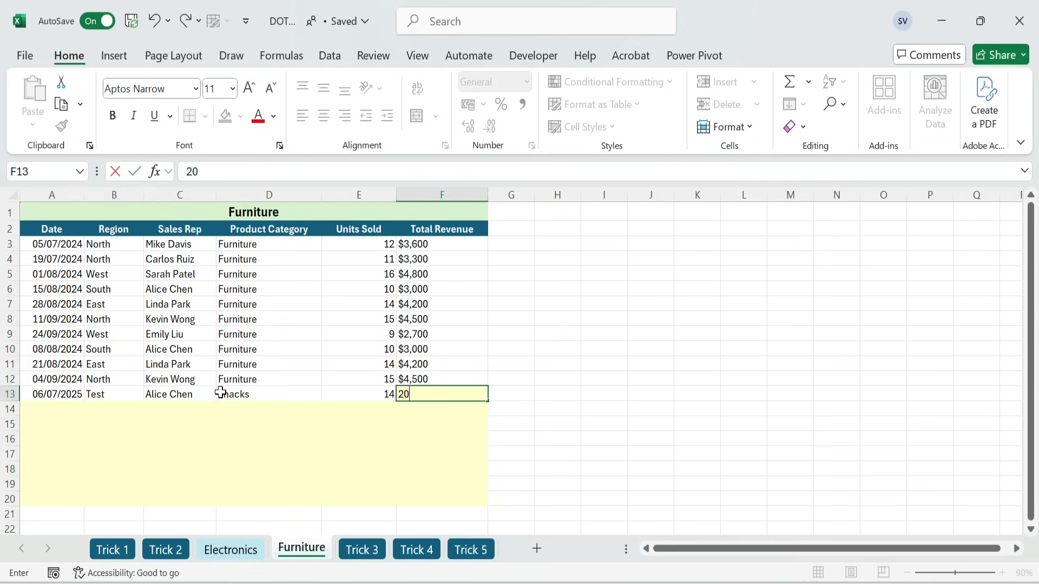
text($4,500)
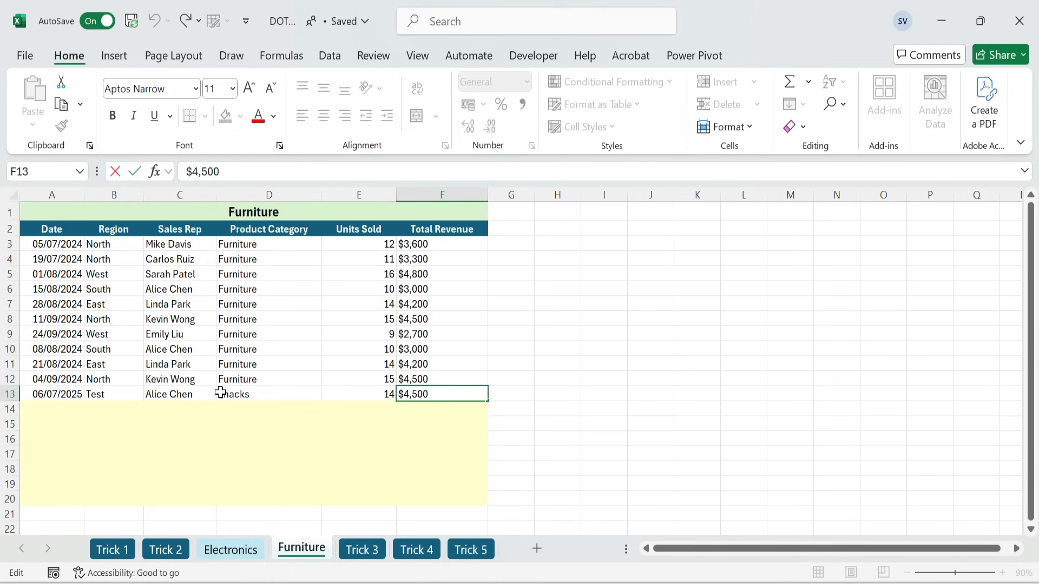
key(Return)
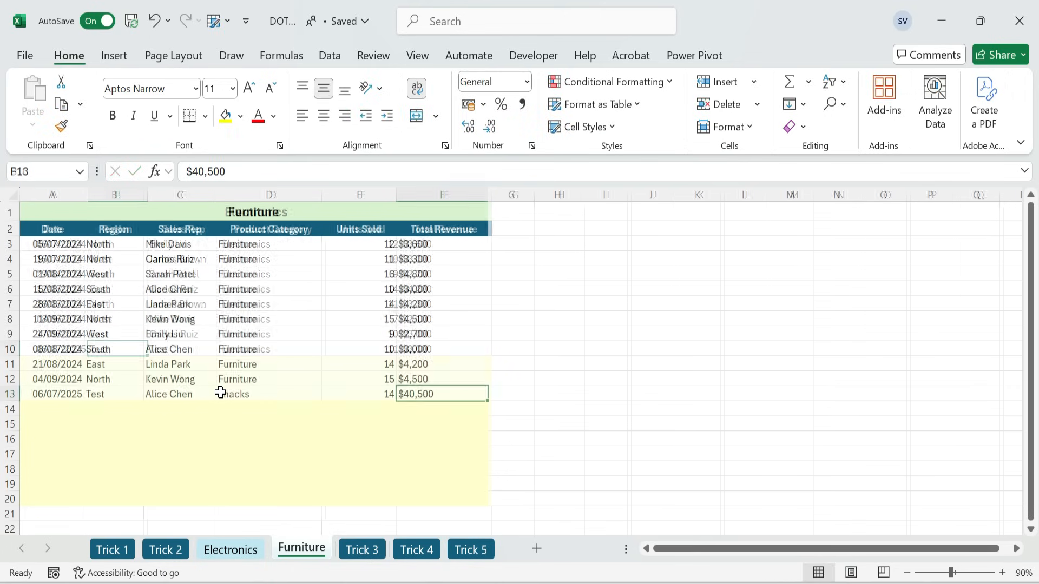
Move through the Furniture and Electronics sheets and return to the Trick 2 consolidated table.
click(165, 549)
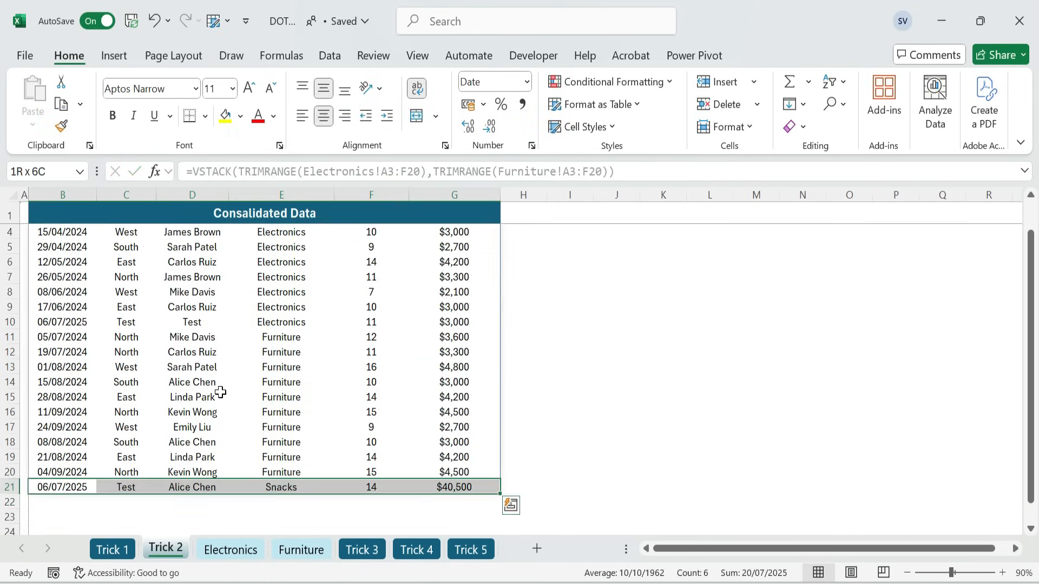
click(301, 550)
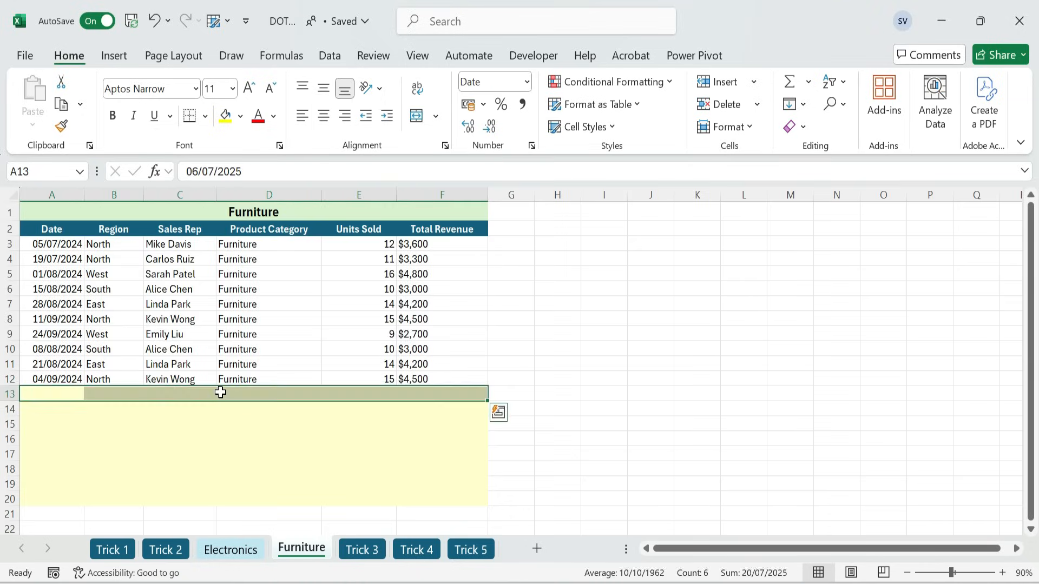
click(230, 549)
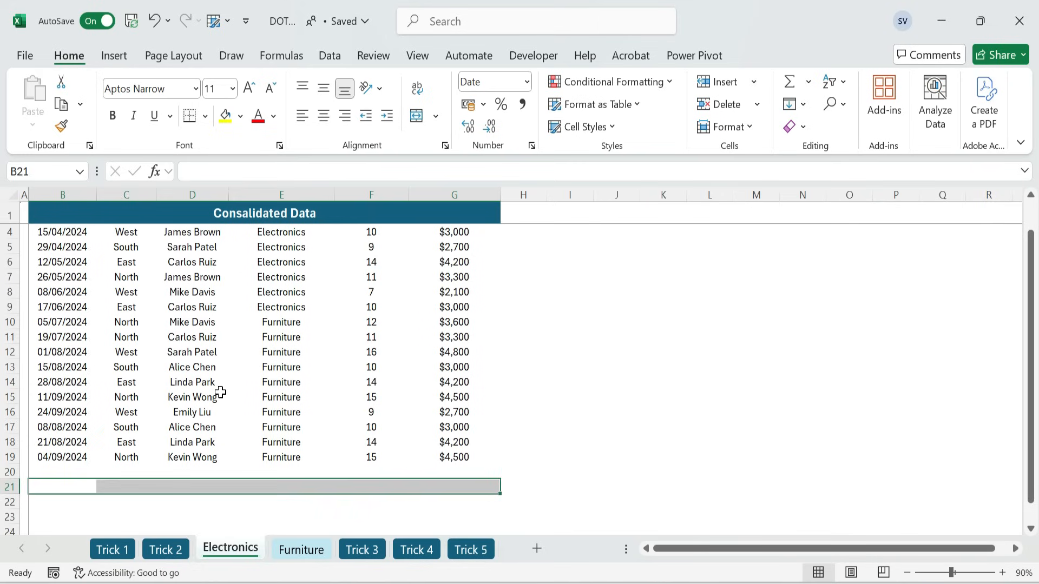
click(165, 549)
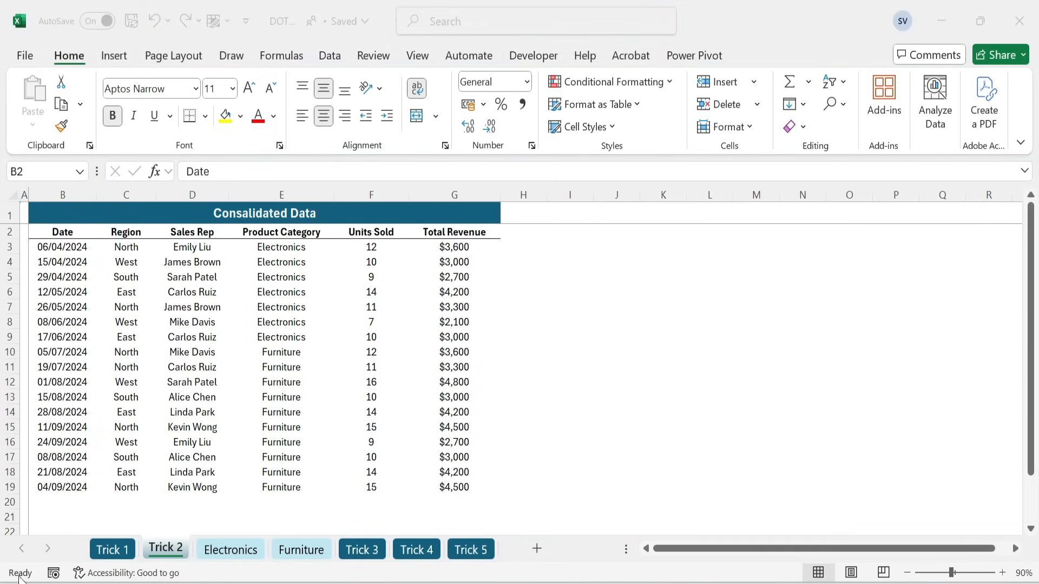
mouse_move(195, 447)
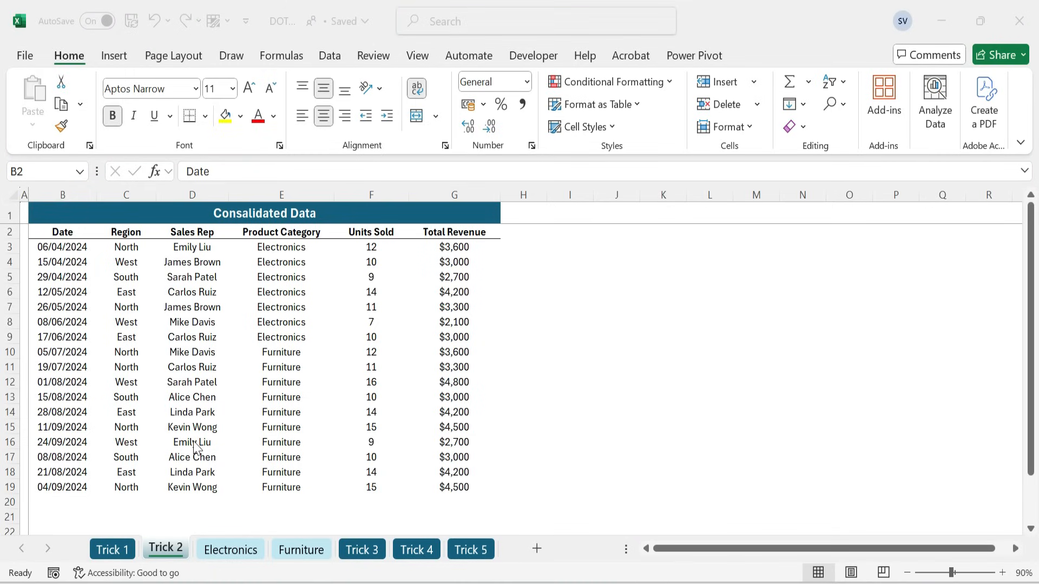
mouse_move(175, 557)
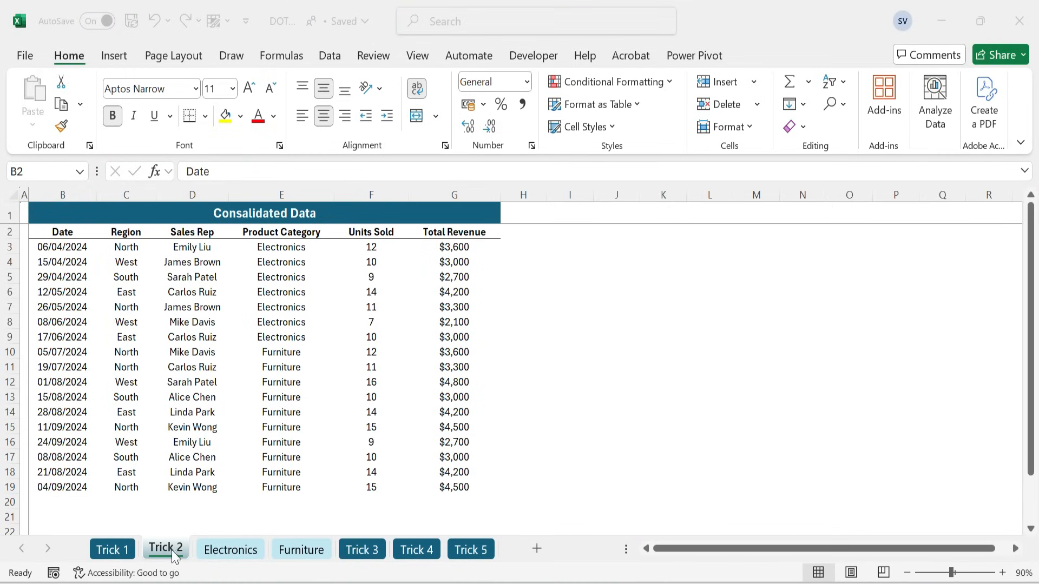
On Trick 3, start an OFFSET formula in D4 anchored on cell A4.
click(362, 549)
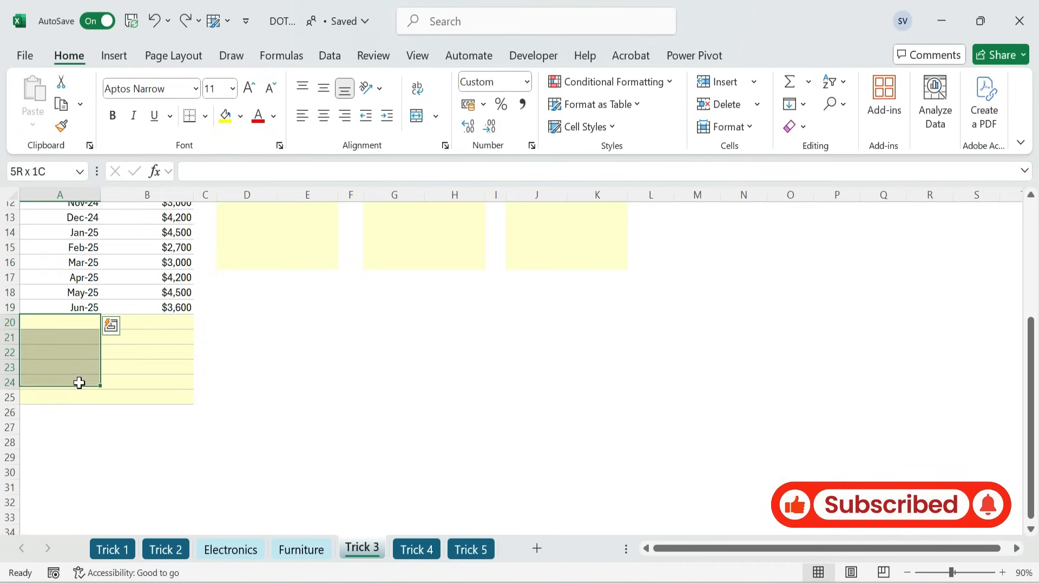
scroll(up, 3)
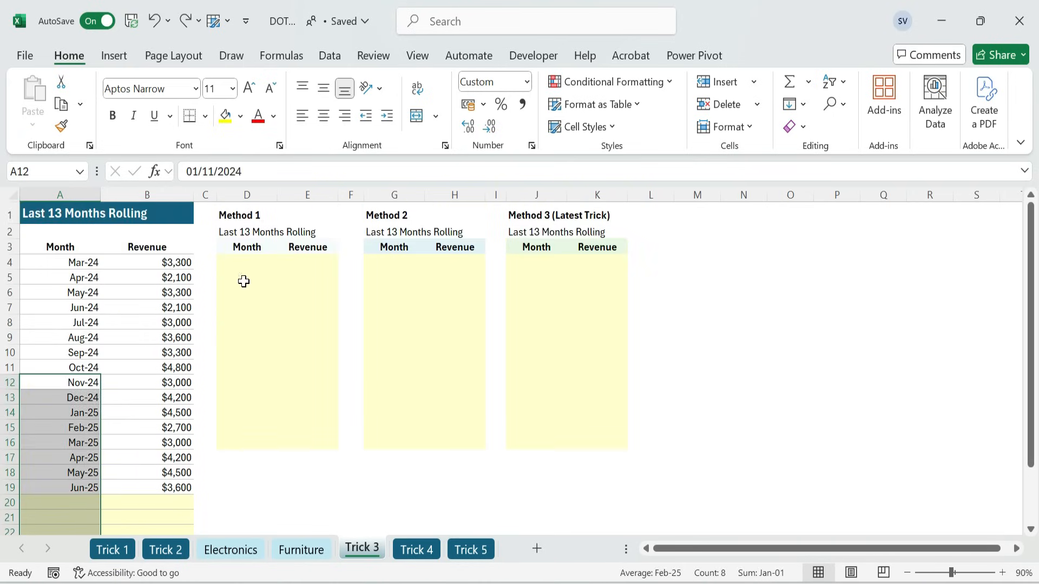
click(247, 215)
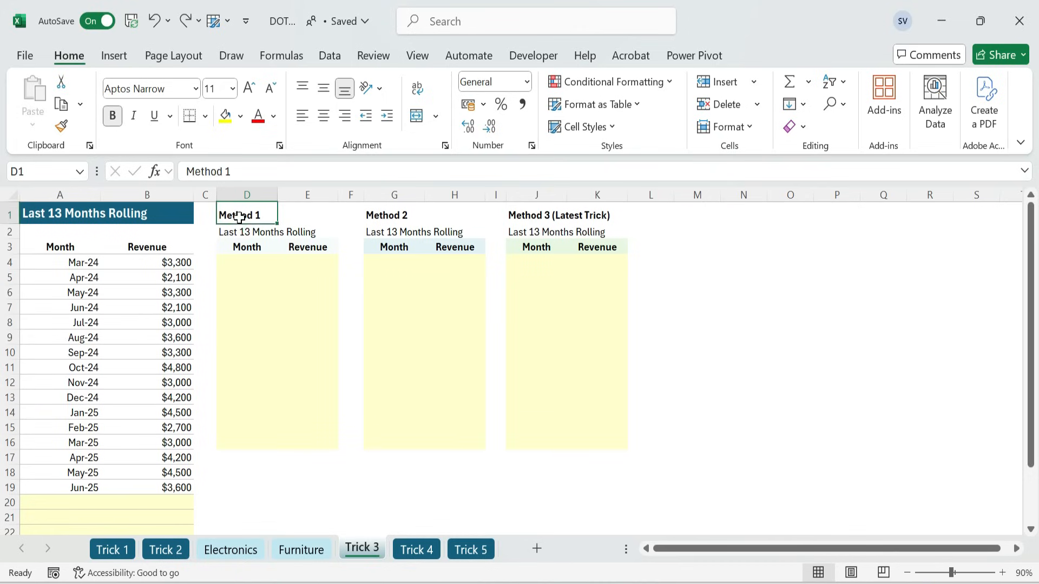
text(=)
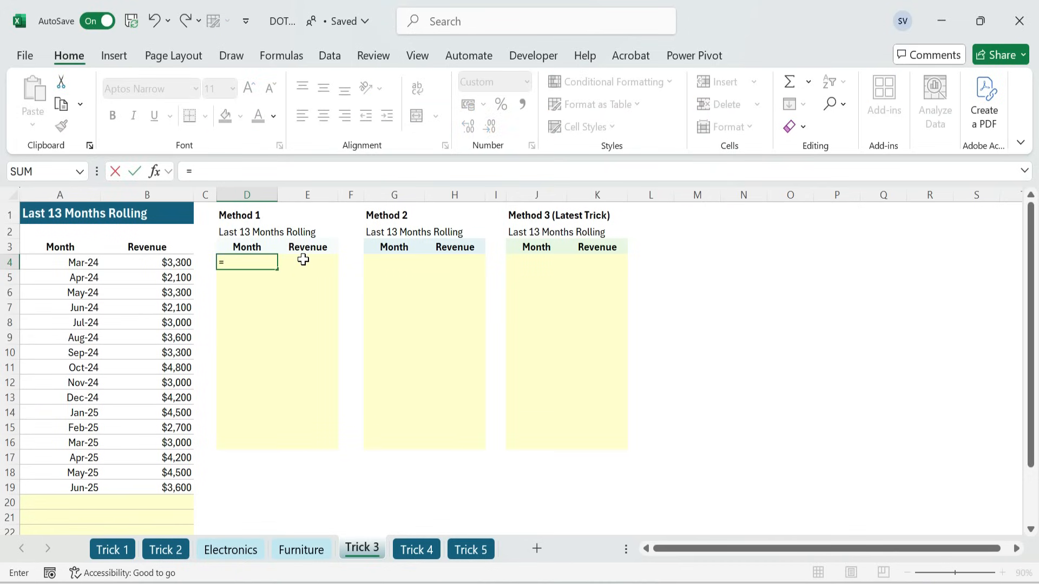
text(offset)
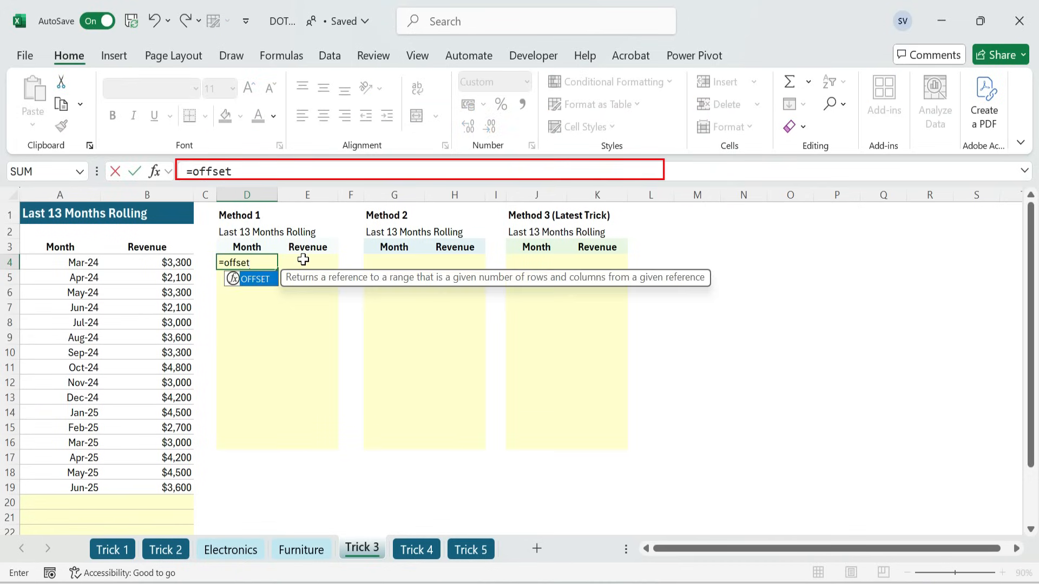
text(()
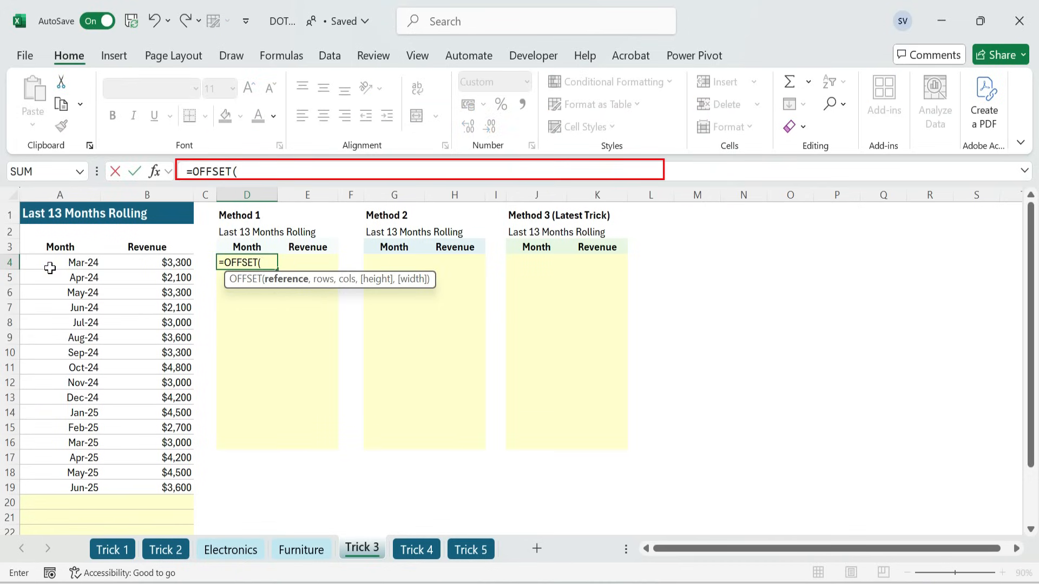
click(59, 262)
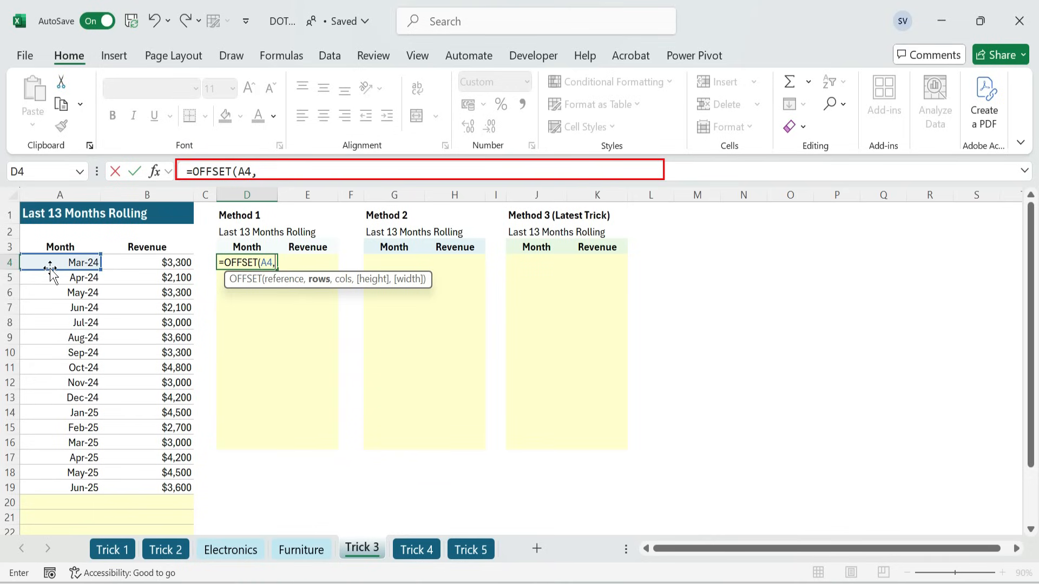
Complete the OFFSET arguments: COUNTA(A4:A25)-13+ROW(A1), 0, 1, 1.
text(cou)
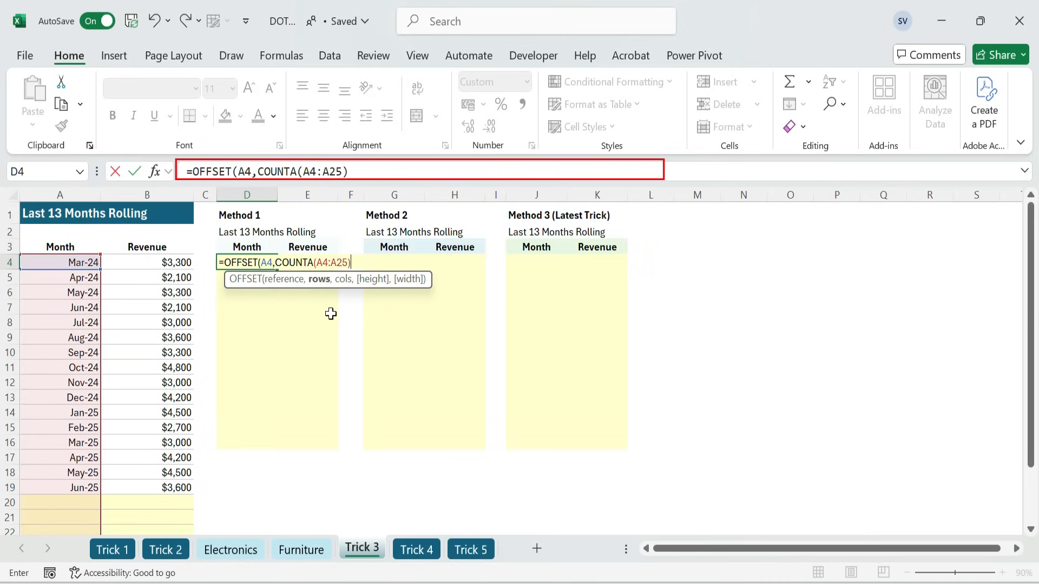
text(-13)
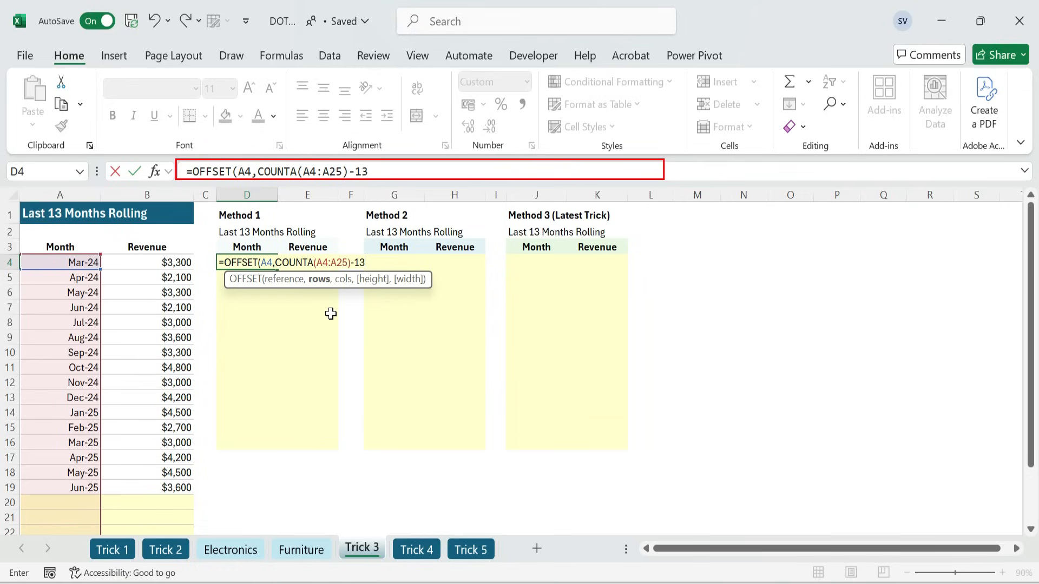
text(+row)
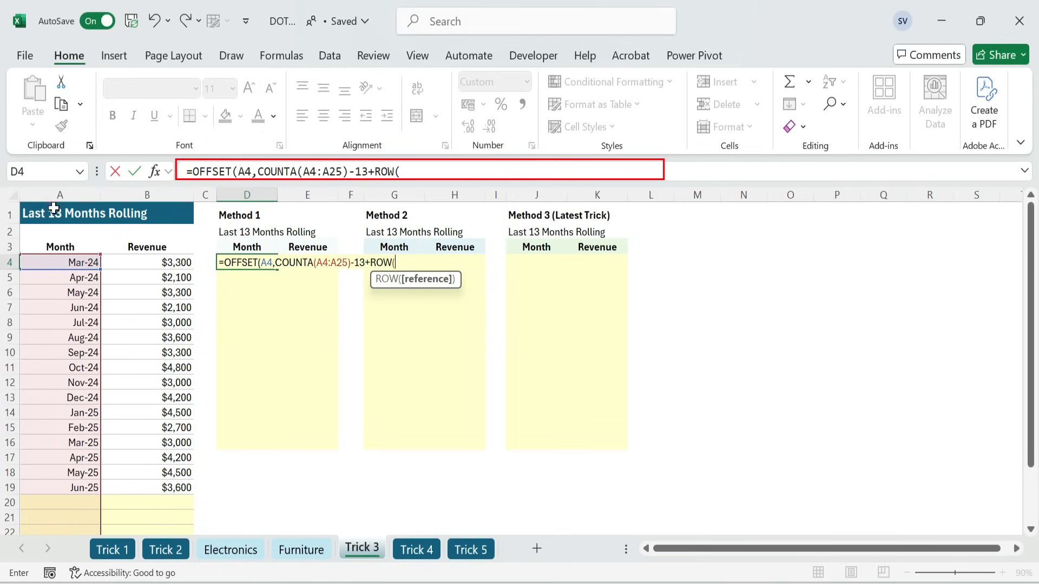
text(A1))
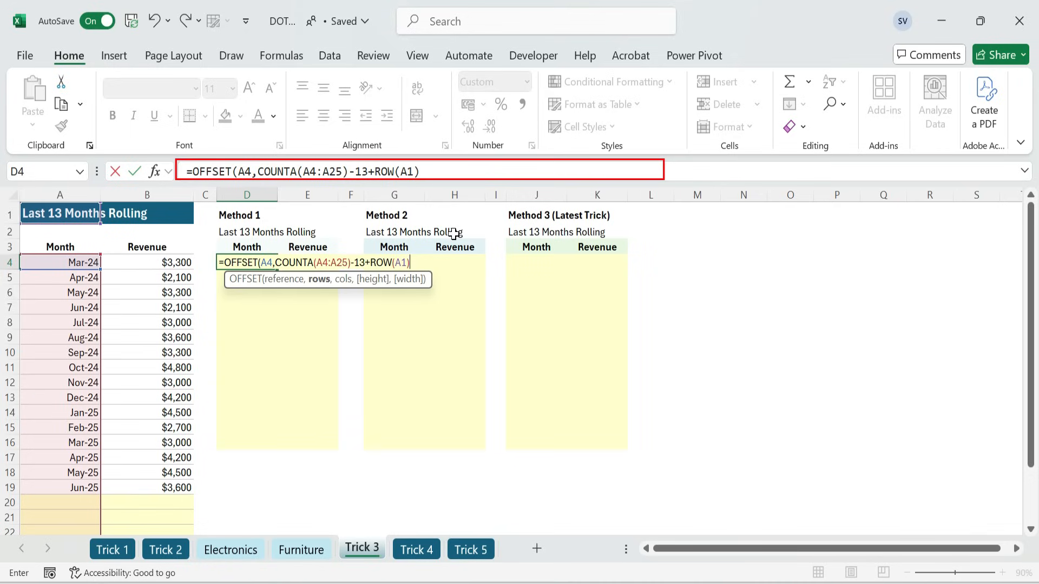
text(,)
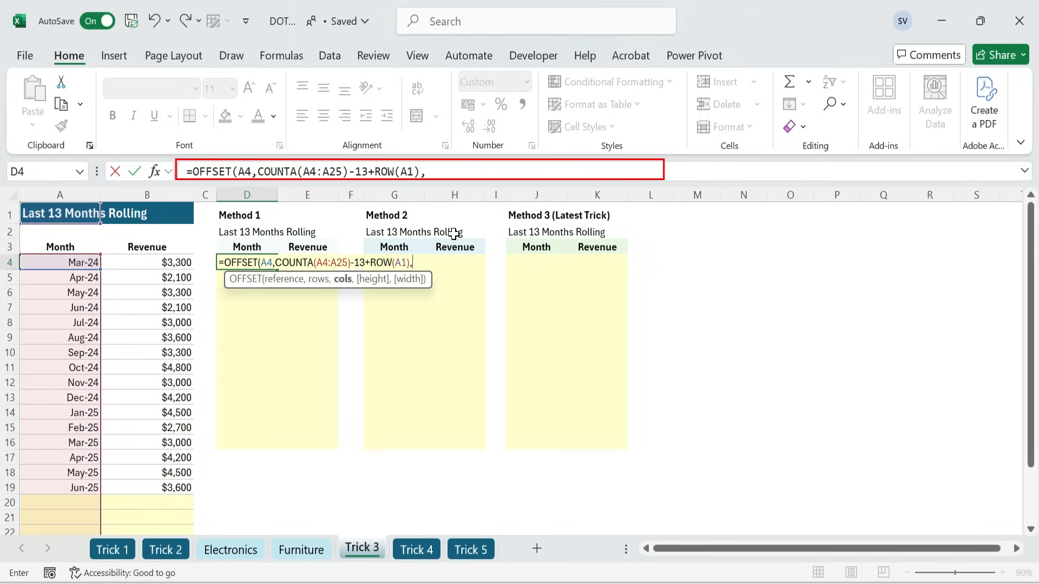
text(0)
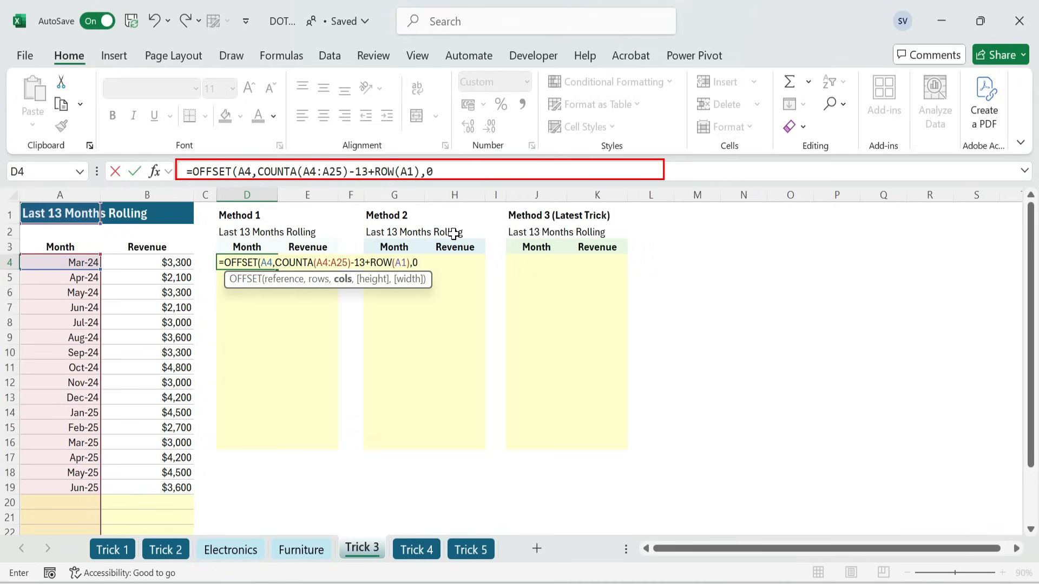
text(,1,1))
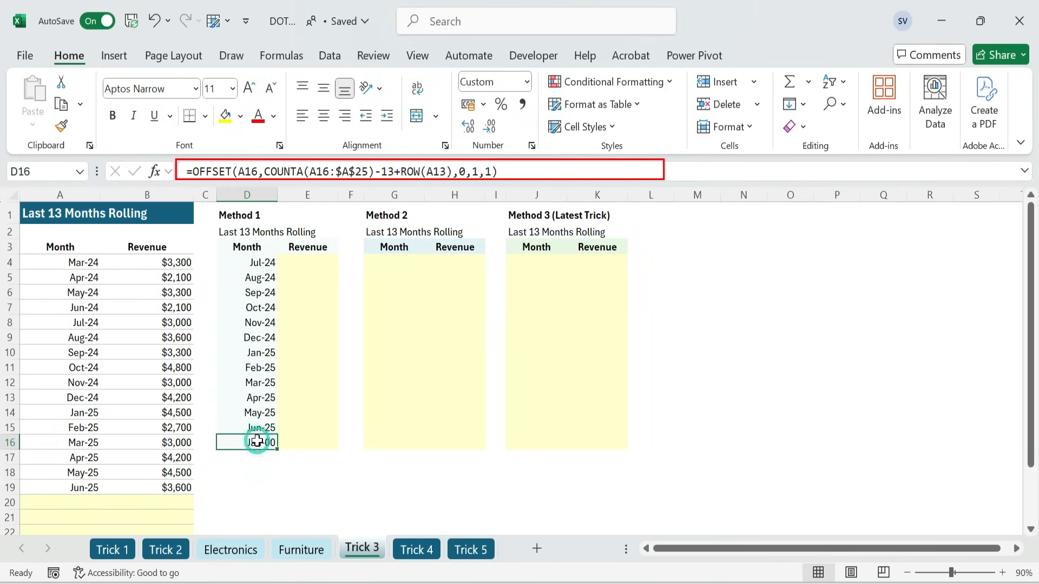
Change the D4 OFFSET anchor to A3, then test by typing Jul-25 into the source months.
double_click(247, 262)
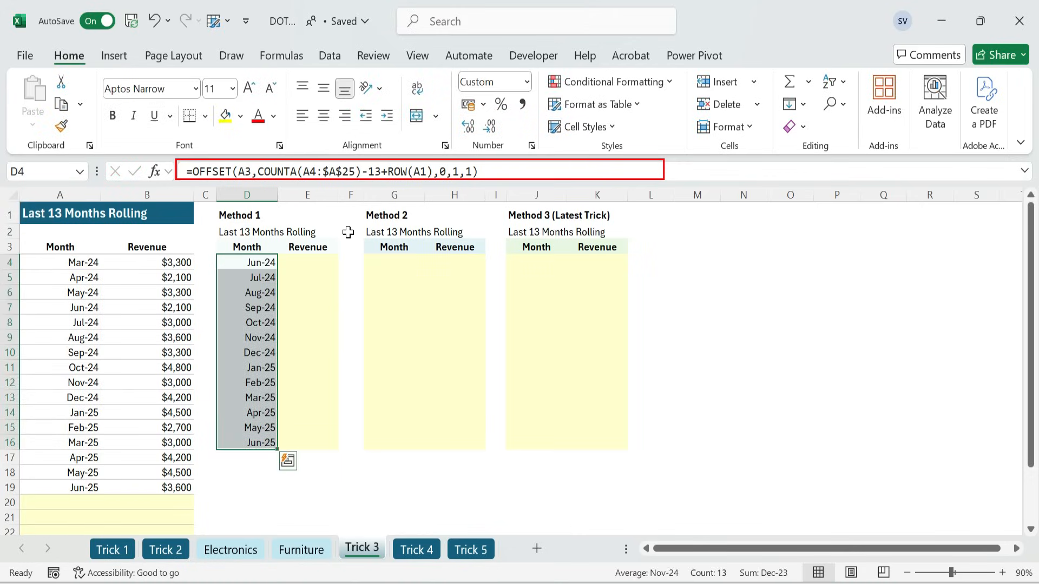
click(59, 487)
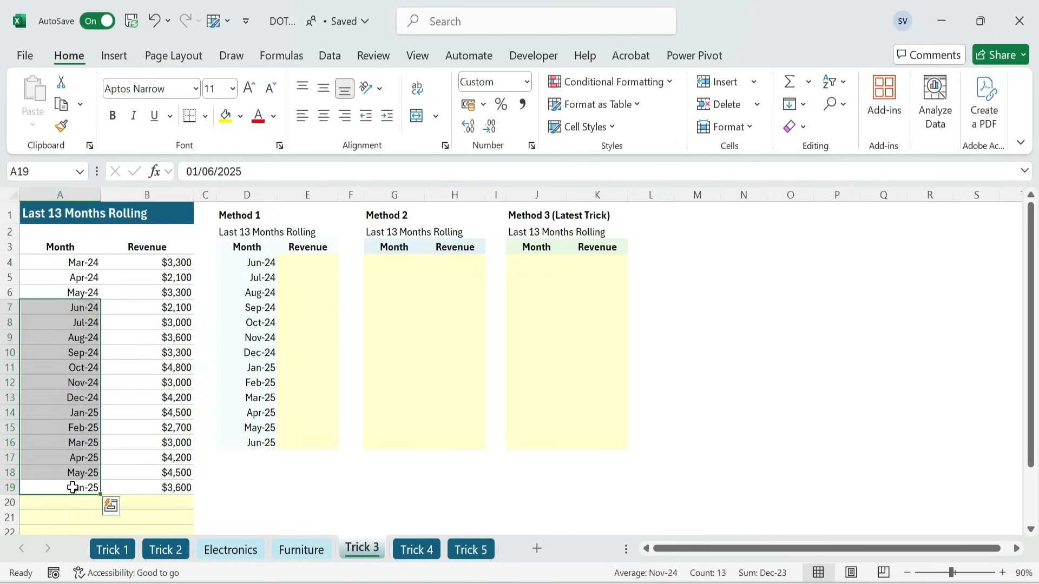
text(J)
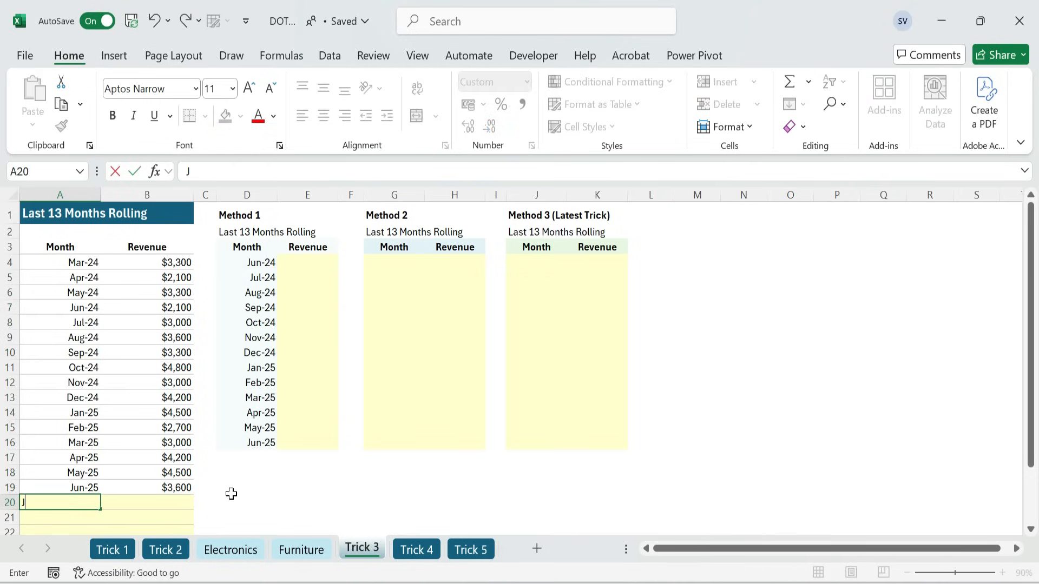
text(ul-25)
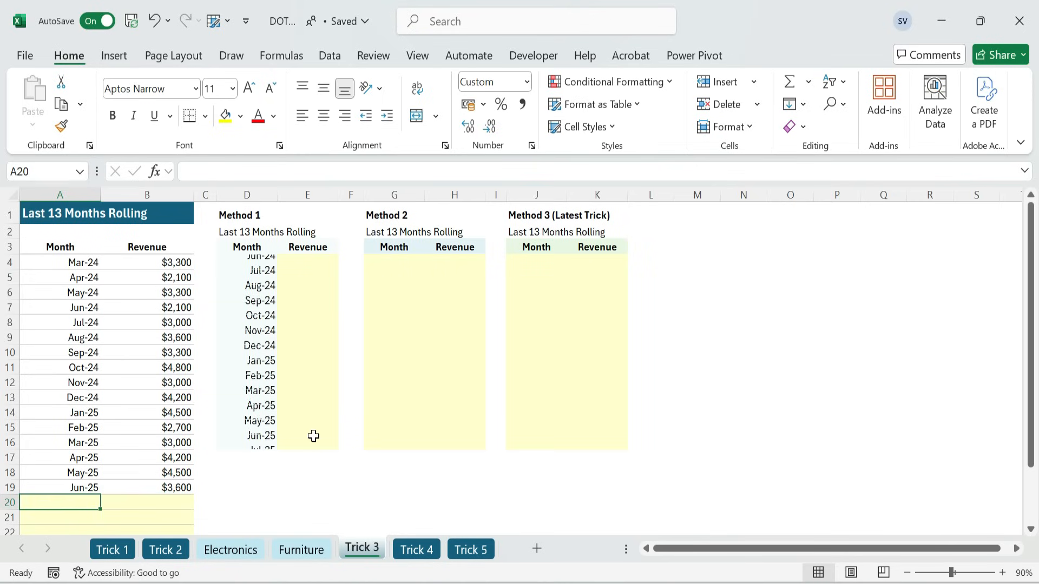
Paste the month formula into E4 as formulas only, adapt it to revenue, and fill to E16.
click(247, 262)
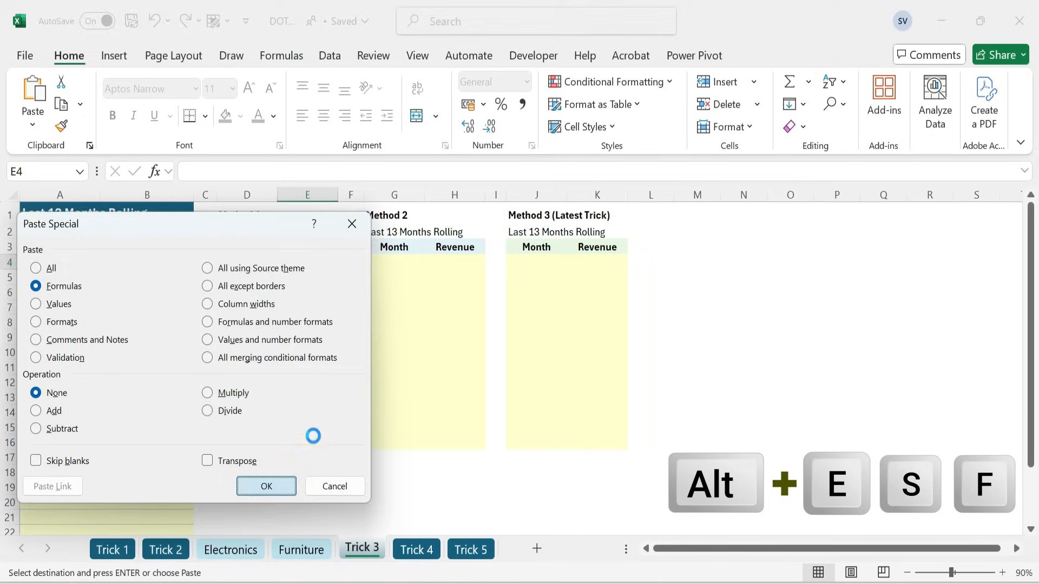
click(266, 485)
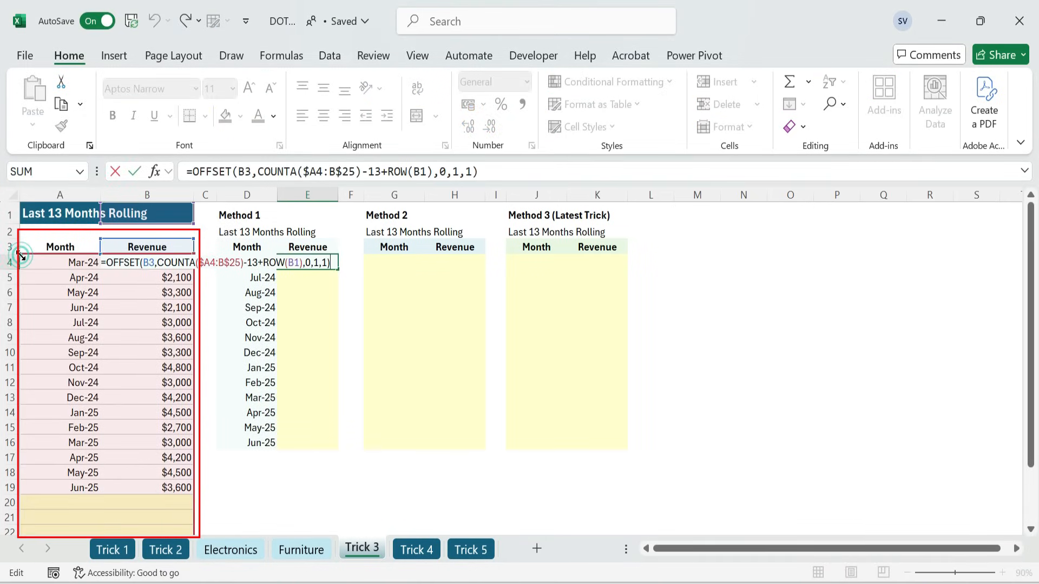
key(Return)
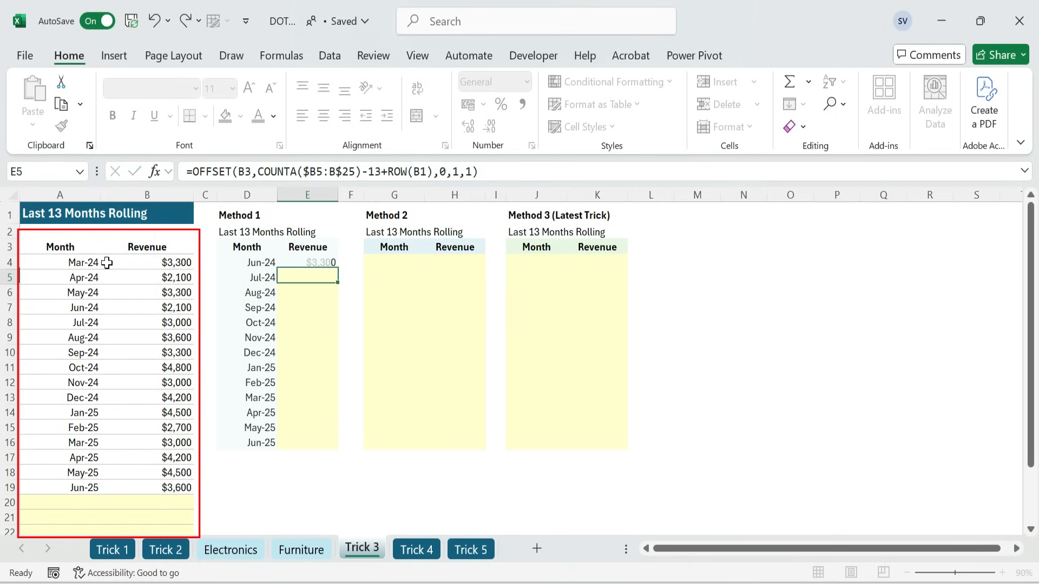
click(307, 262)
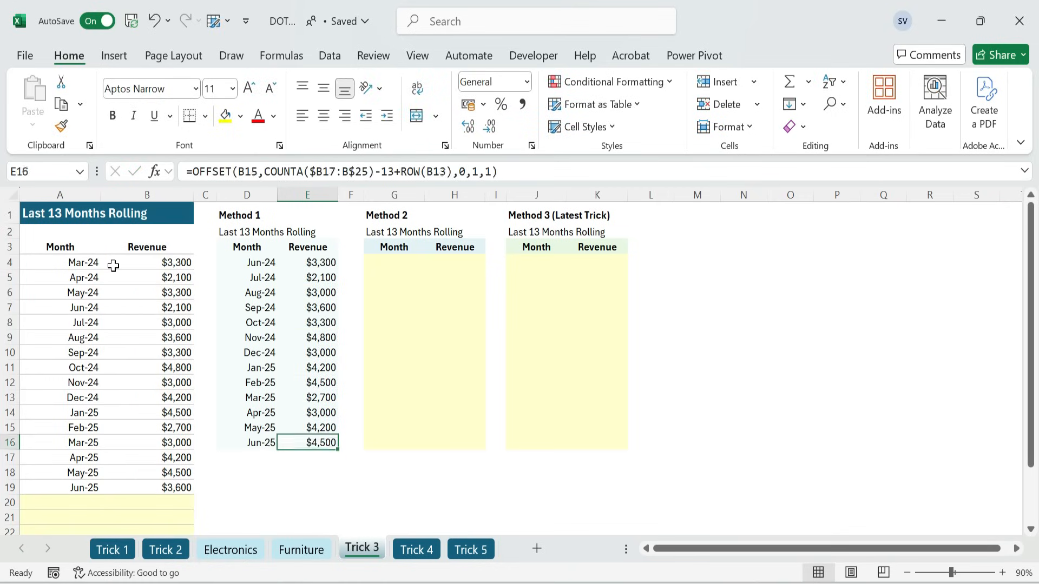
click(146, 488)
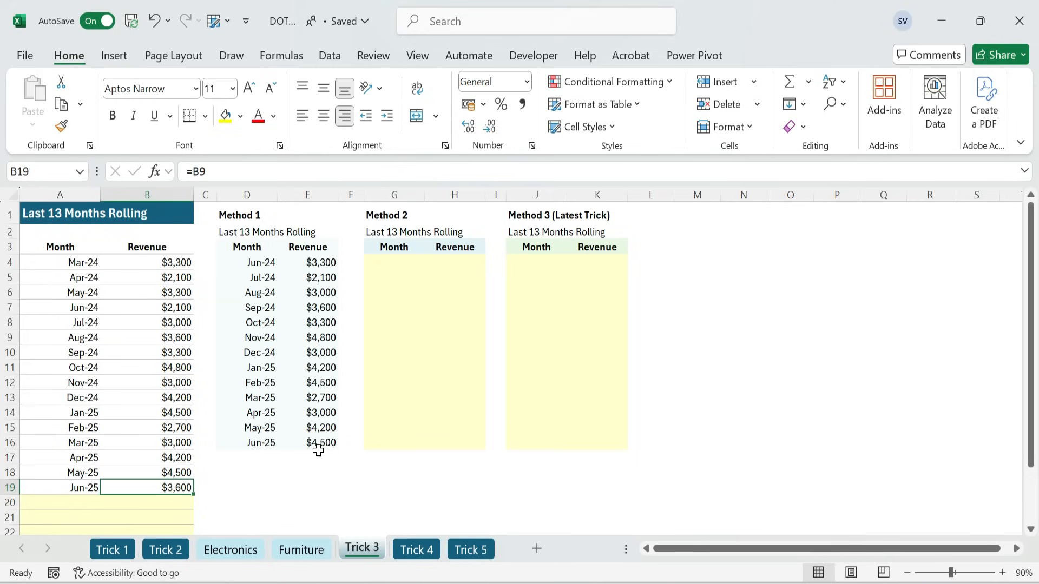
click(307, 442)
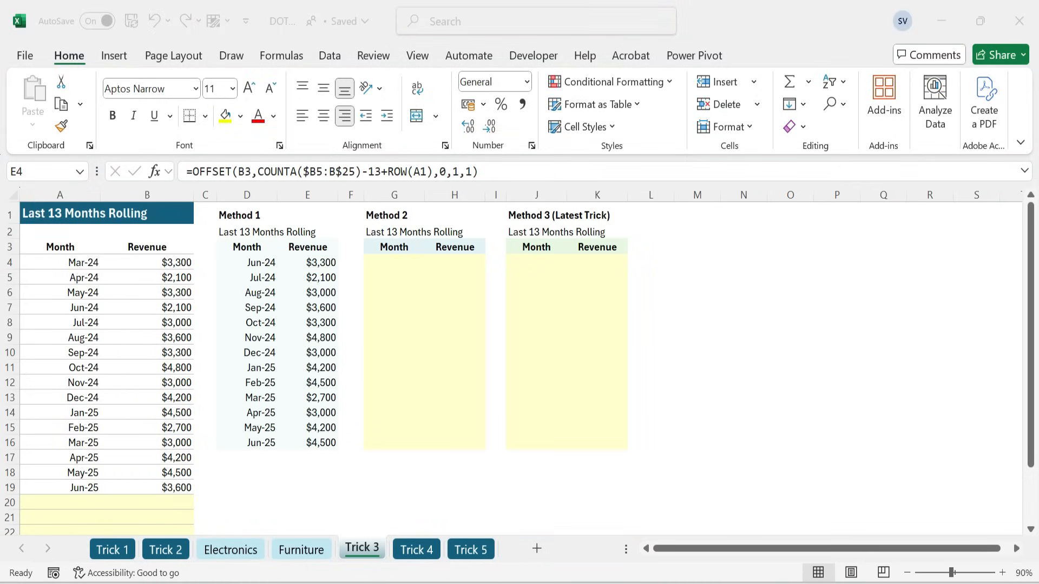
Enter =TAKE(FILTER(A4:B25,A4:A25<>""),-13) in G4 for the last 13 months.
click(307, 443)
text(=)
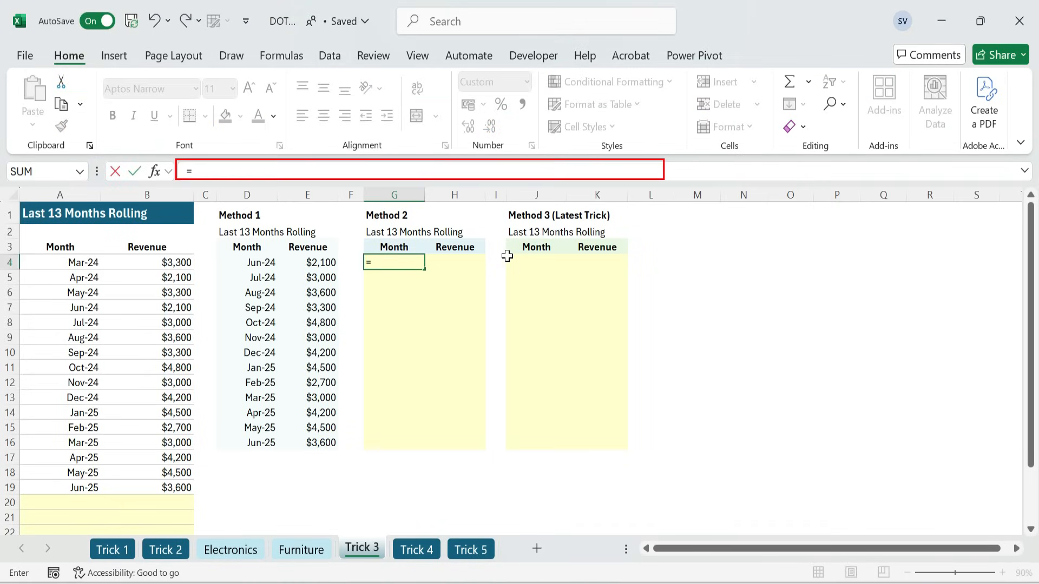
text(take)
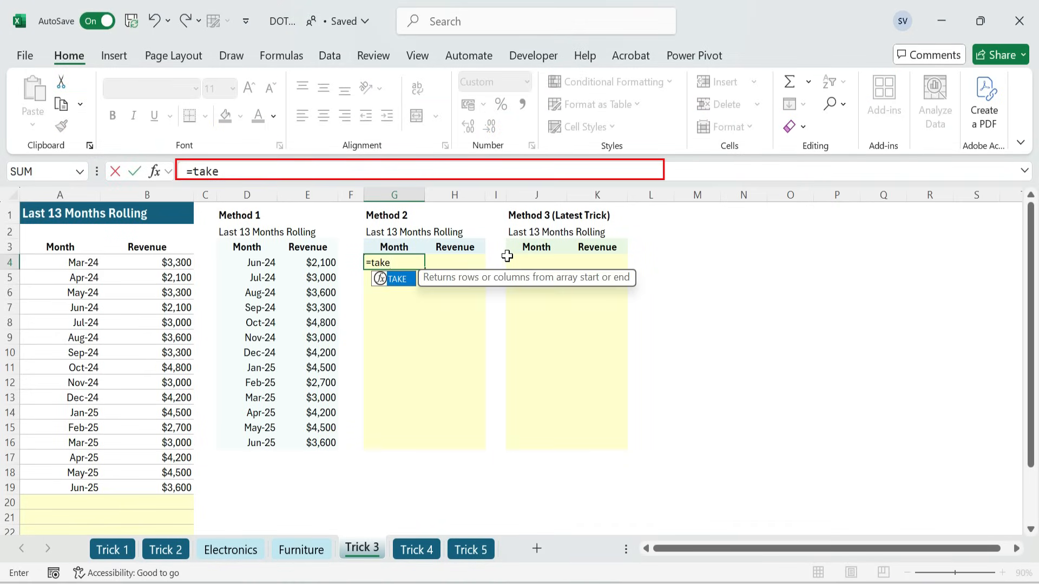
text((FILTER()
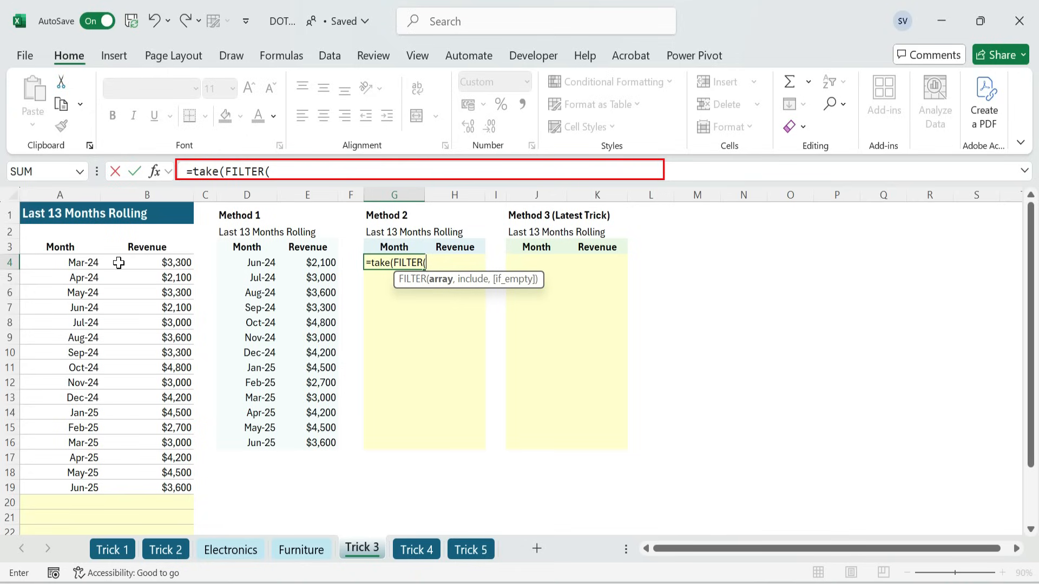
mouse_move(48, 263)
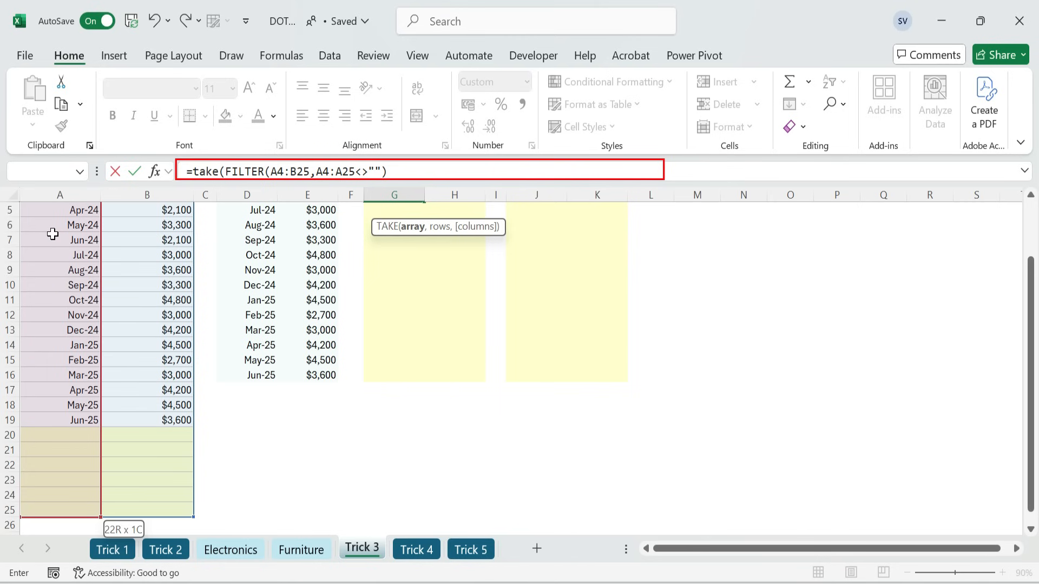
text(,-13)
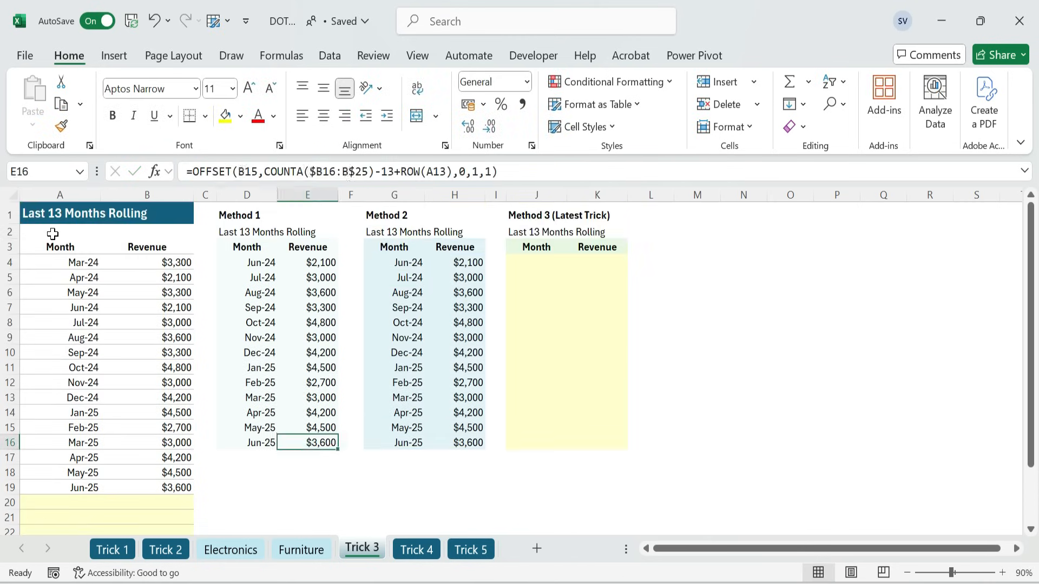
click(59, 502)
text(5000)
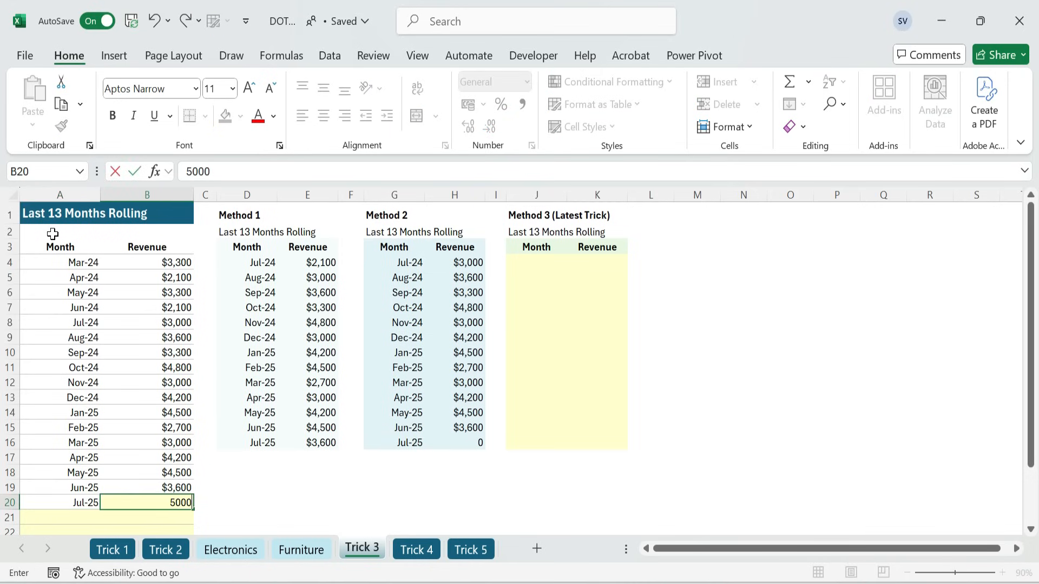
key(Return)
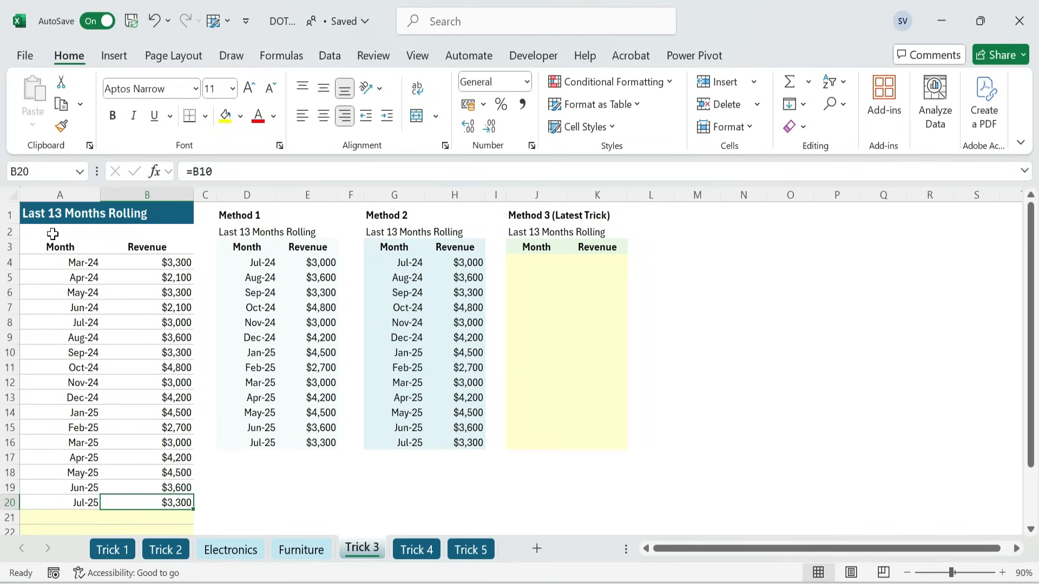
mouse_move(412, 421)
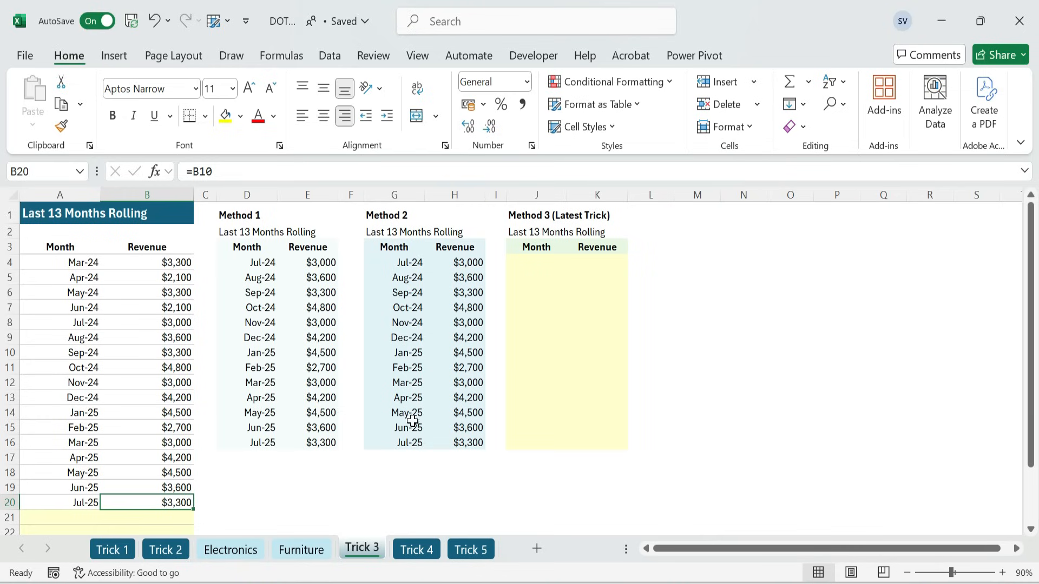
click(393, 262)
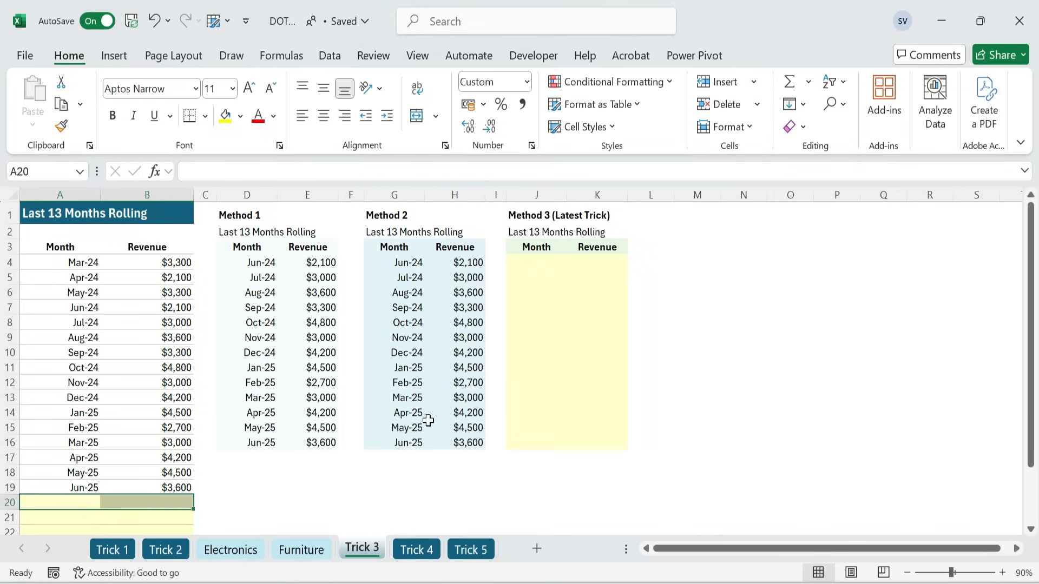
Enter a TAKE formula in J4 and edit its range to the trimmed A4:.B25.
click(394, 262)
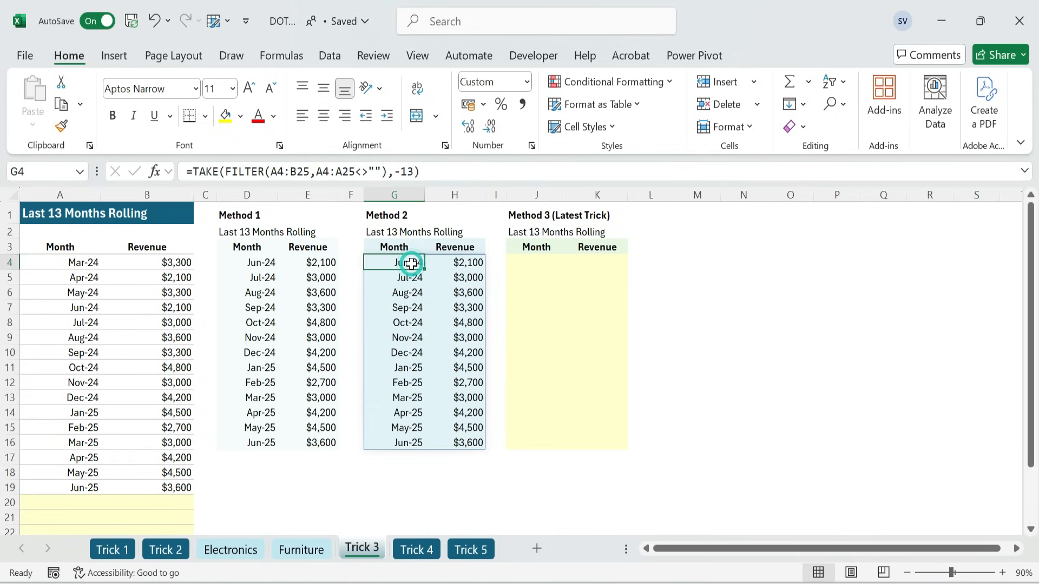
click(407, 278)
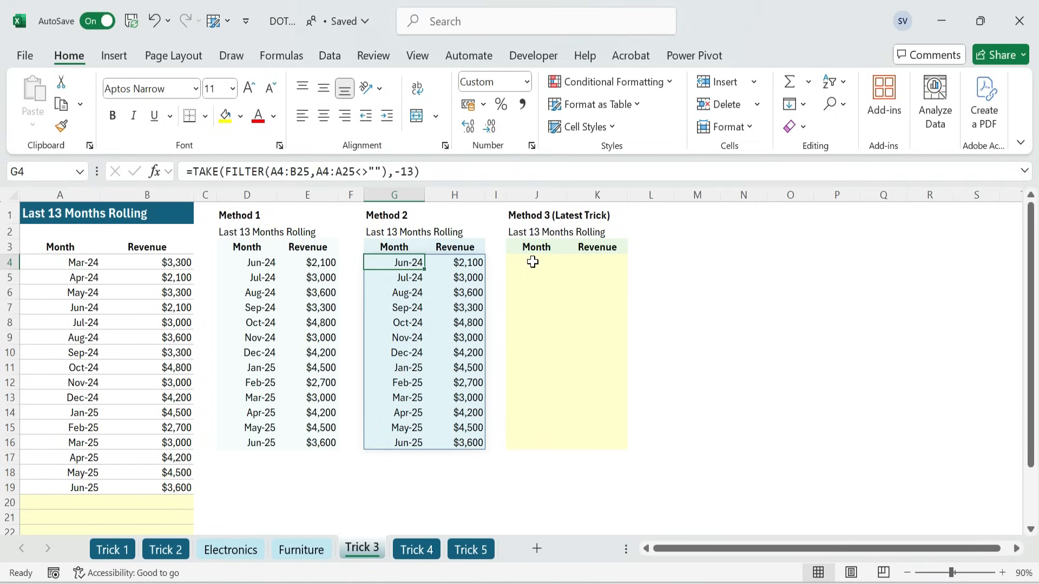
text(=take)
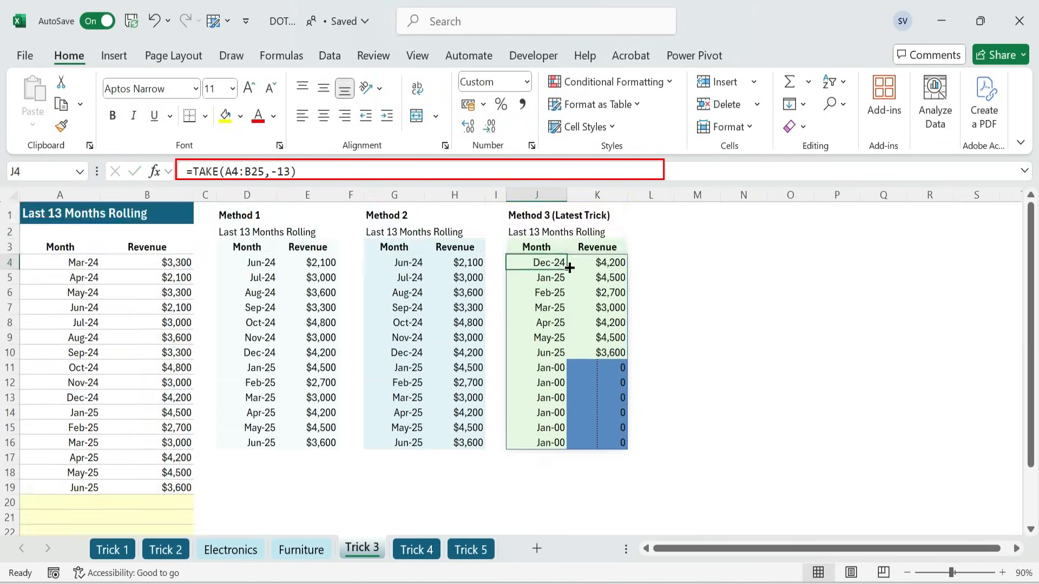
double_click(538, 263)
text(.)
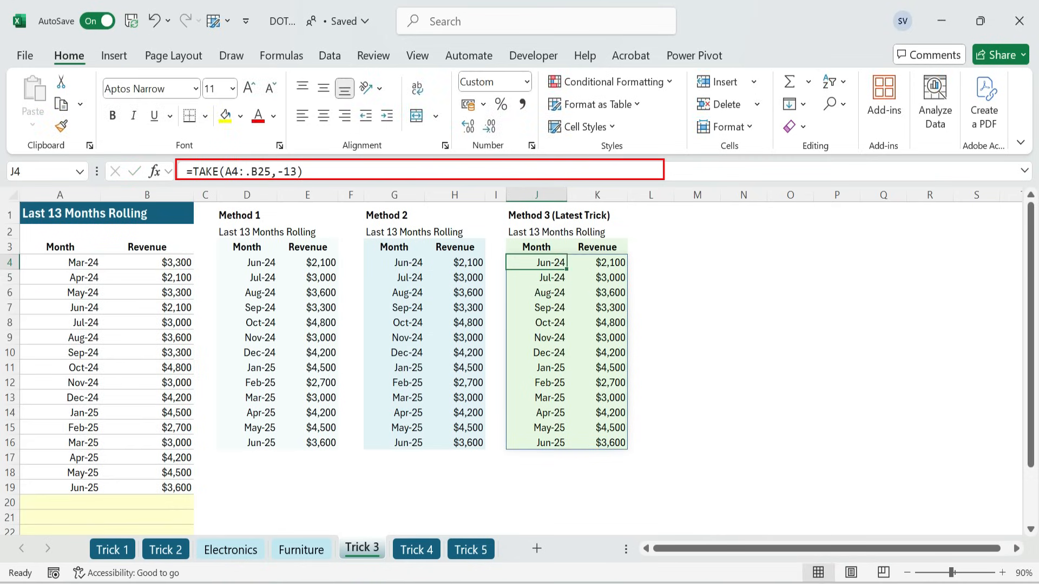
Review the Method 1, 2 and 3 formulas, then move to the Trick 4 sheet.
click(548, 262)
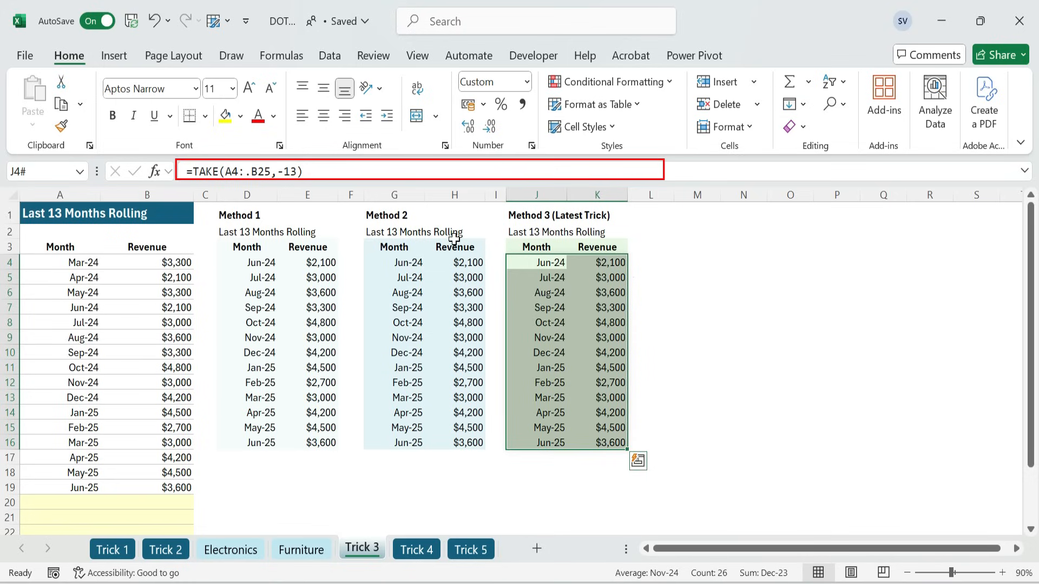
click(247, 263)
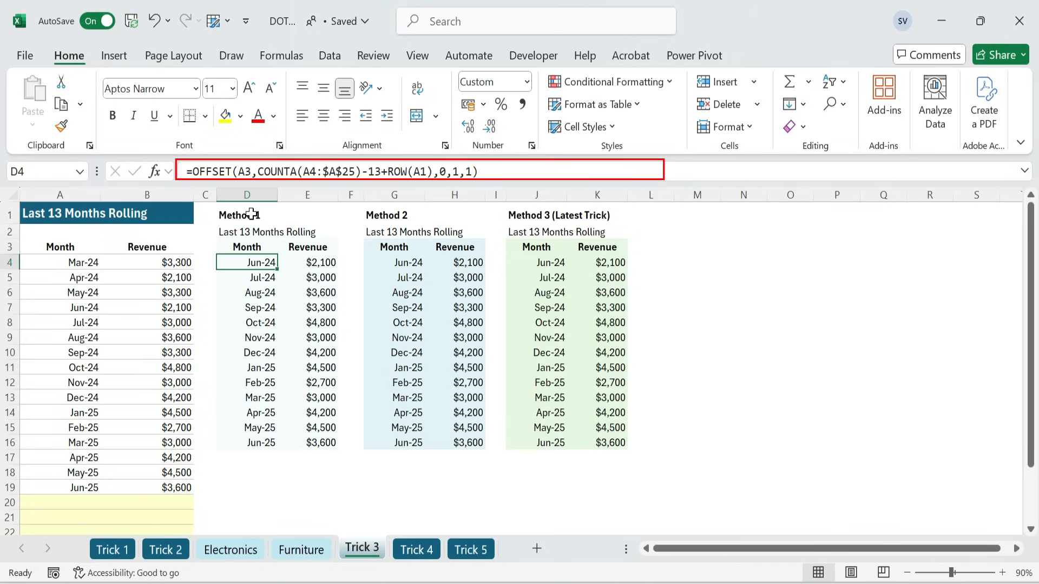
click(394, 262)
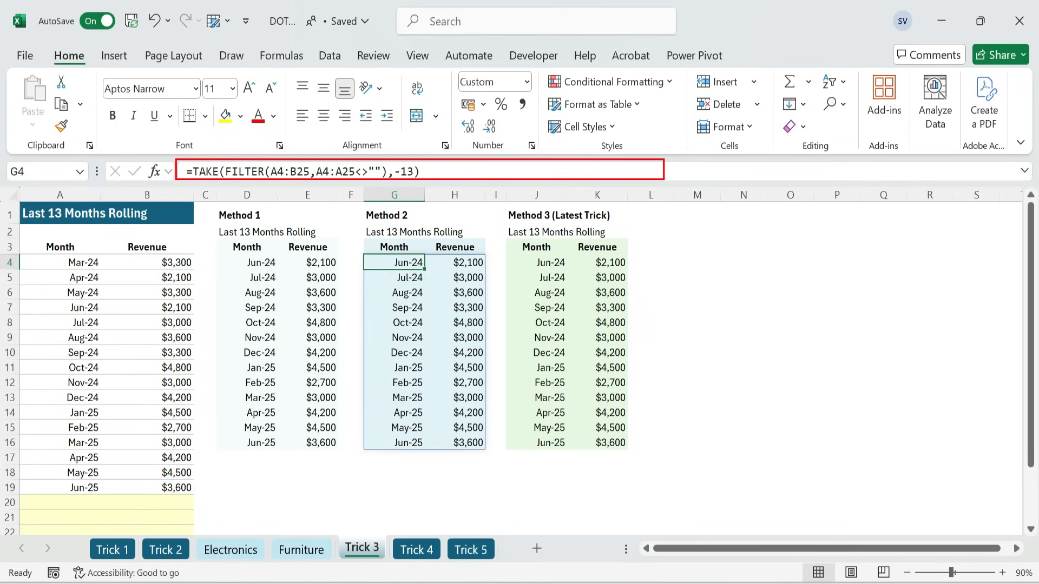
click(547, 263)
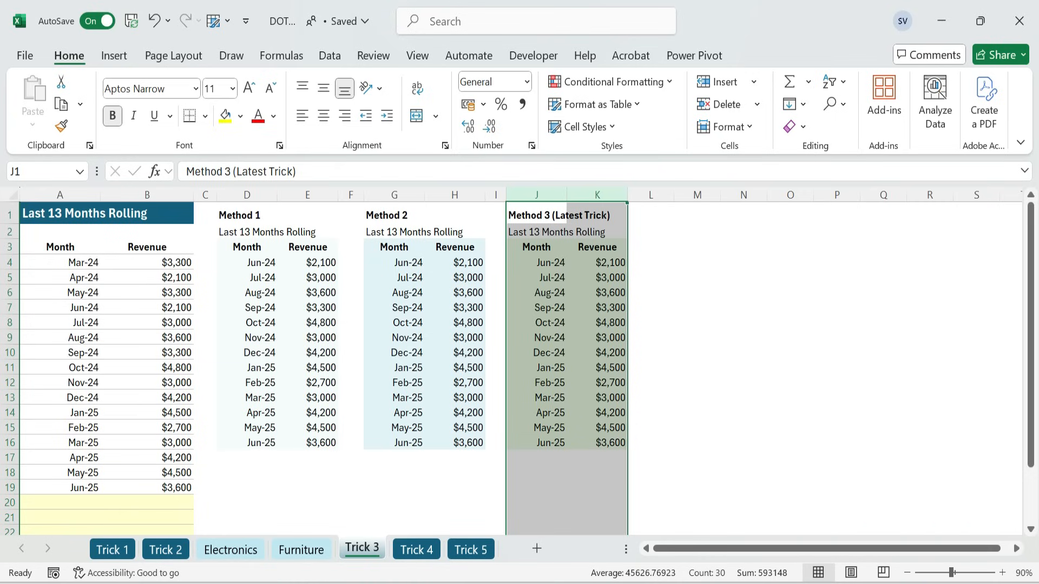
mouse_move(563, 419)
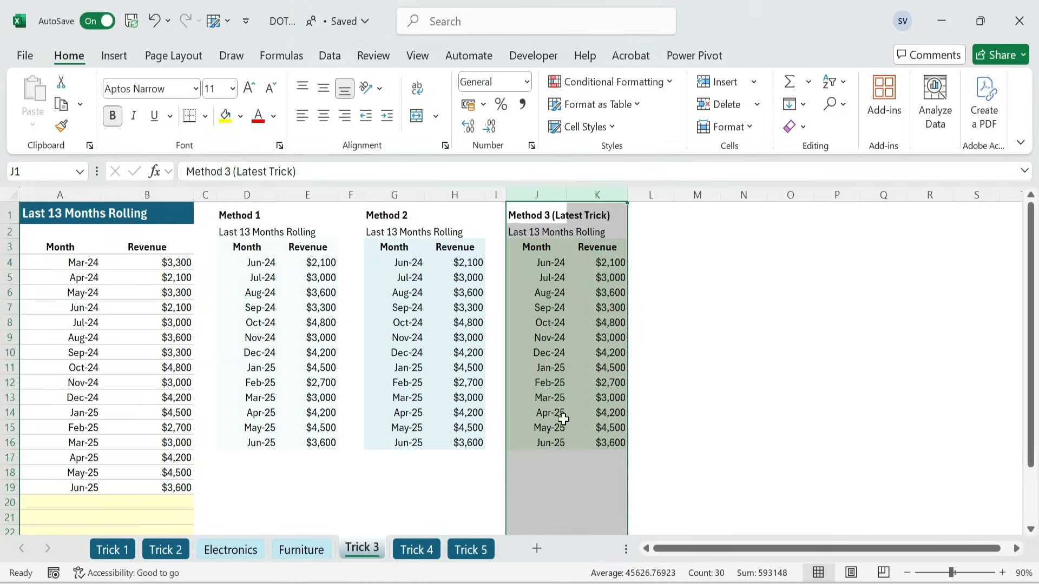
click(416, 549)
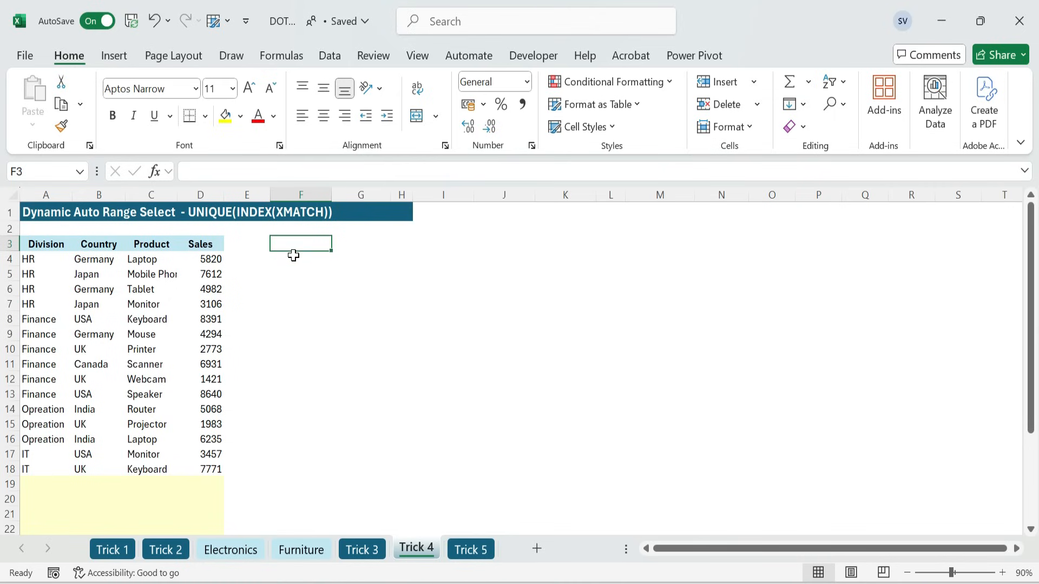
Enter =UNIQUE(A3:B22) in F3 and trim its range so the blank row disappears.
text(=)
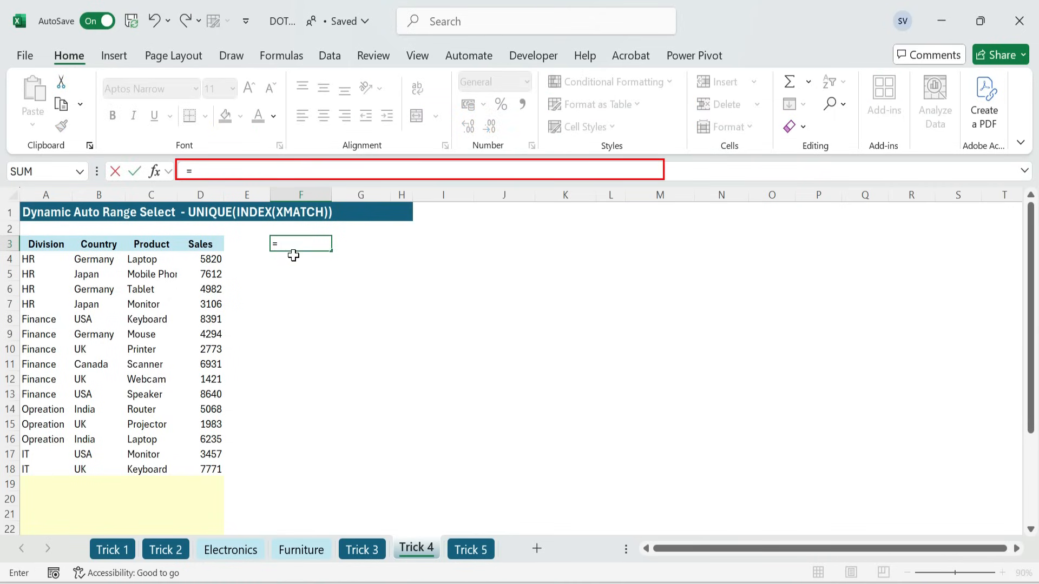
text(u)
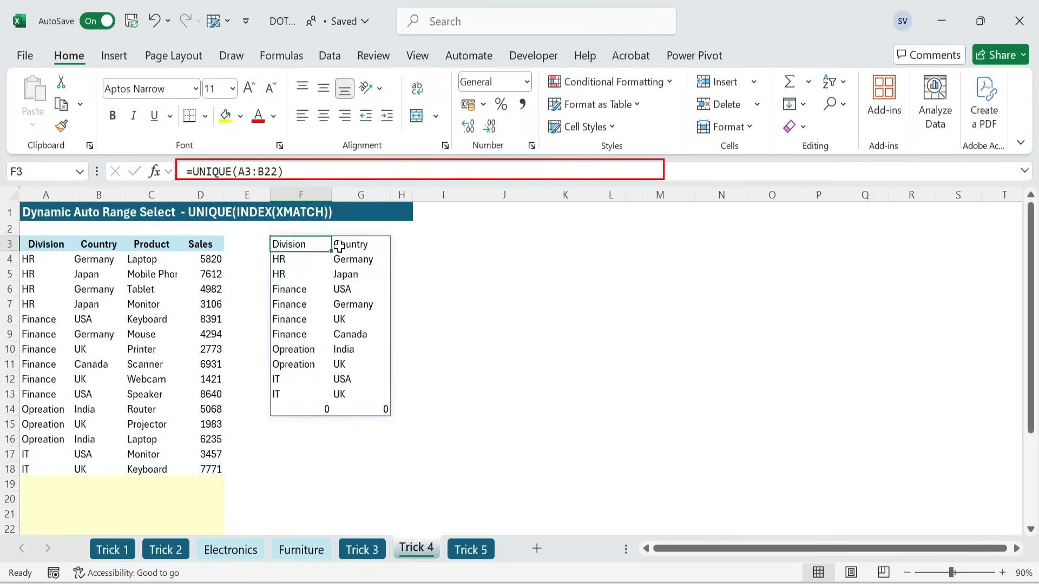
double_click(301, 244)
text(=)
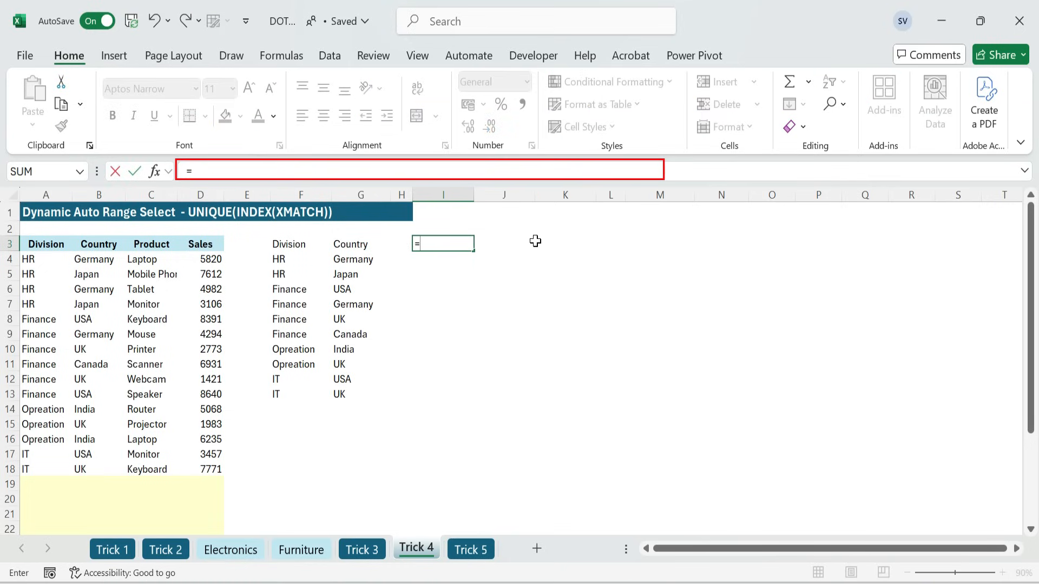
mouse_move(360, 396)
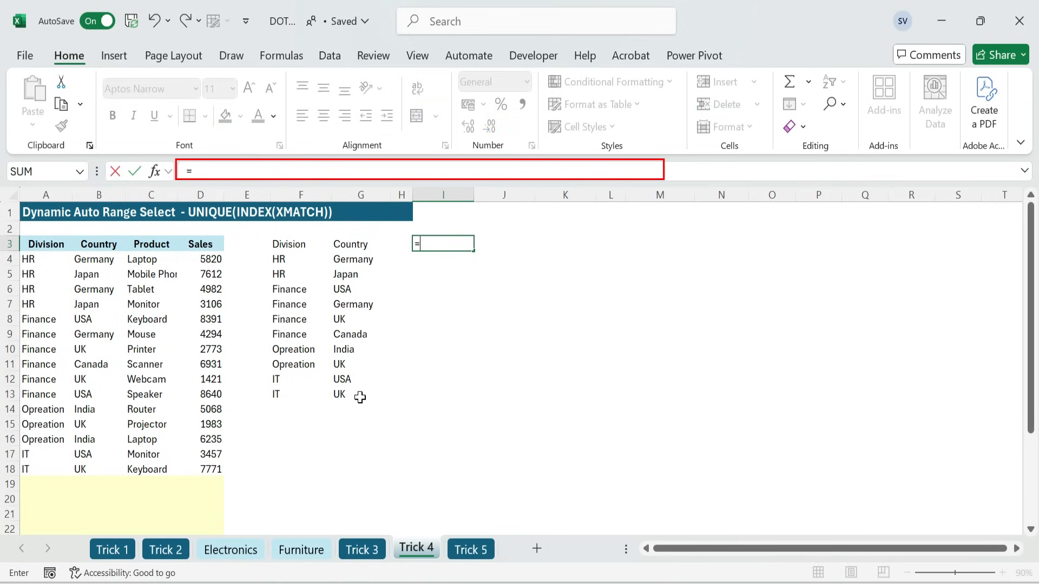
Mirror the unique Division and Country list in I3 with the spill reference =F3#.
click(301, 243)
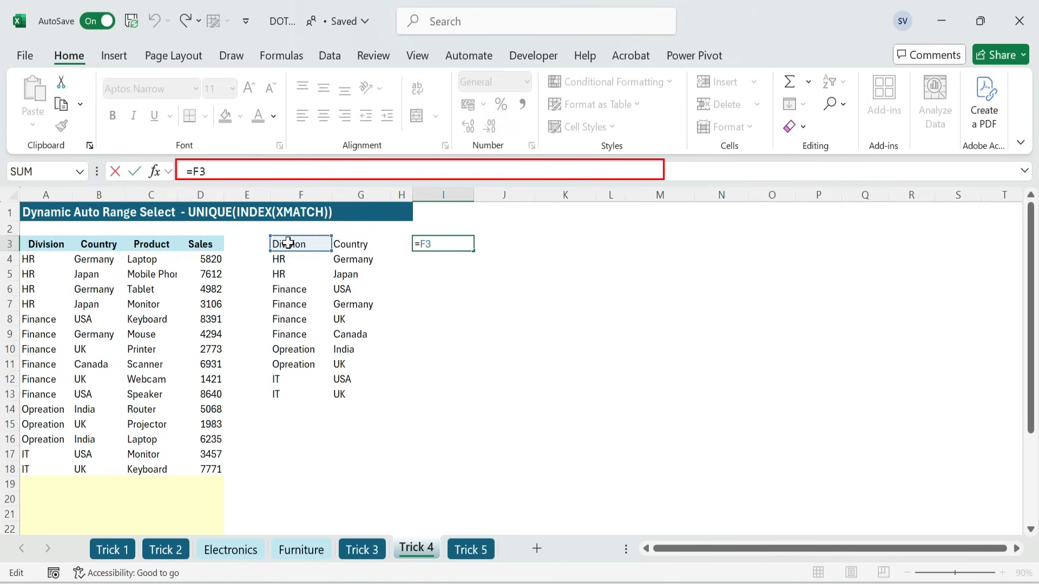
text(#)
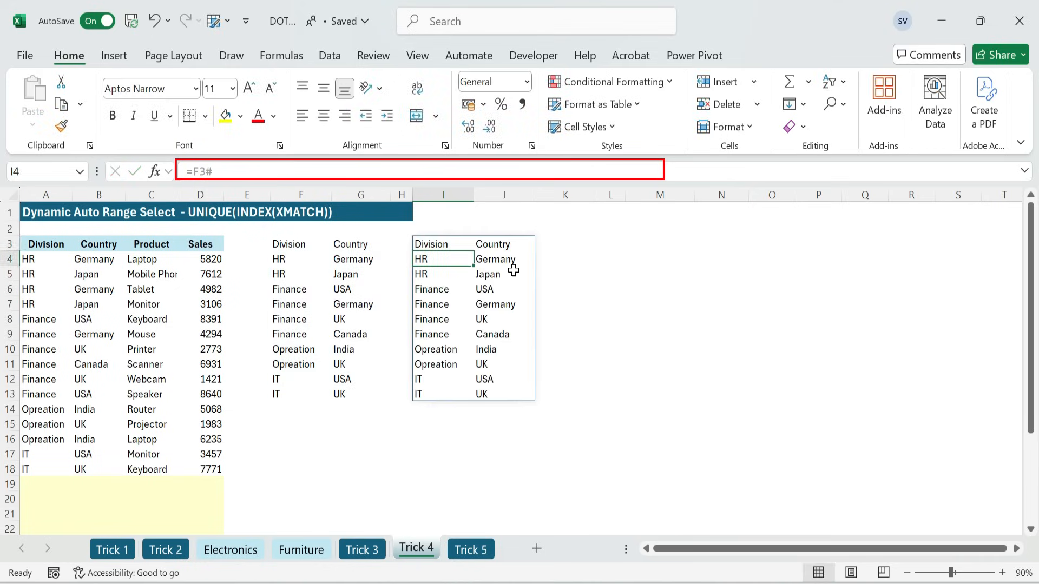
click(659, 243)
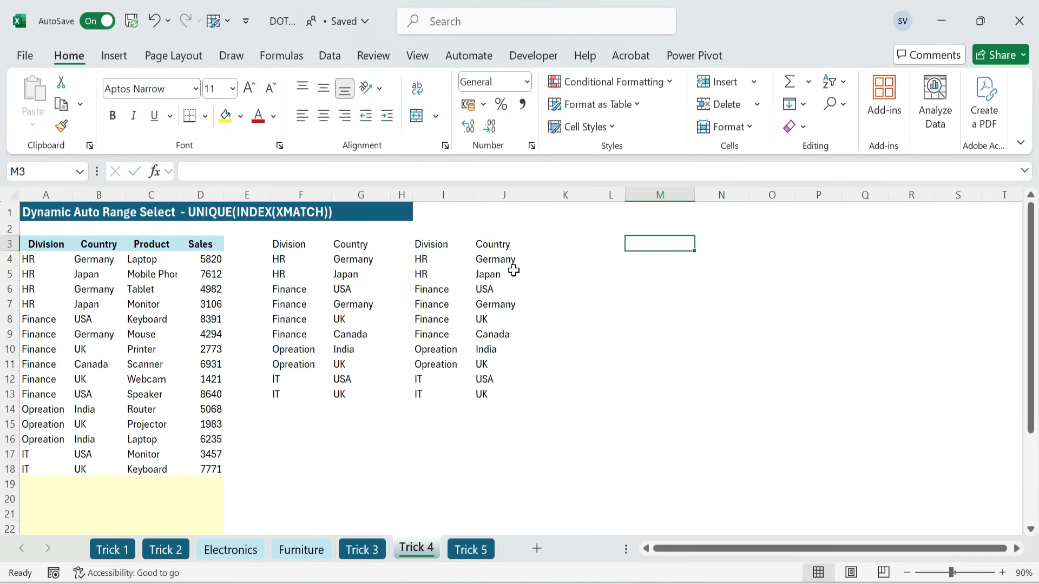
click(609, 212)
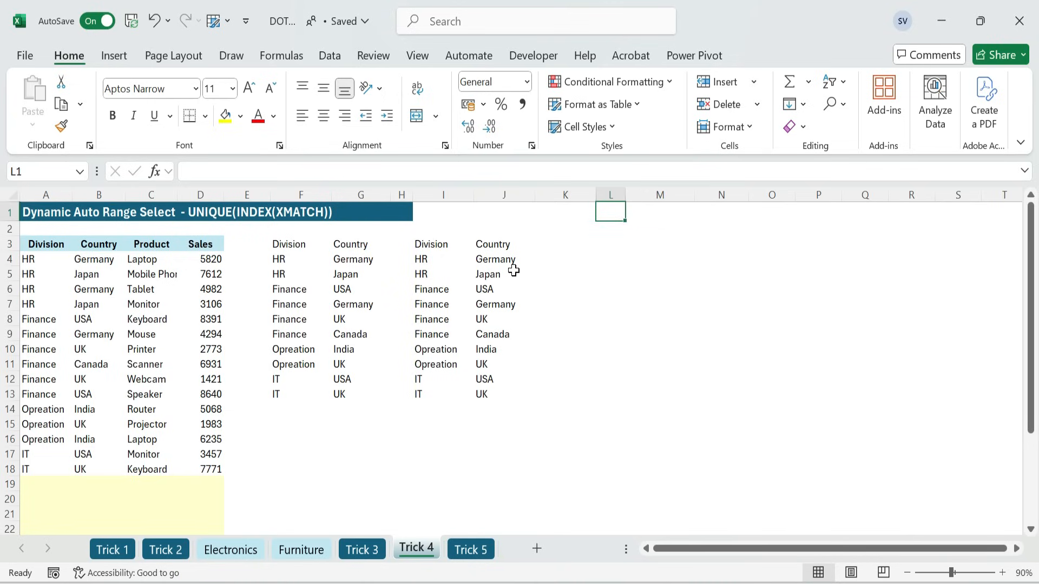
Add the Example label and shade the dropdown cell light blue.
text(E)
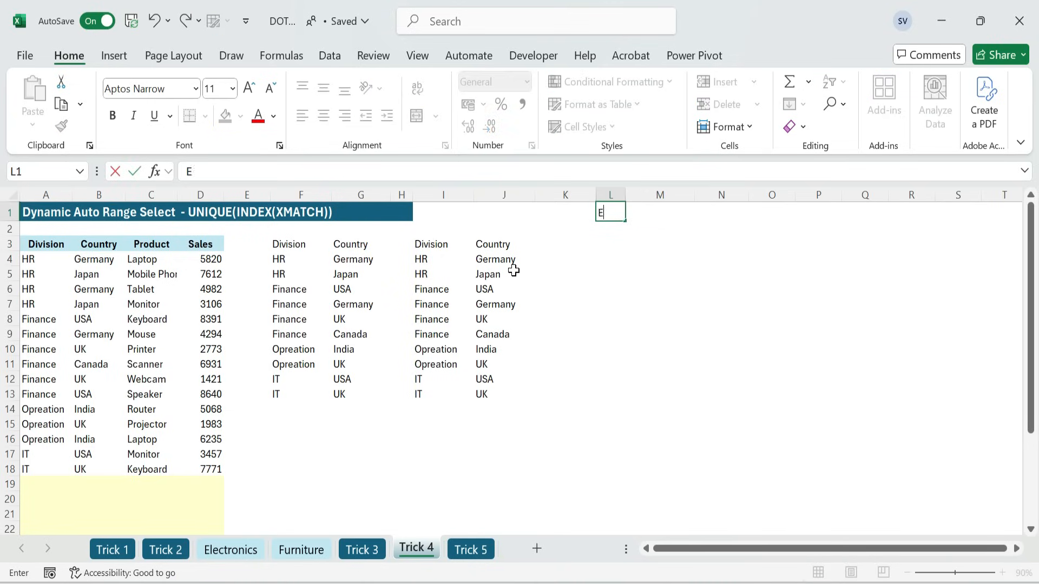
text(xample)
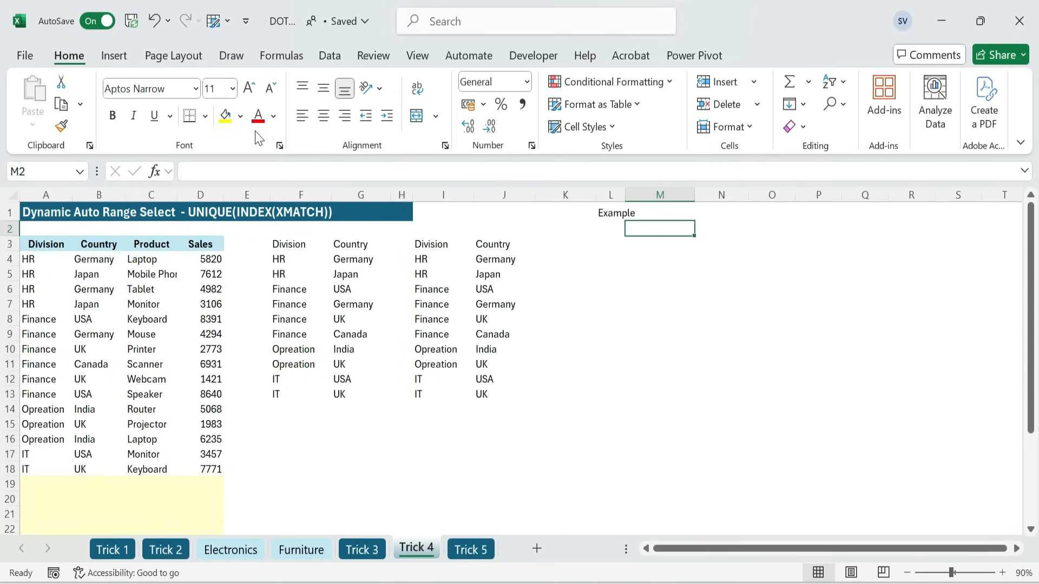
click(241, 116)
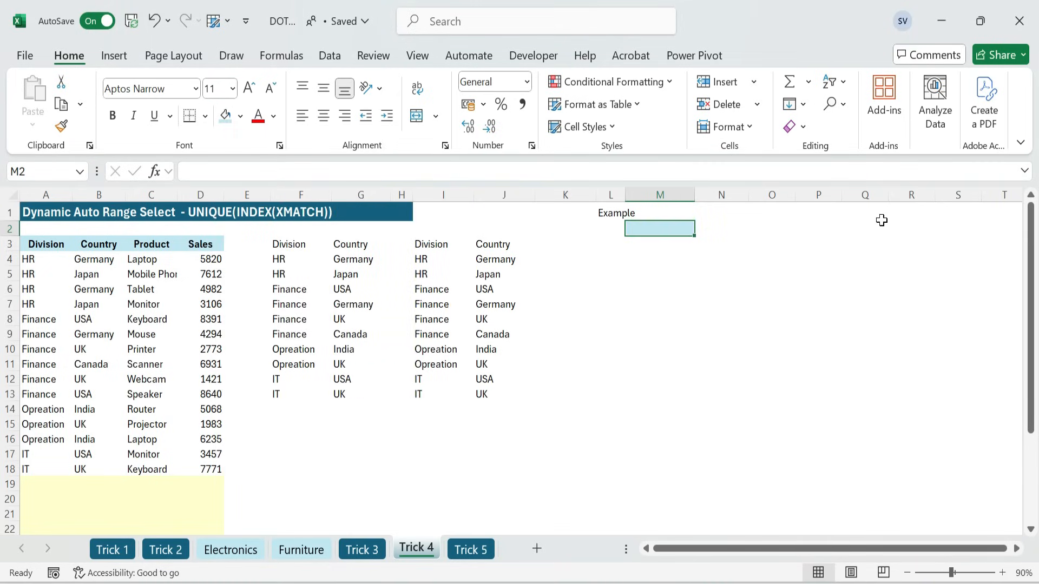
Apply list data validation to M2, then bold and shade the Sr No and Product headers.
click(329, 55)
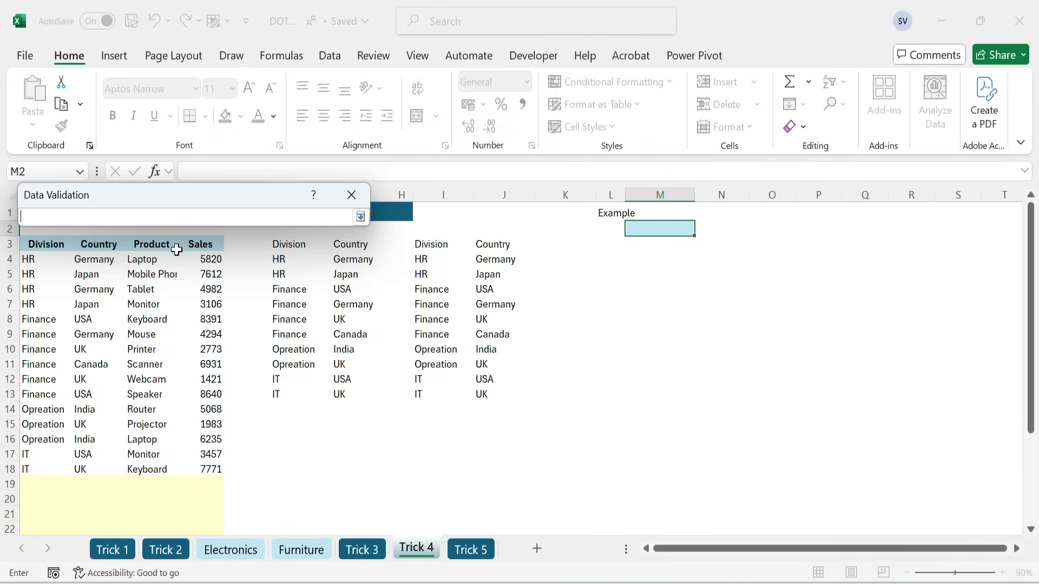
click(359, 216)
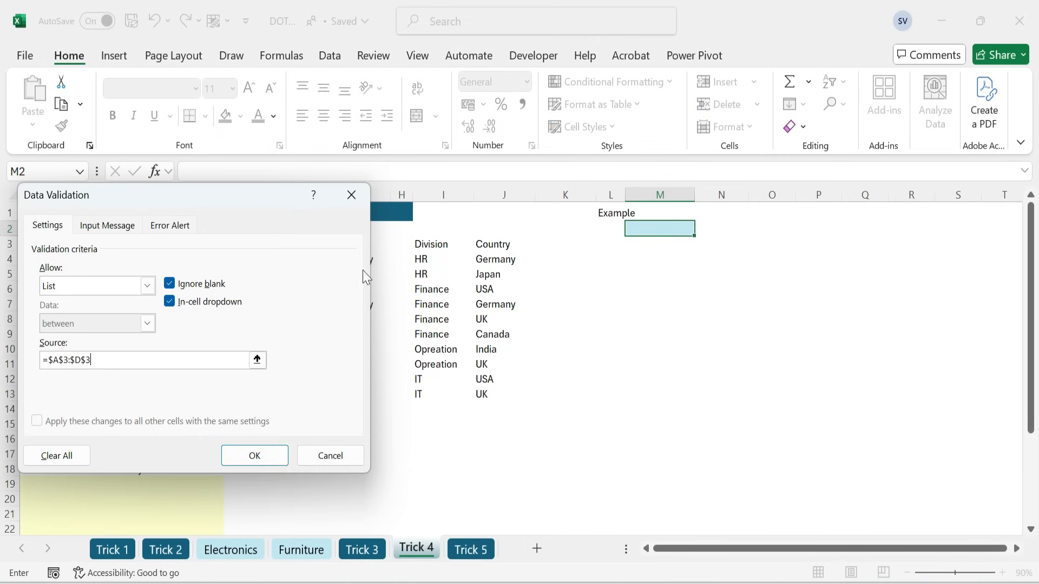
click(254, 456)
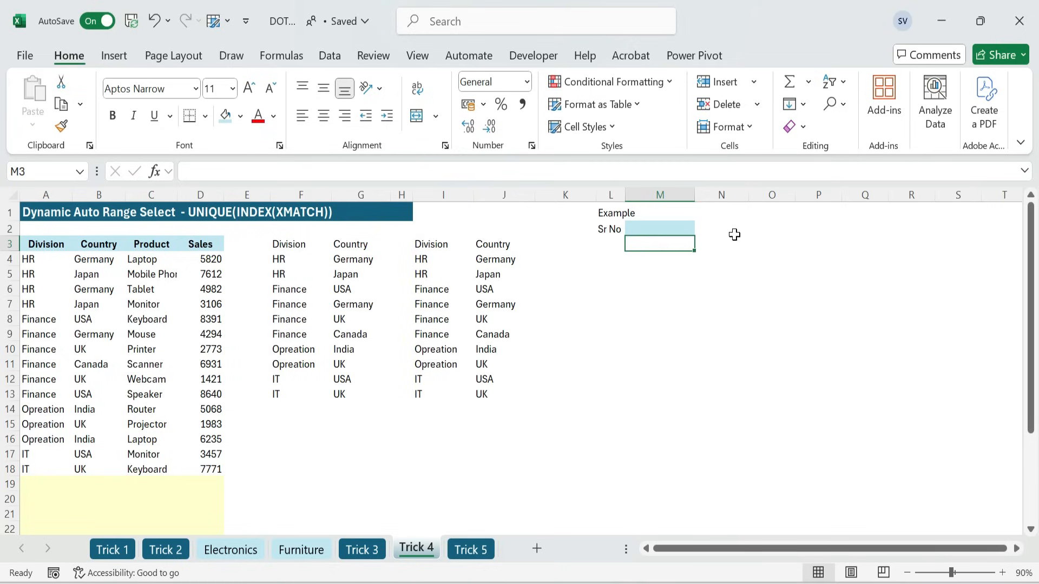
click(700, 228)
text(Product)
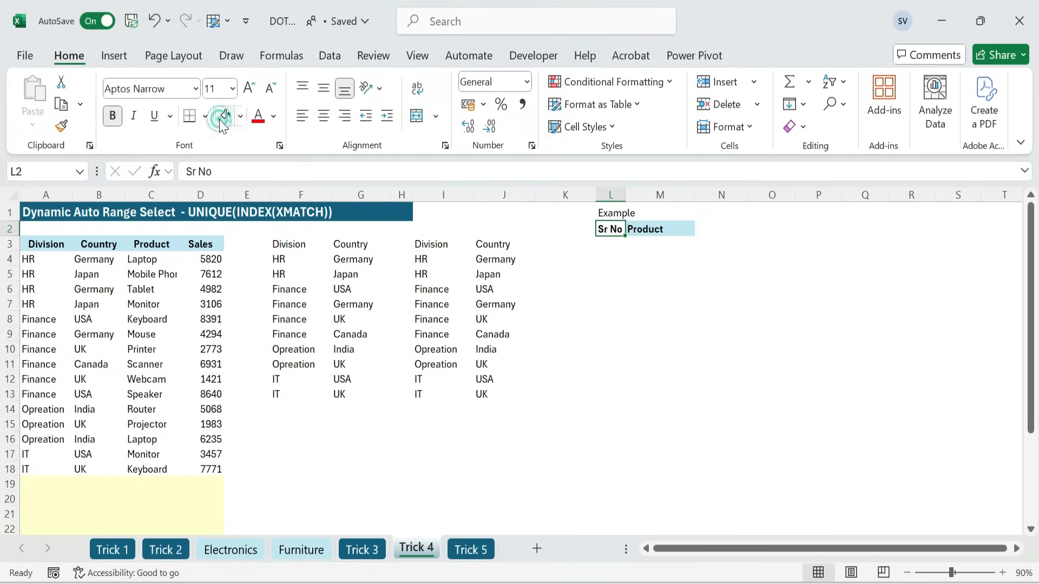
click(659, 242)
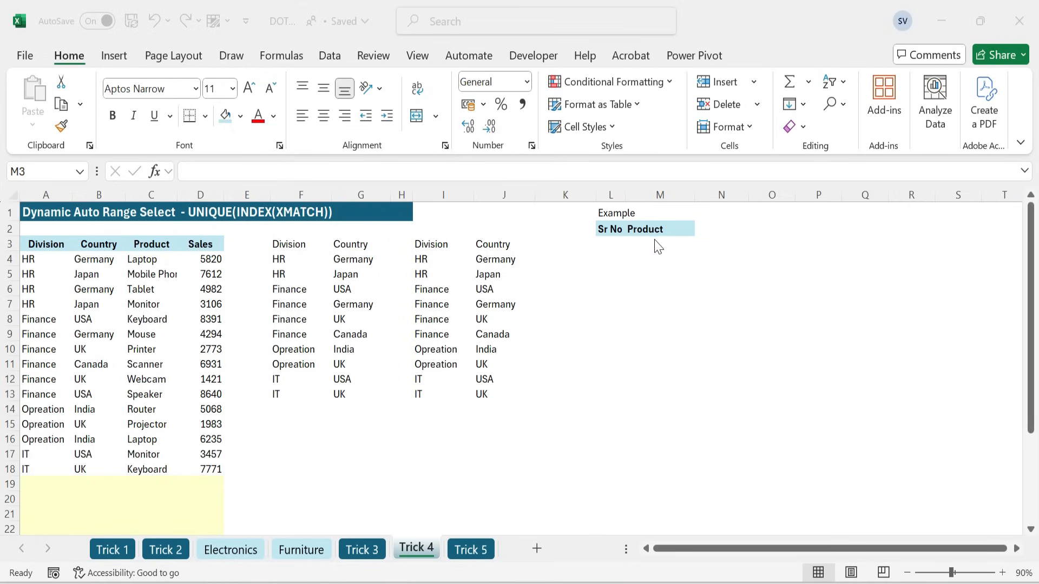
In M3, begin =UNIQUE(INDEX(A4:C22,, with the XMATCH function.
click(659, 243)
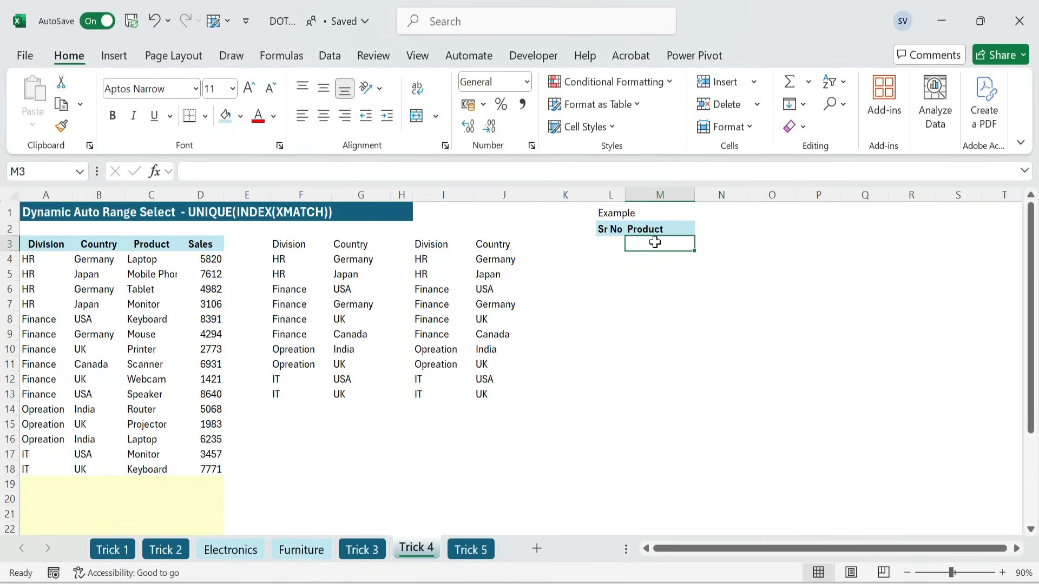
text(=UNIQUE()
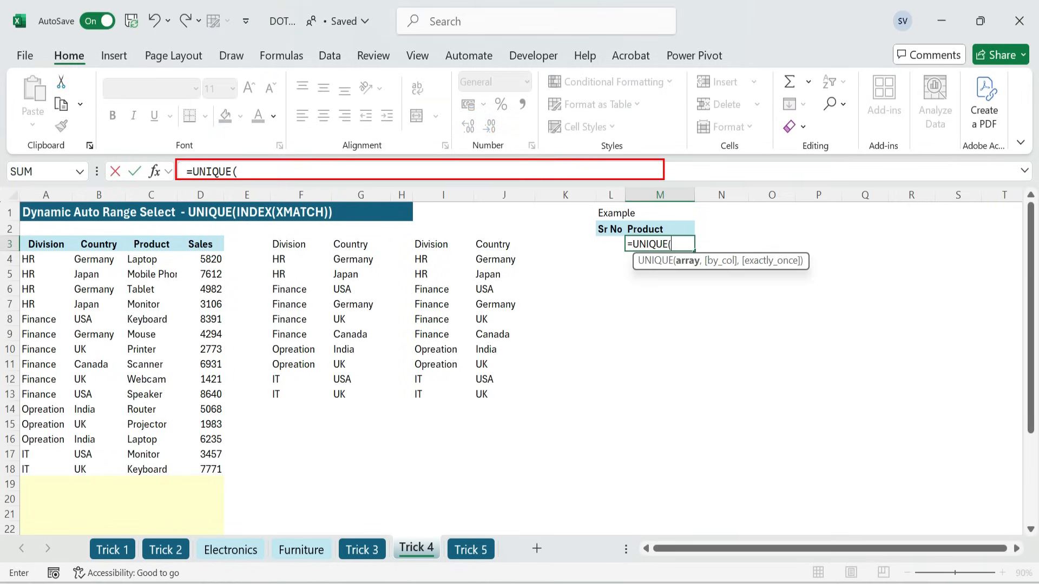
text(index)
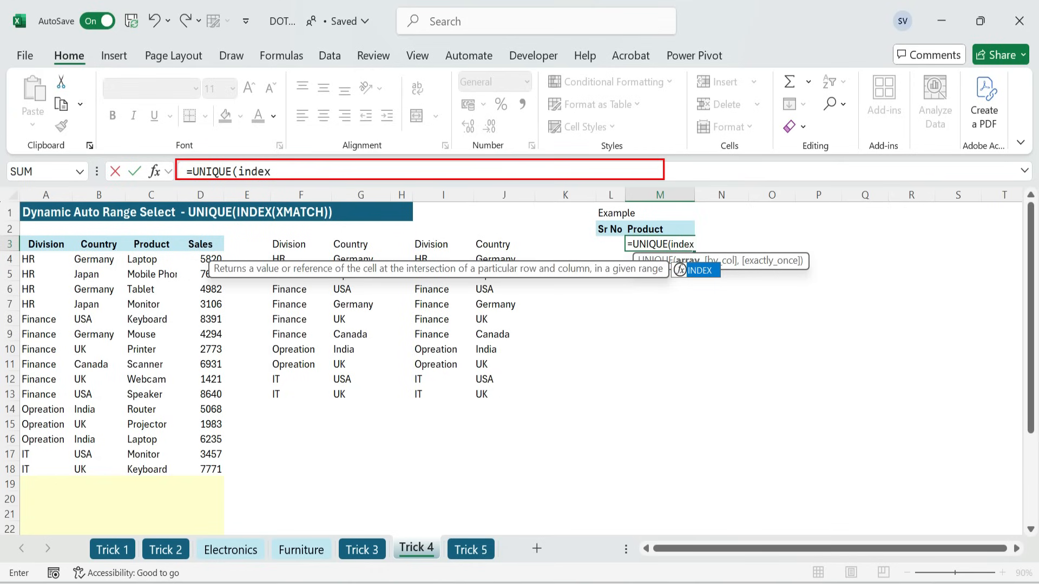
click(45, 260)
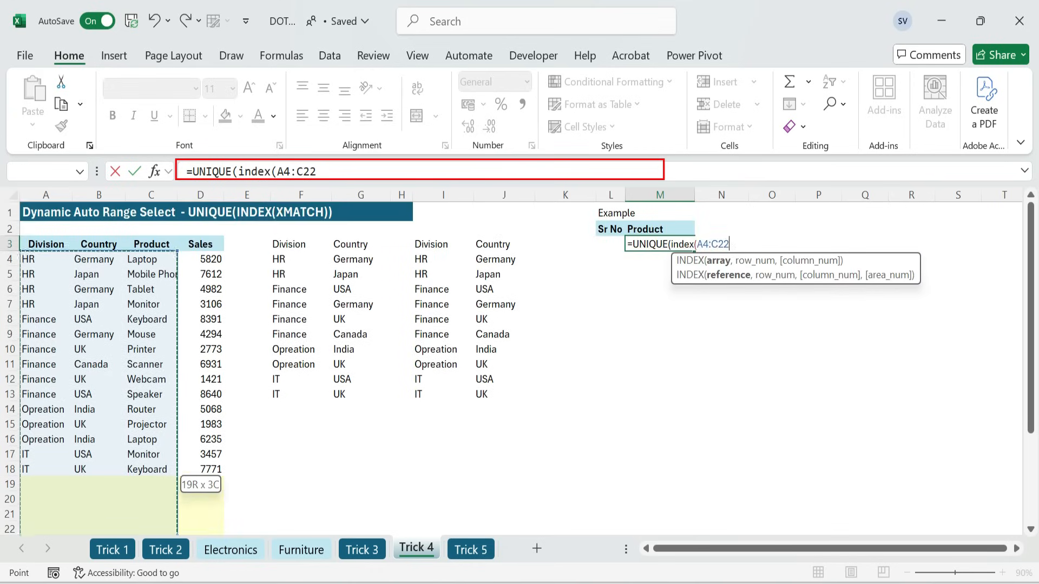
text(,)
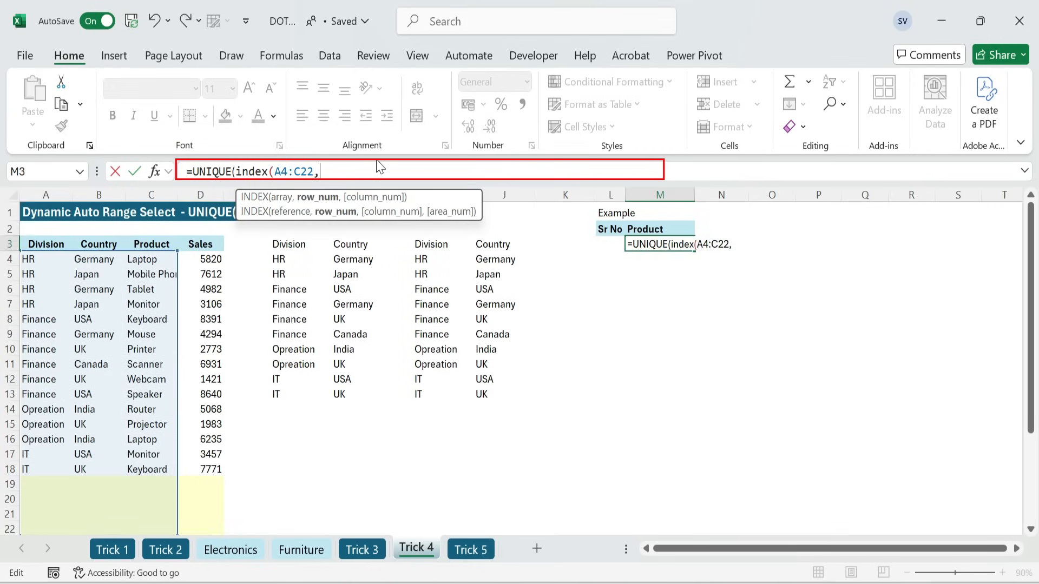
text(,)
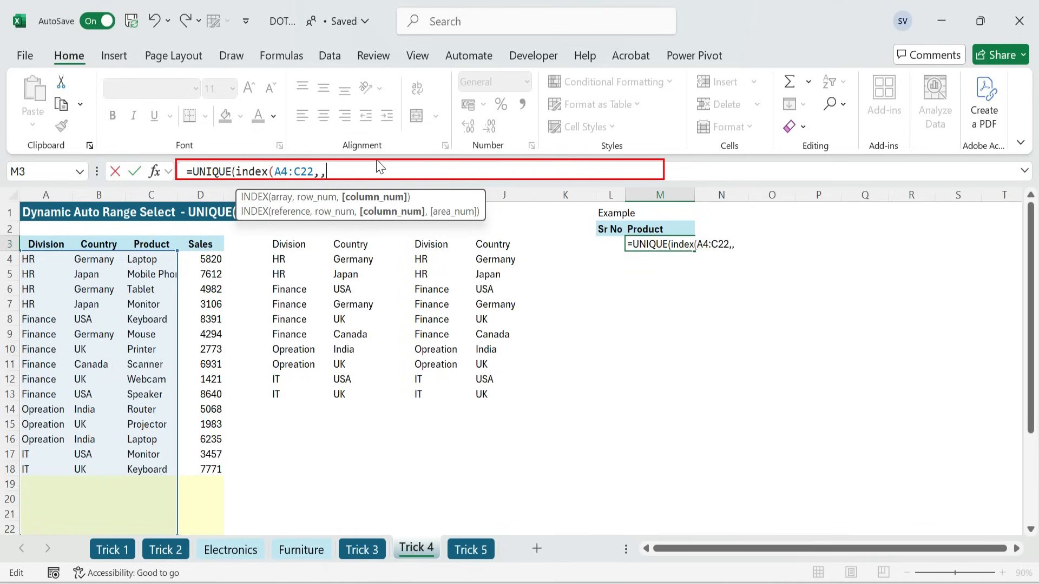
text(xm)
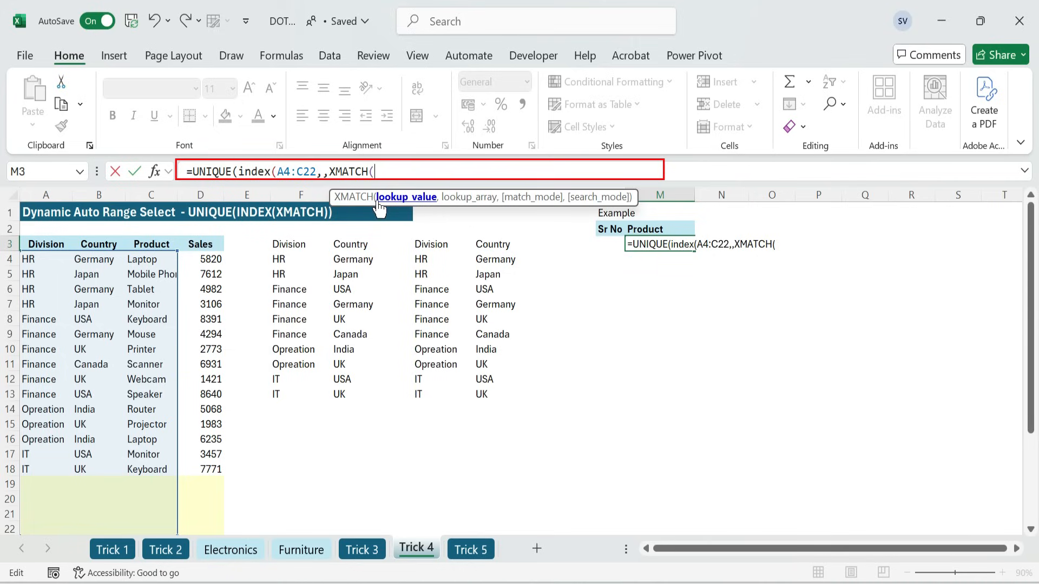
Complete XMATCH(M2,A3:C3))) in the formula and set M2 to Division.
click(659, 228)
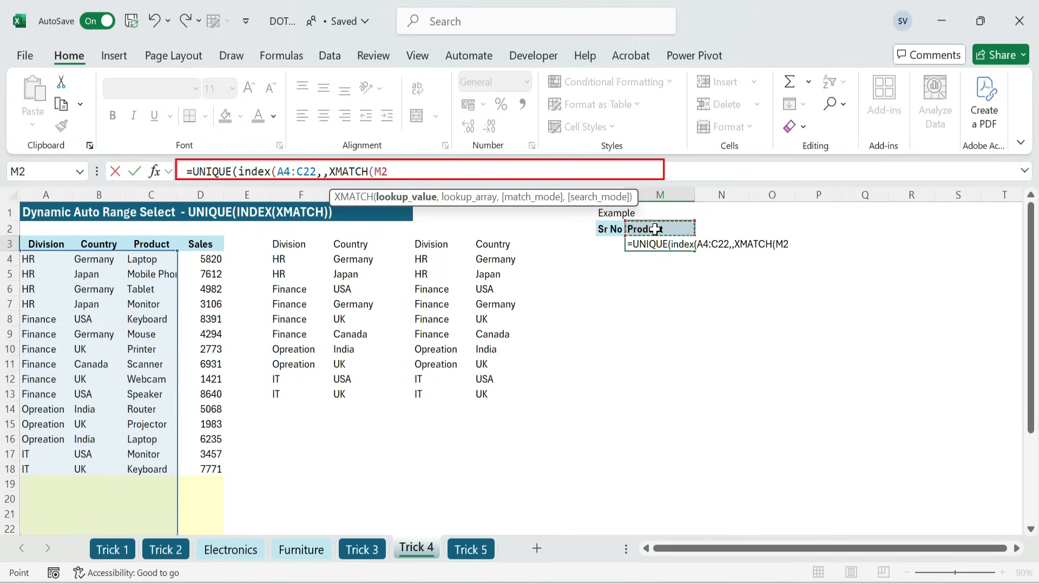
text(,)
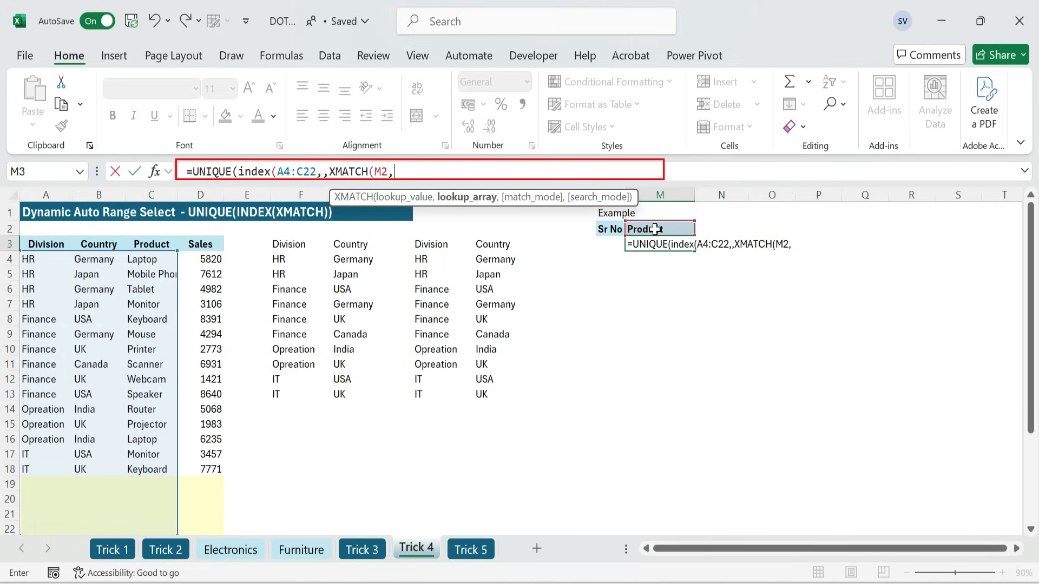
click(45, 244)
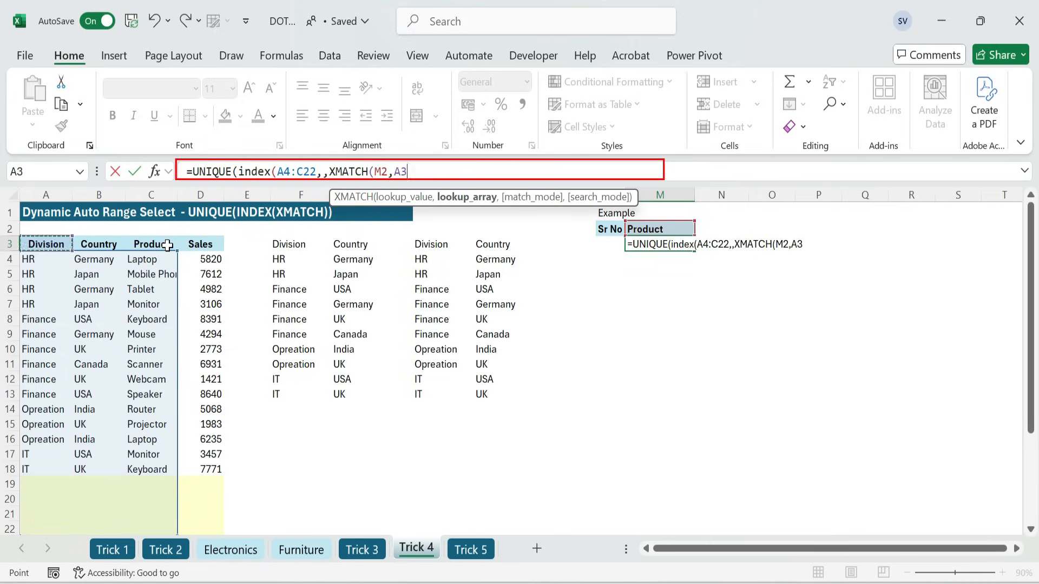
drag(45, 244, 150, 244)
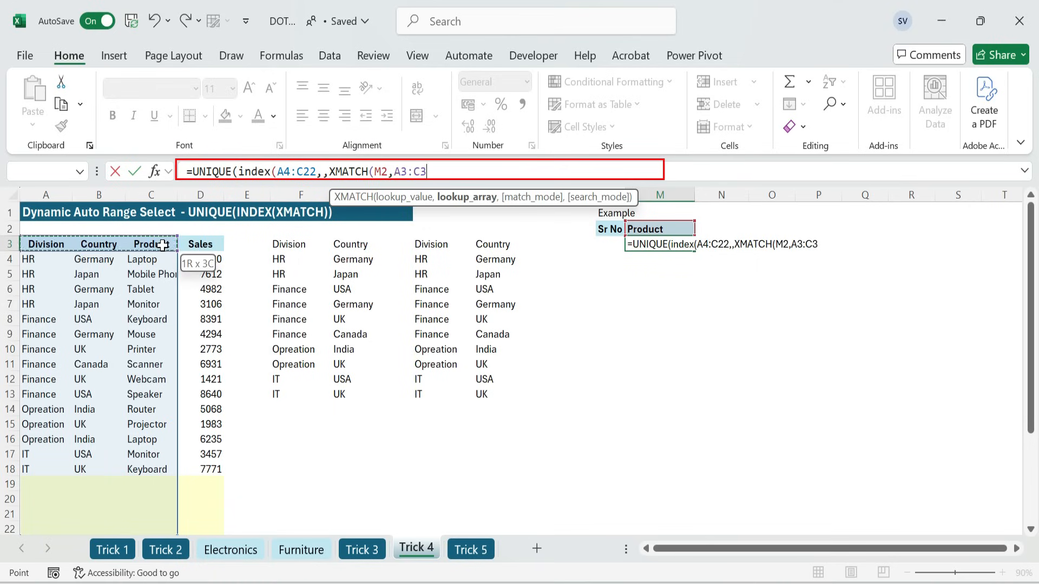
text())))
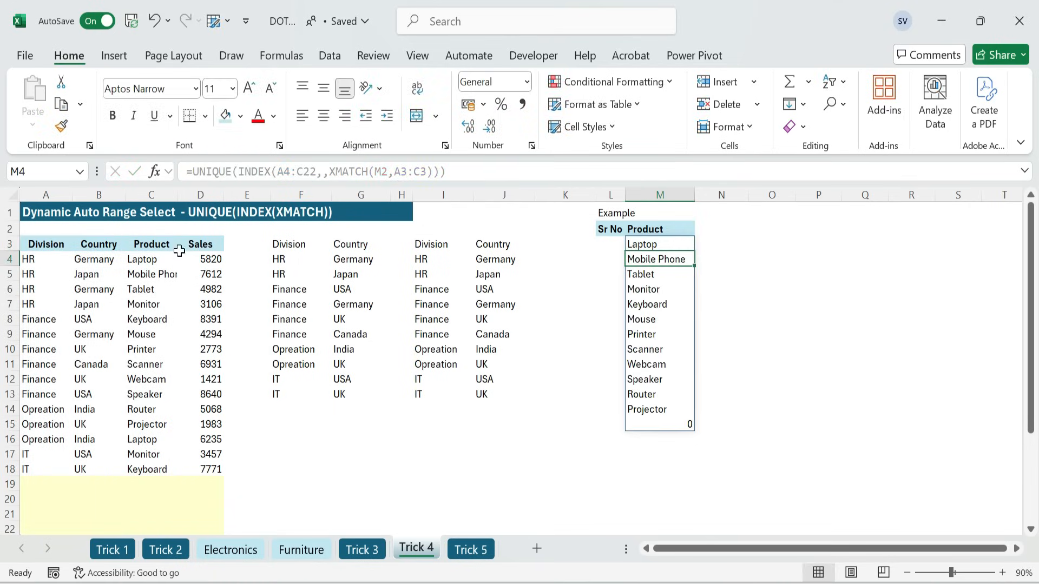
click(659, 228)
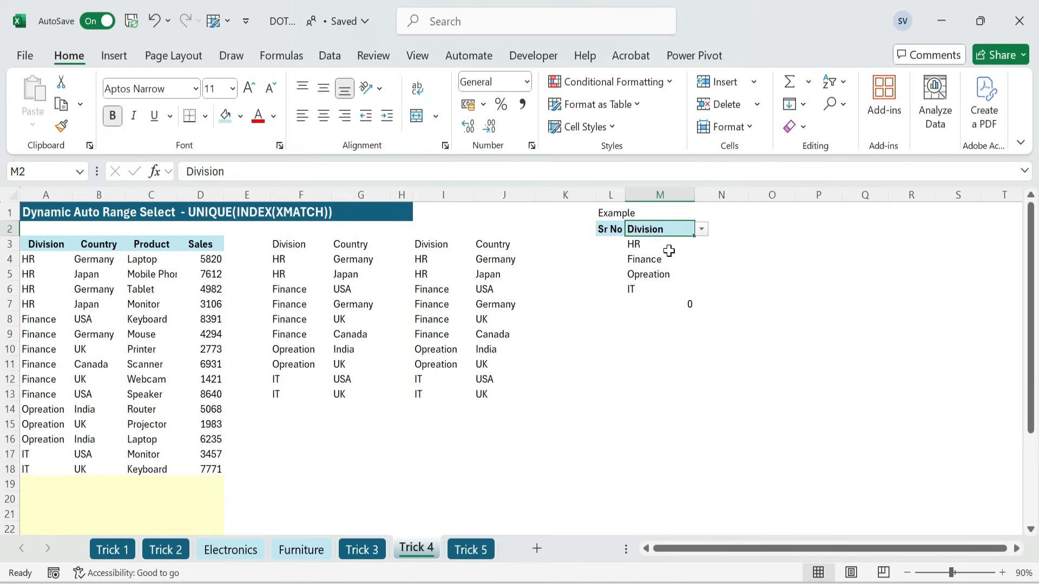
Trim the M3 range to A4:.C22 to drop the trailing 0, and begin =SEQUENCE in L3.
double_click(658, 244)
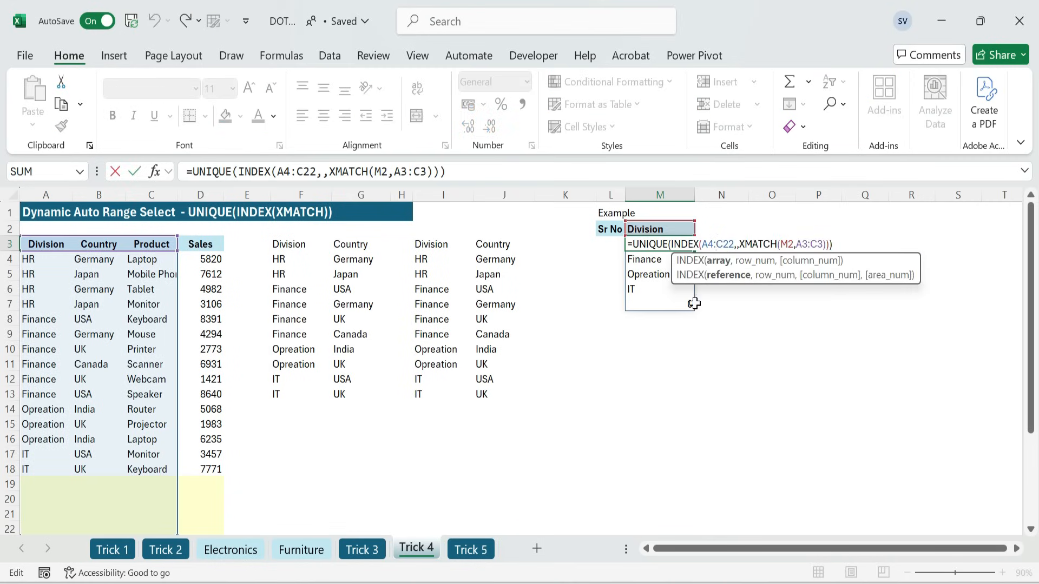
key(Return)
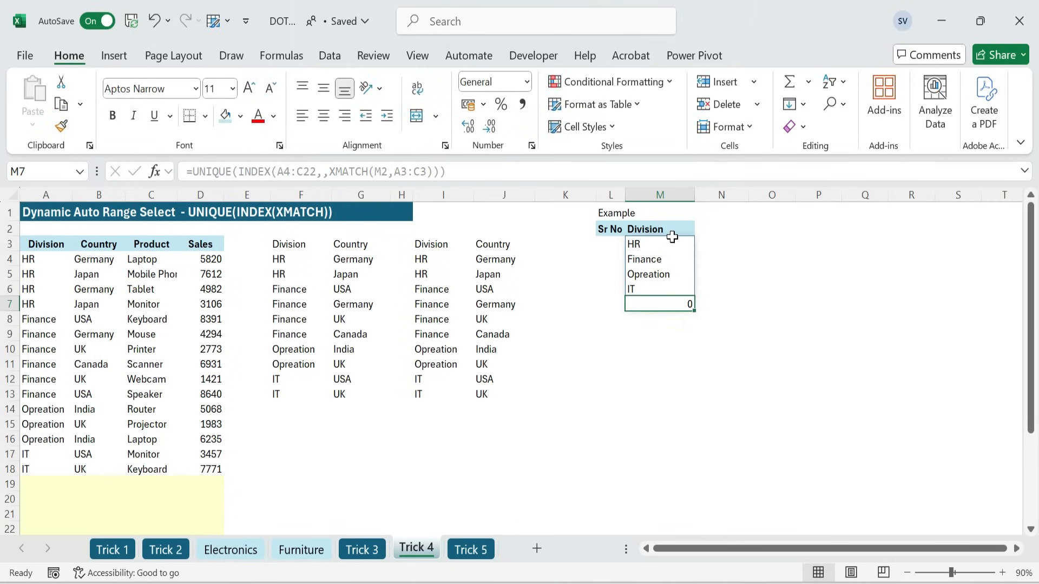
double_click(658, 244)
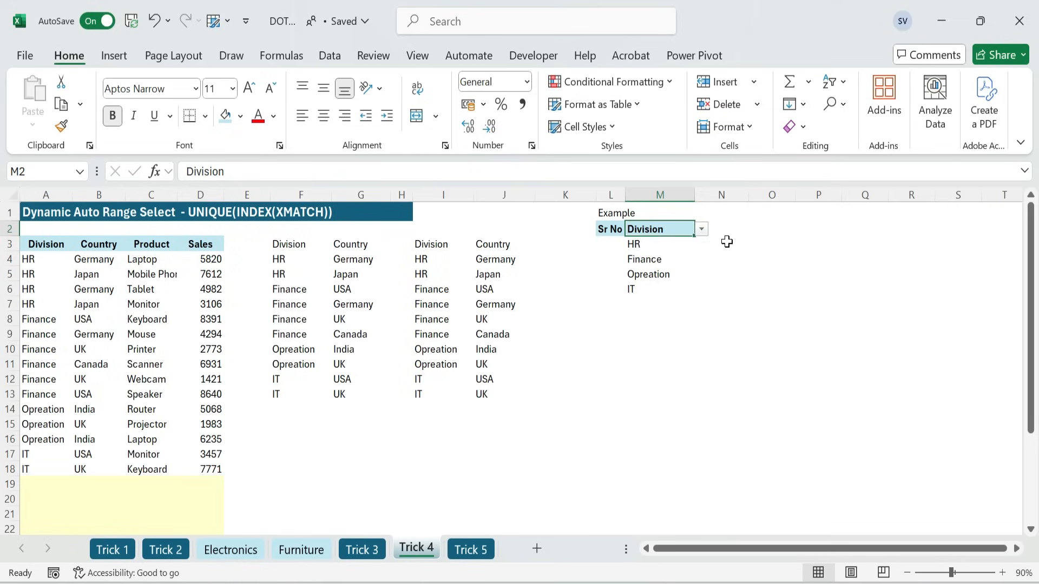
text(=seq)
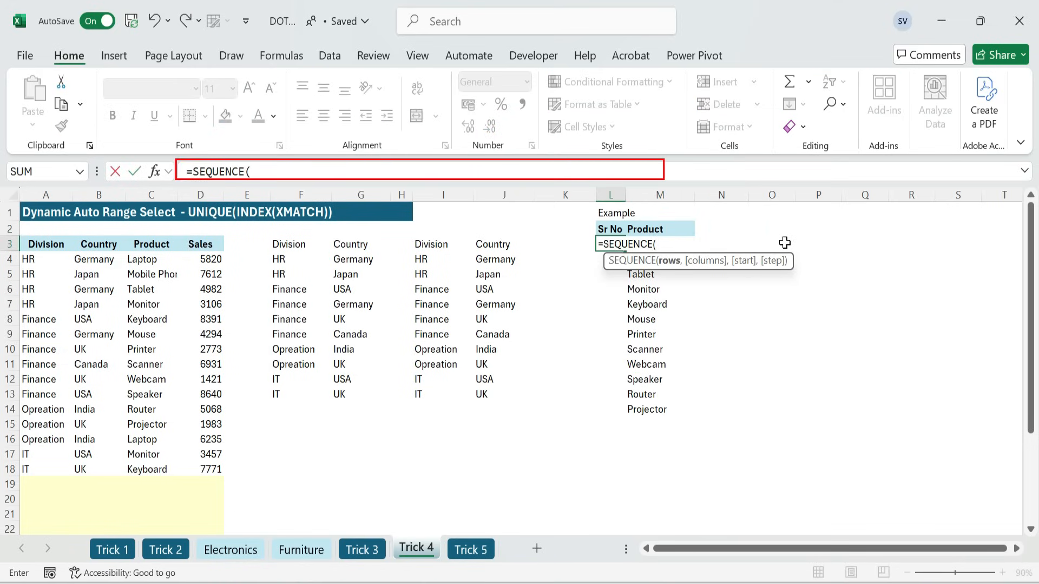
Complete =SEQUENCE(COUNTA(M3#)) in L3, numbering the Division list 1 to 4.
text(cou)
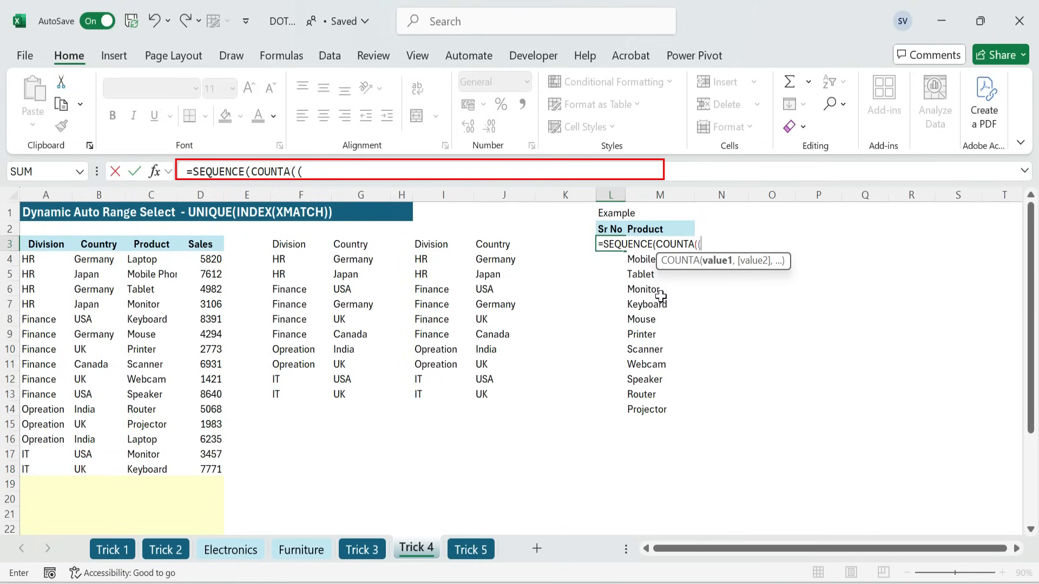
click(659, 228)
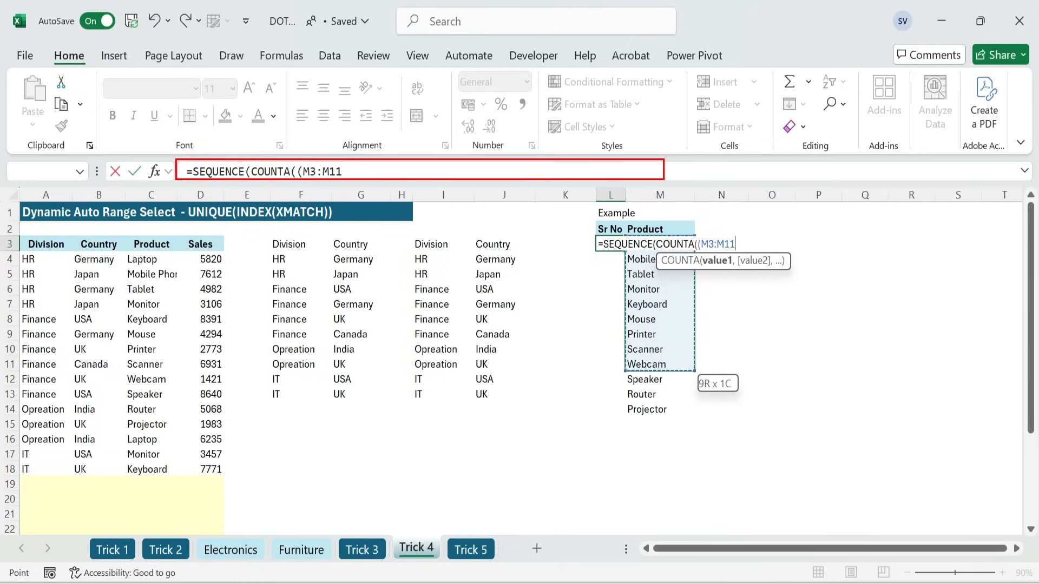
click(641, 259)
text(#)
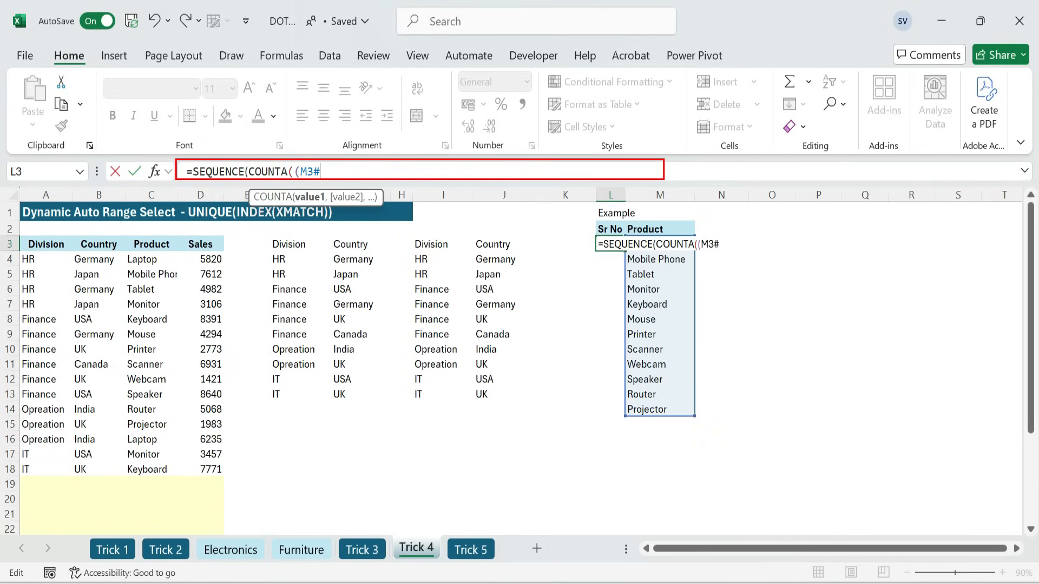
text()))
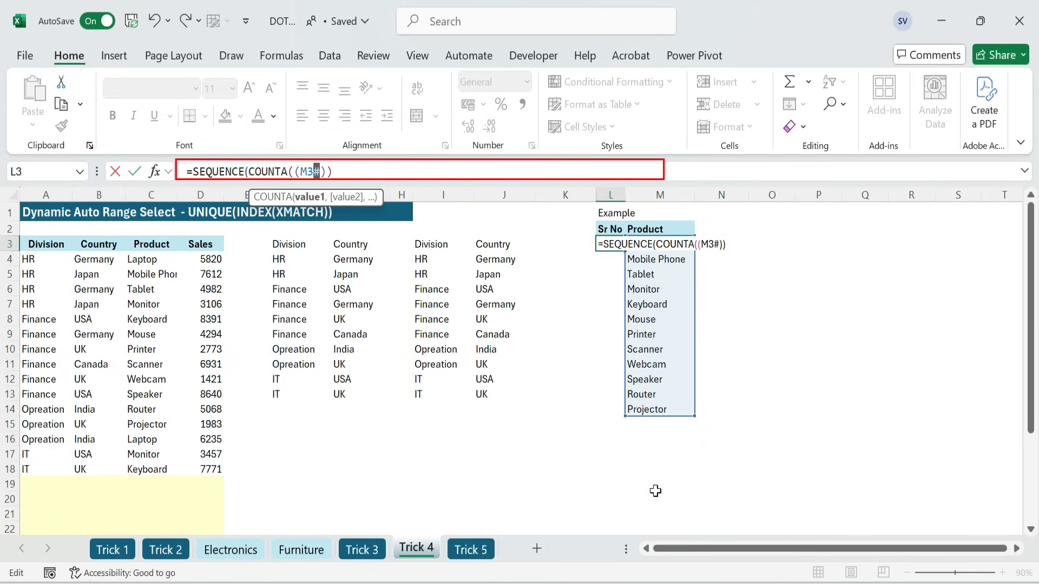
key(Return)
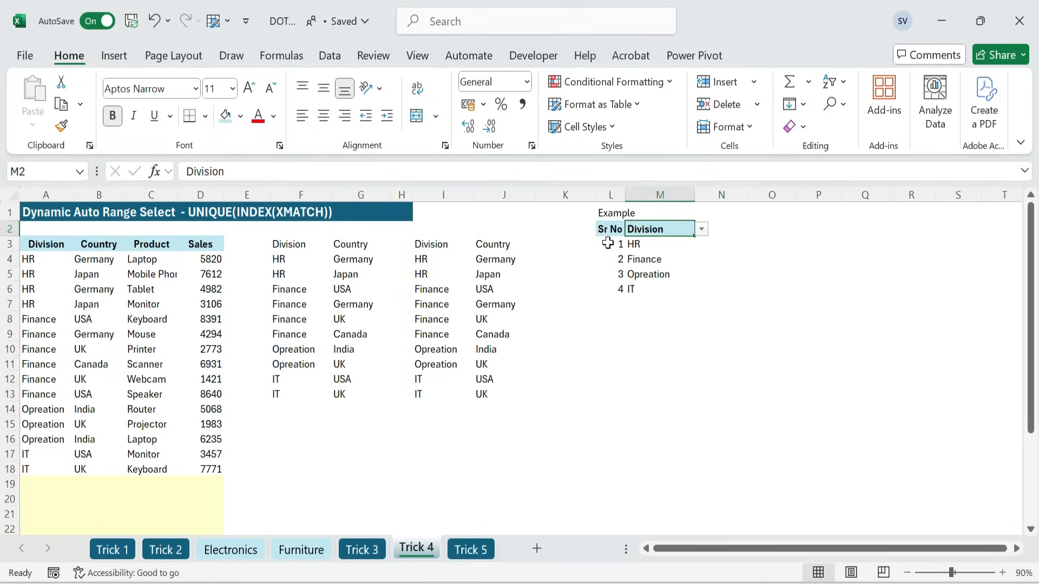
Add a Sales, Italy, Projector record in row 19 of the data table.
click(659, 243)
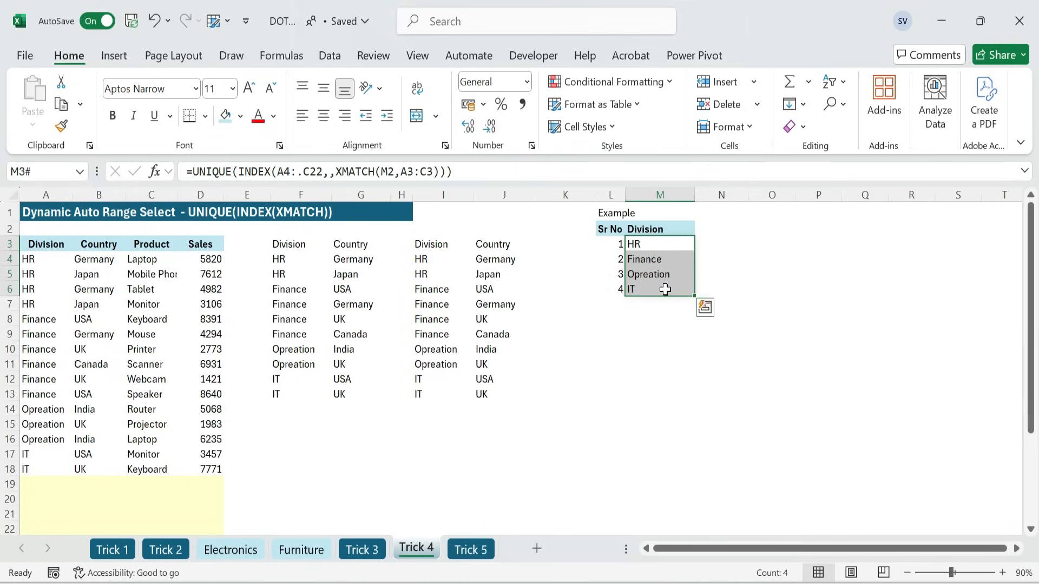
click(45, 484)
text(Sales)
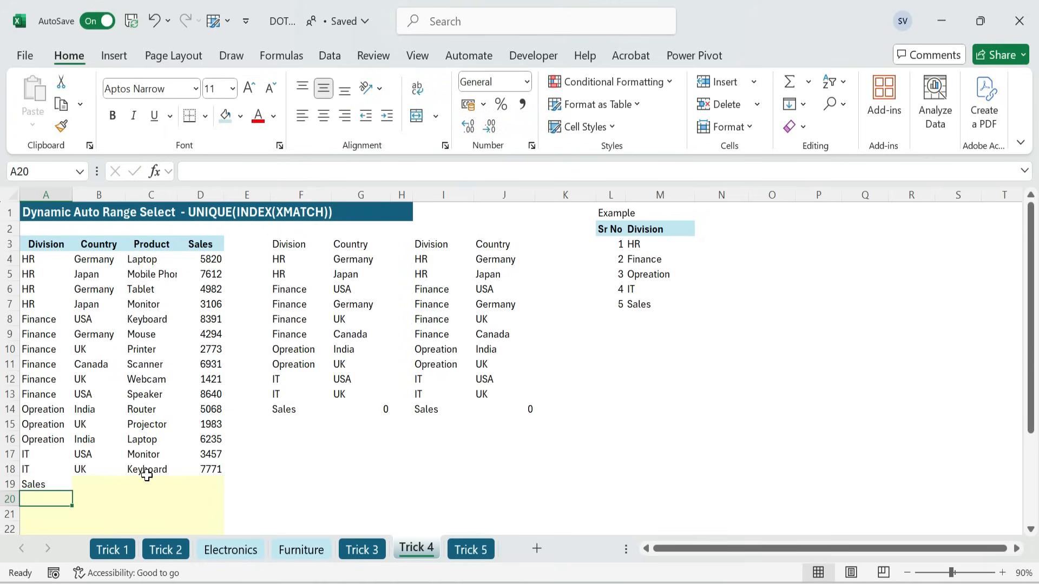
mouse_move(87, 486)
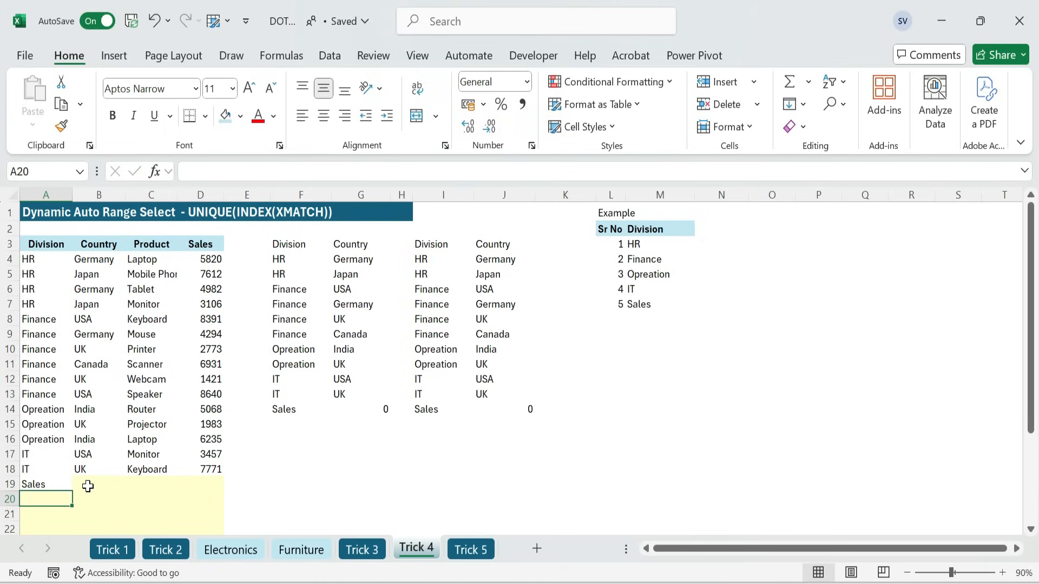
click(98, 484)
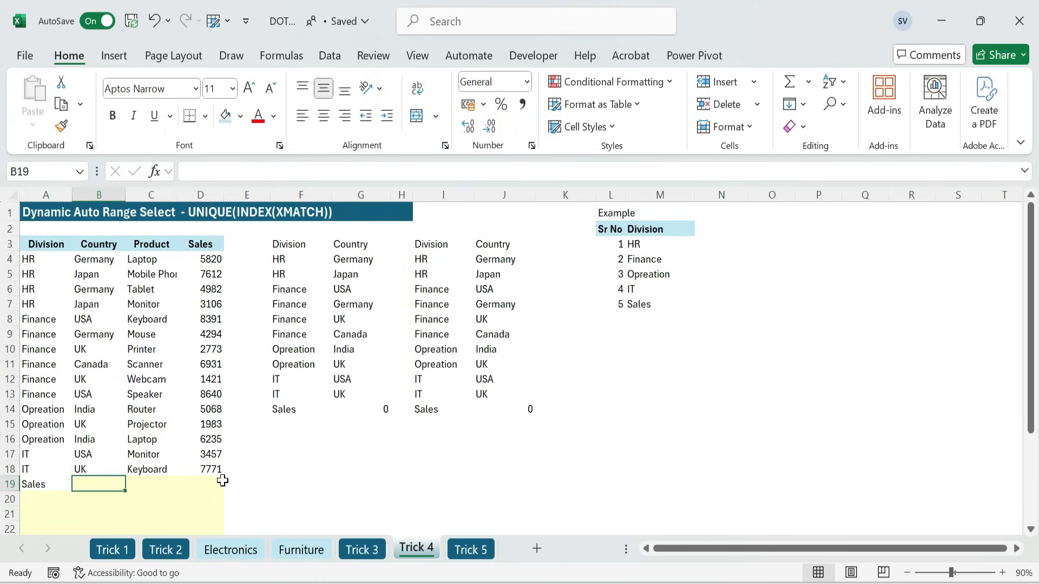
text(Italy)
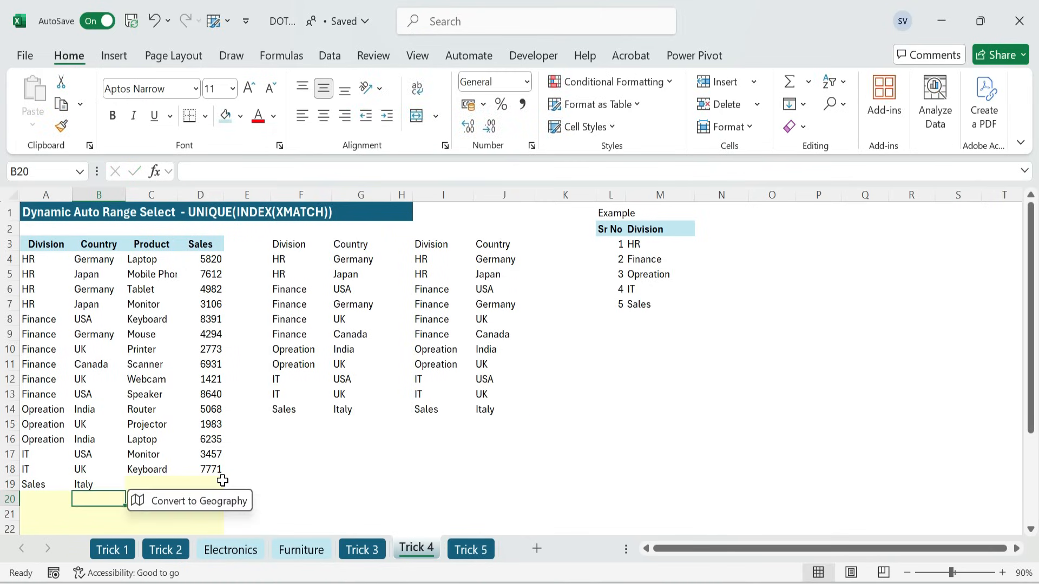
click(151, 424)
text(5246)
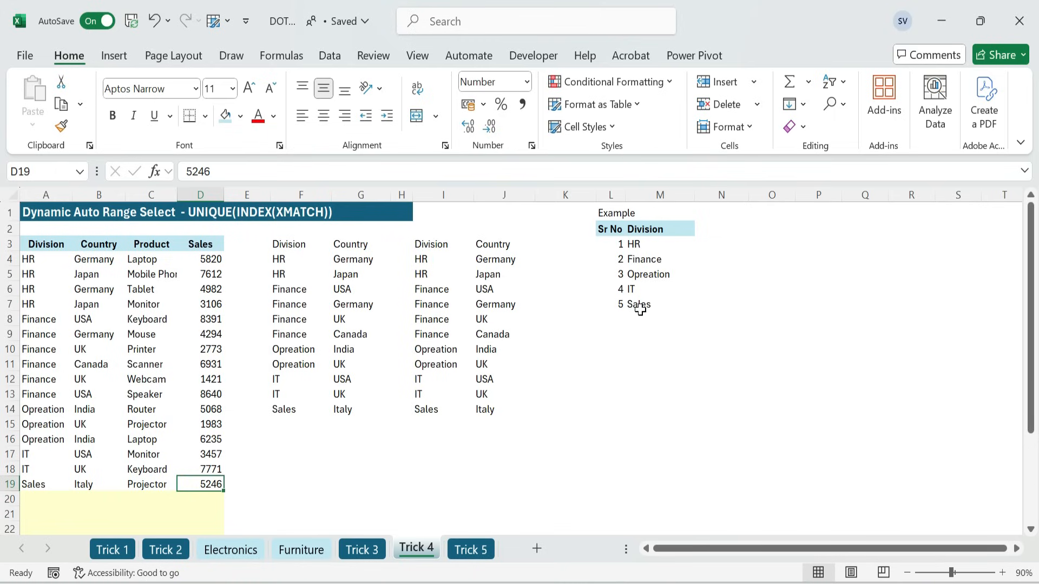
Switch the M2 heading to Country and go to the Trick 5 sheet.
click(658, 304)
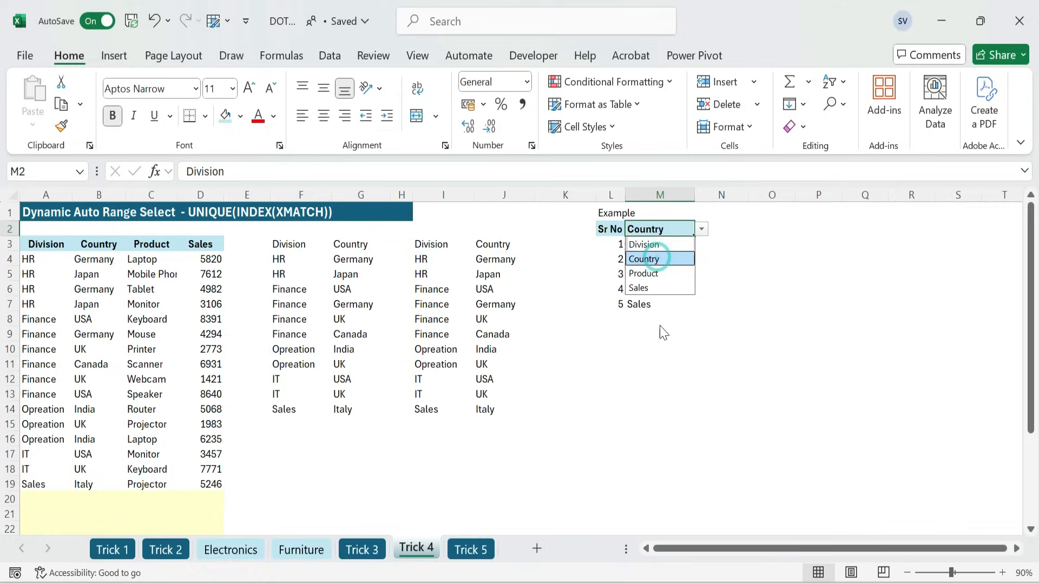
click(644, 258)
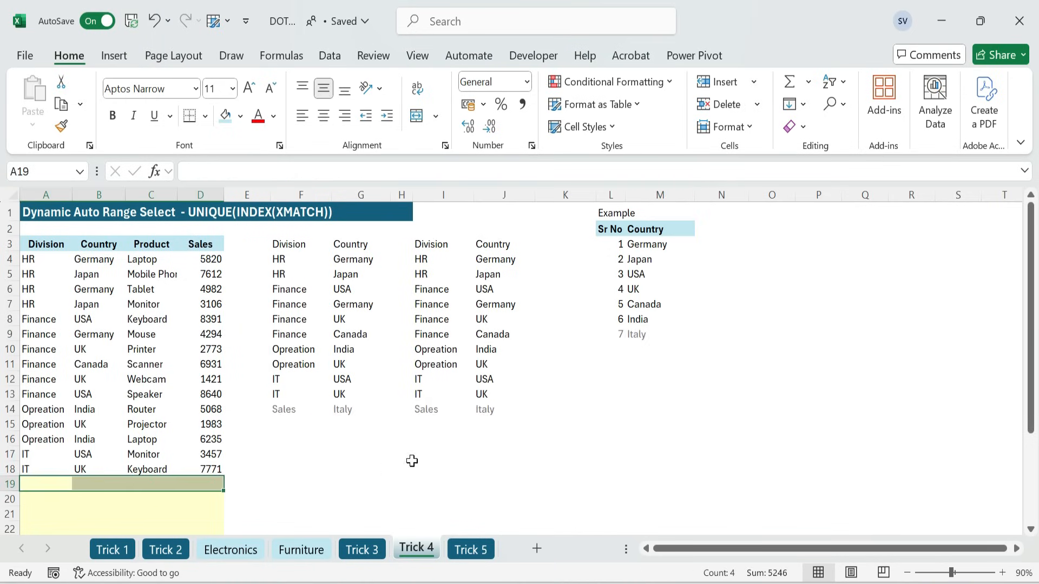
click(471, 549)
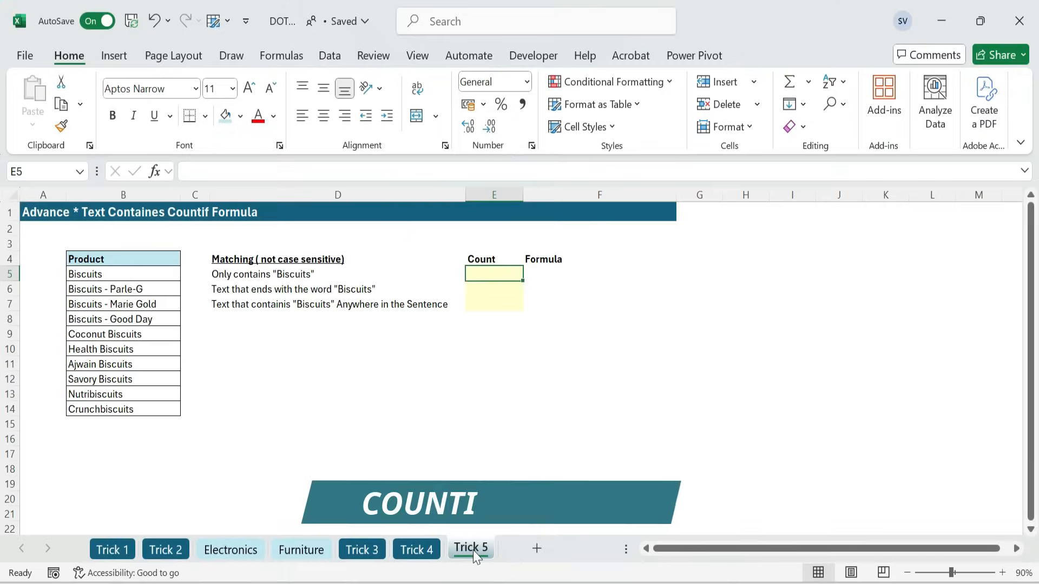
Begin a COUNTIF formula in E5 for the exact-match Biscuits count.
click(597, 394)
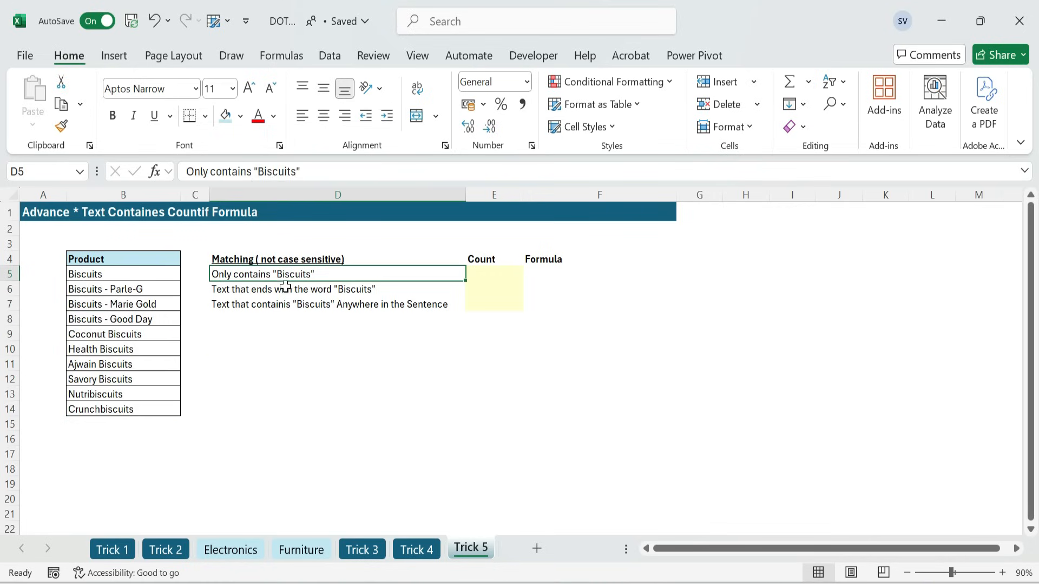
click(493, 274)
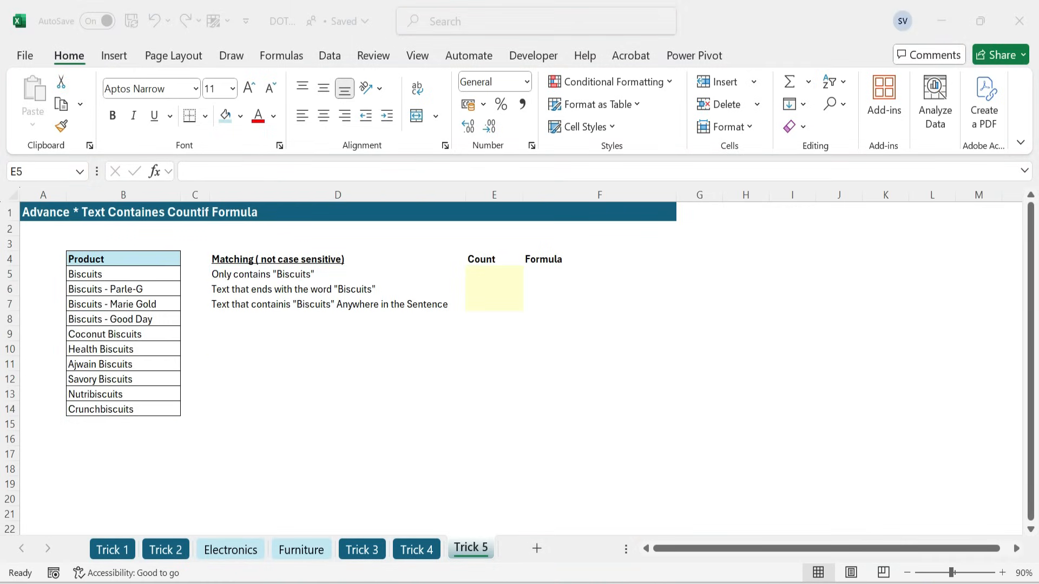
click(494, 273)
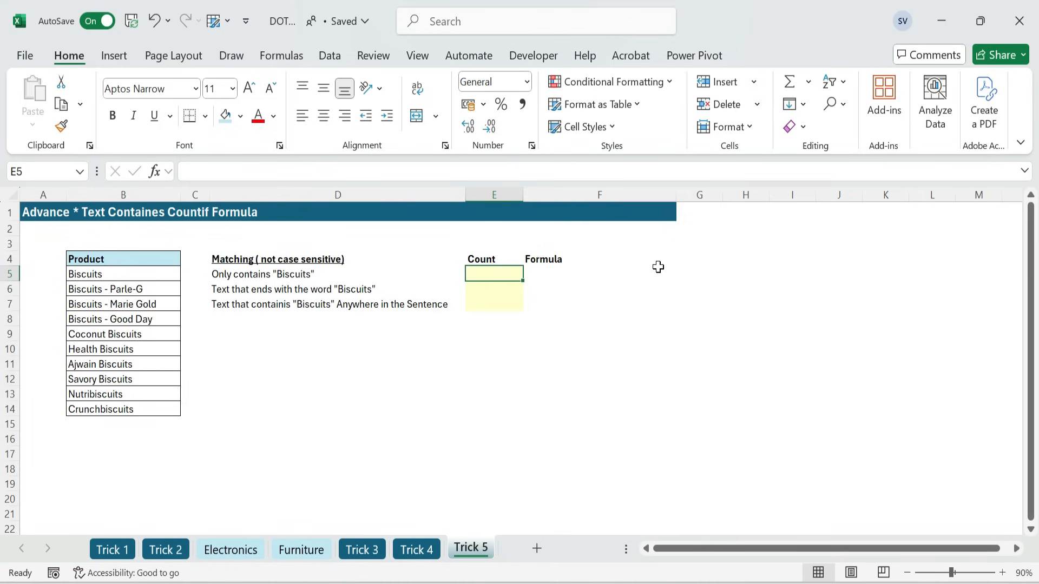
text(=countif(B5:B18)
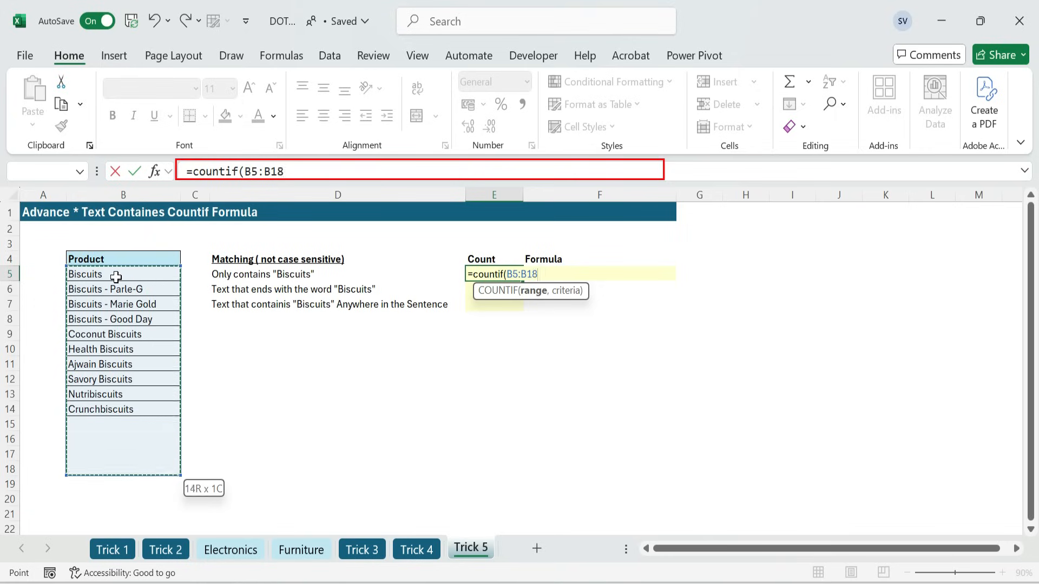
Finish =COUNTIF(B5:B19,"Biscuits") in E5, returning 1.
text(,"Biscuits"))
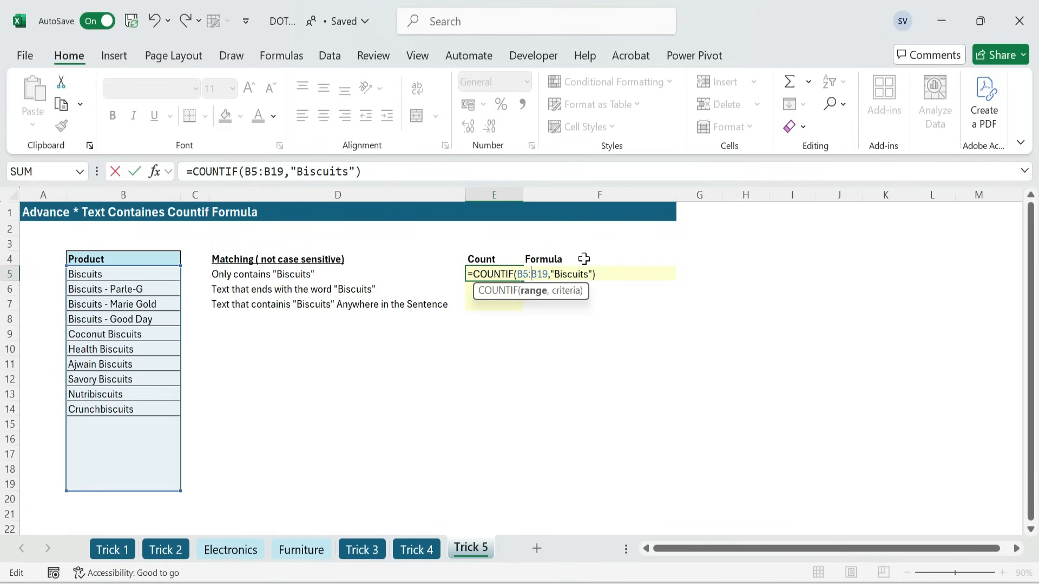
key(Return)
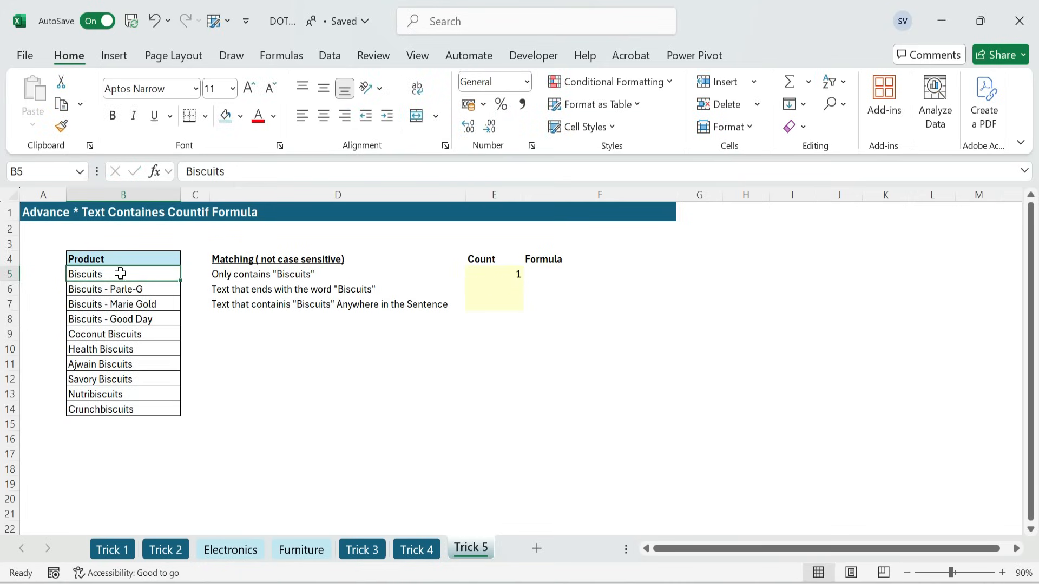
mouse_move(111, 304)
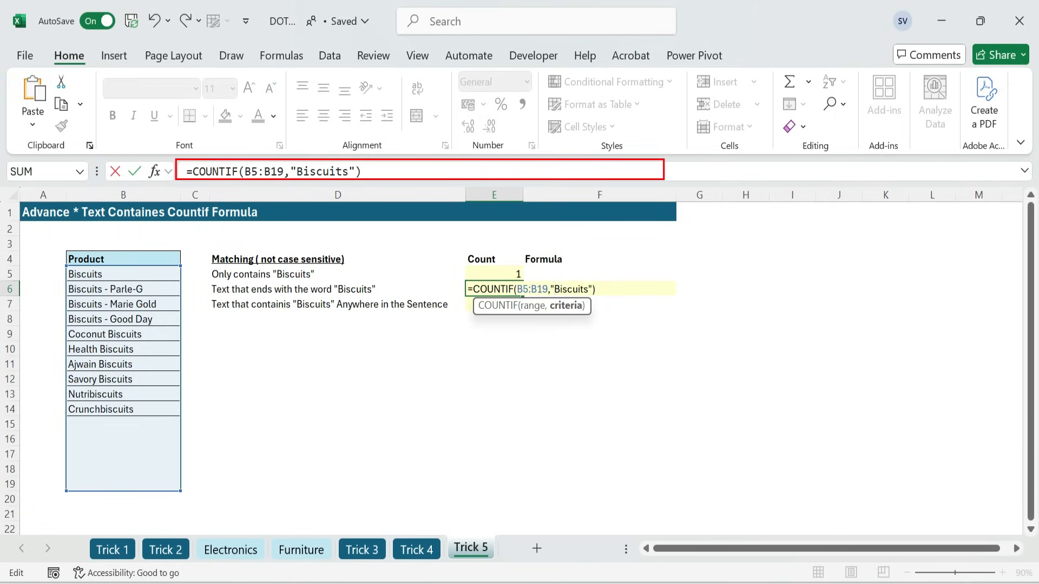
Count "*Biscuits" in E6 for 7 and type both formulas as text in F5:F6.
text(*)
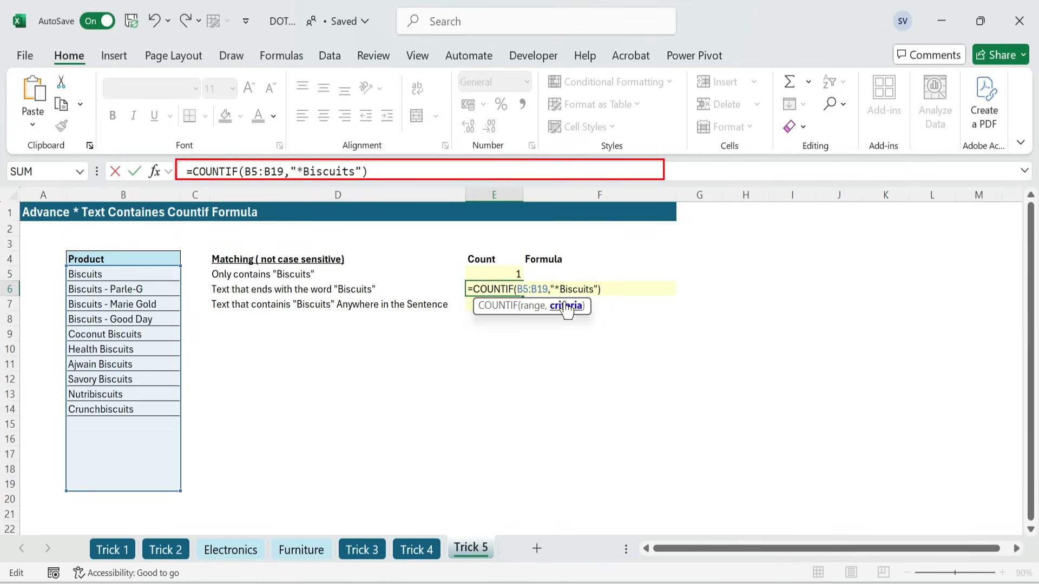
key(Return)
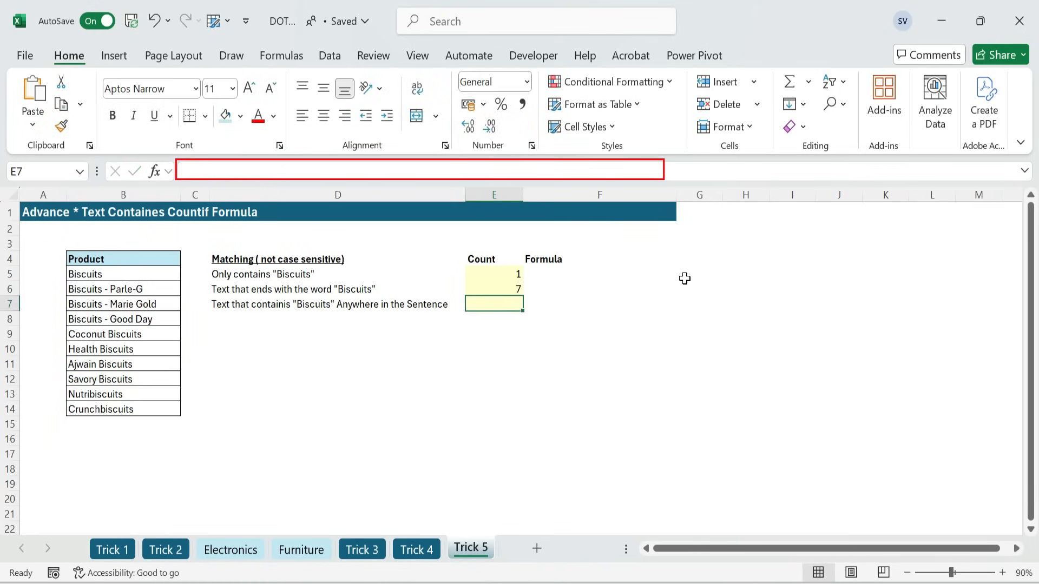
text(=COUNTIF(B5:B19,"Biscuits"))
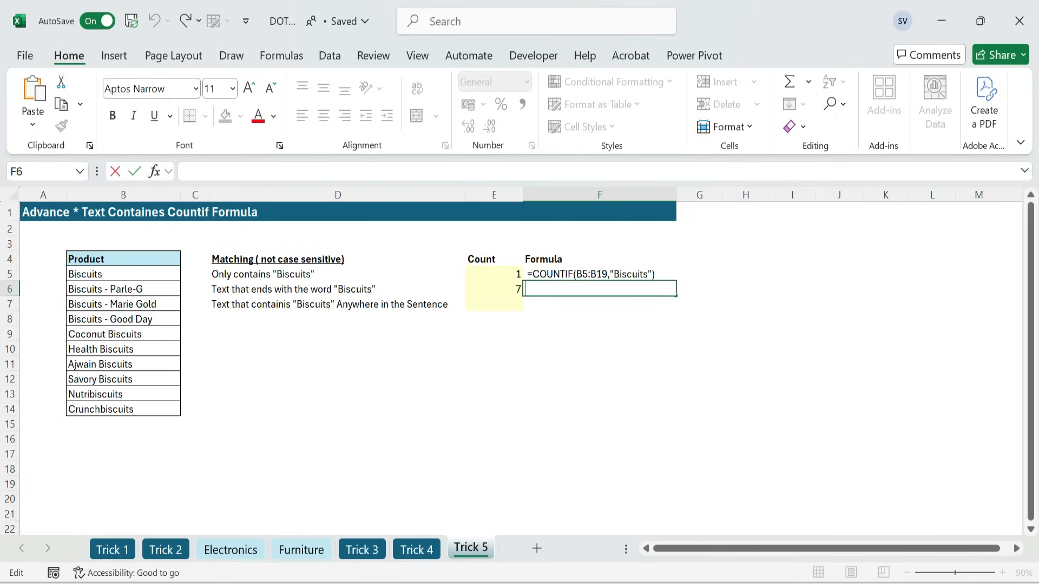
text(=COUNTIF(B5:B19,"*Biscuits"))
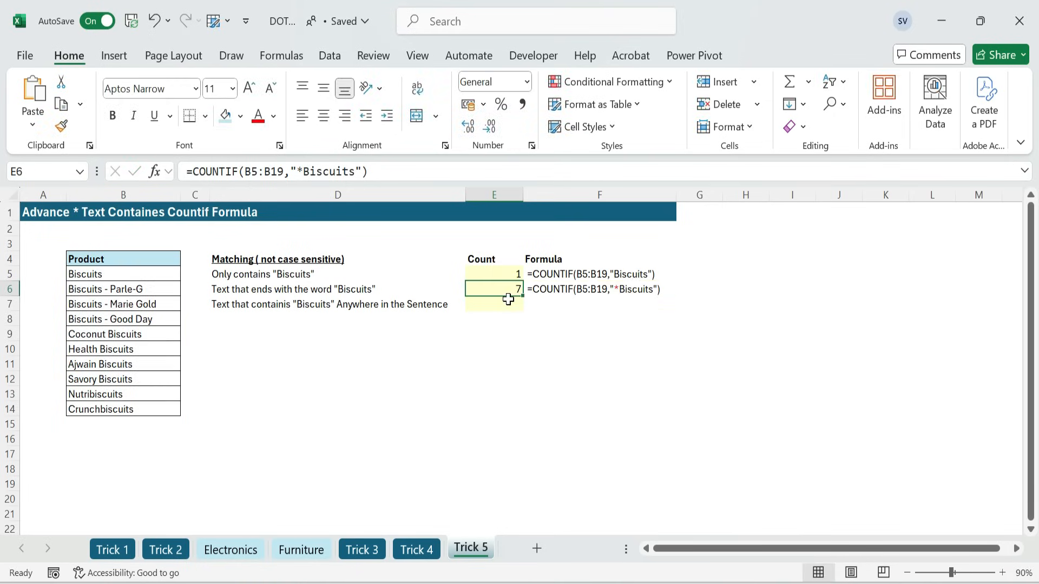
mouse_move(250, 291)
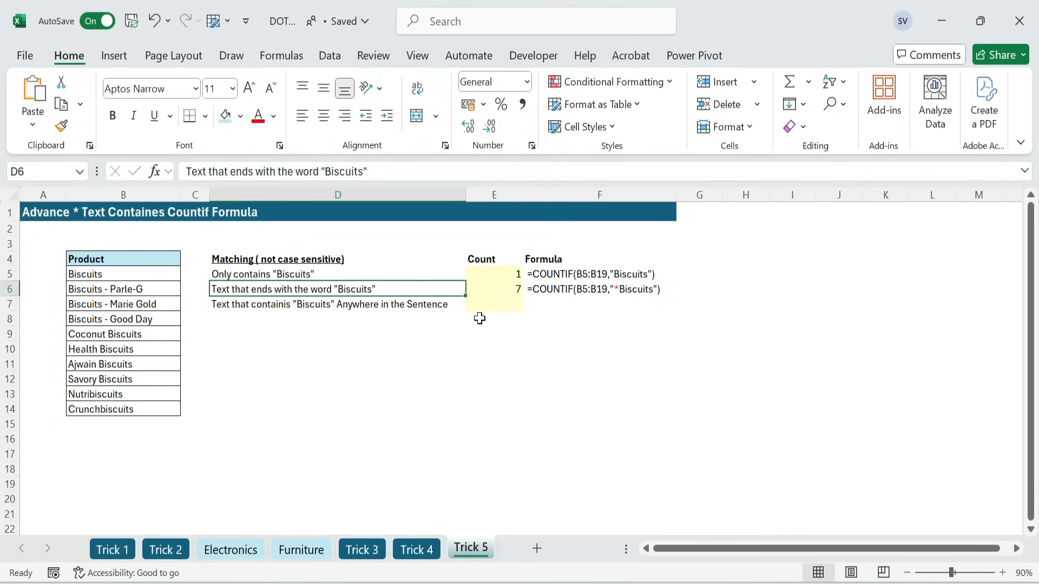
Highlight products ending in Biscuits, such as Crunchbiscuits, to verify the count.
click(123, 333)
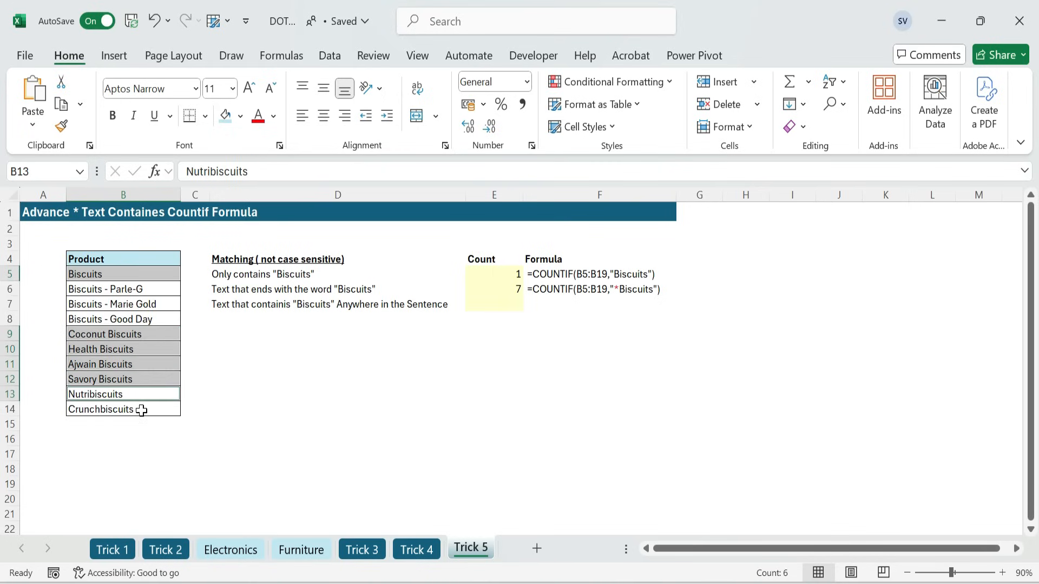
click(123, 409)
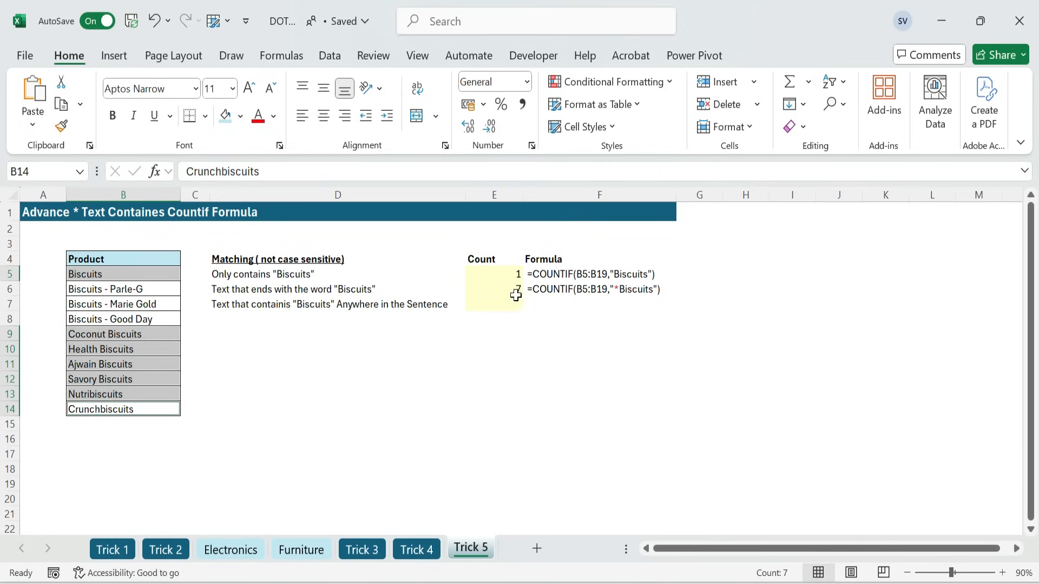
click(494, 303)
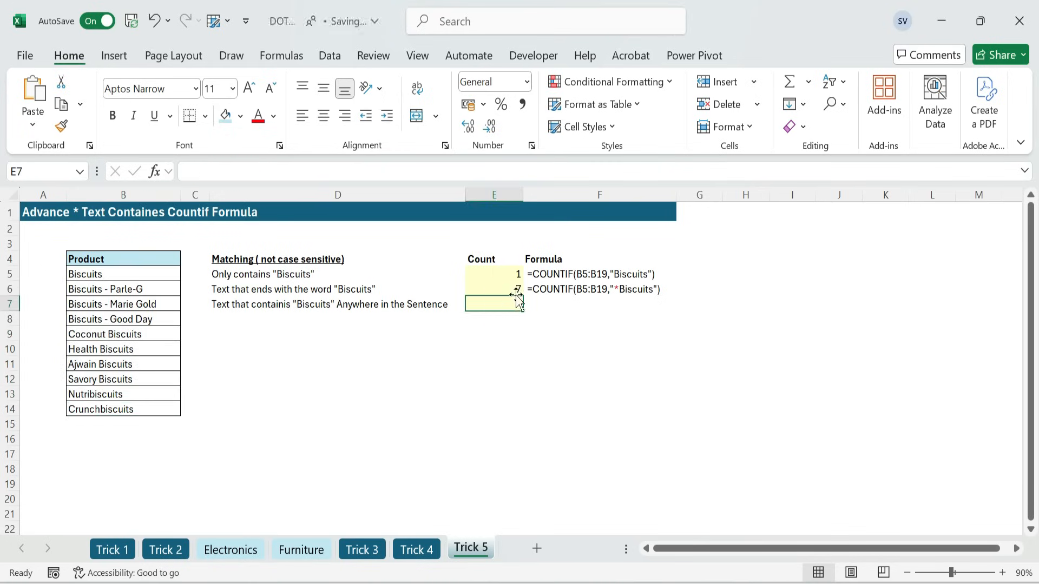
click(493, 289)
text(=COUNTIF(B5:B19,"*Biscuits"))
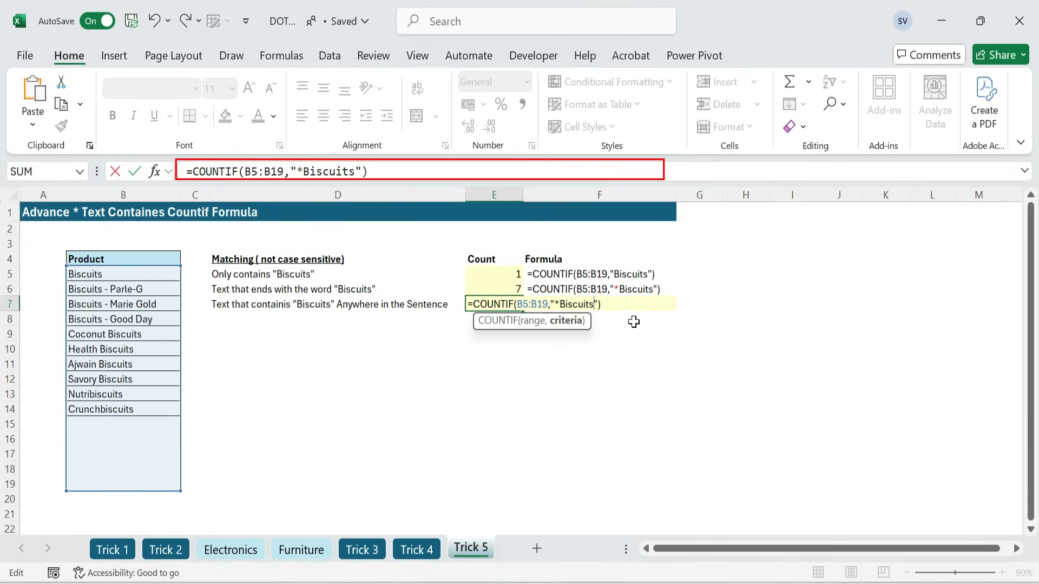
Confirm =COUNTIF(B5:B19,"*Biscuits*") in E7, returning 10, and compare it with F7.
key(Return)
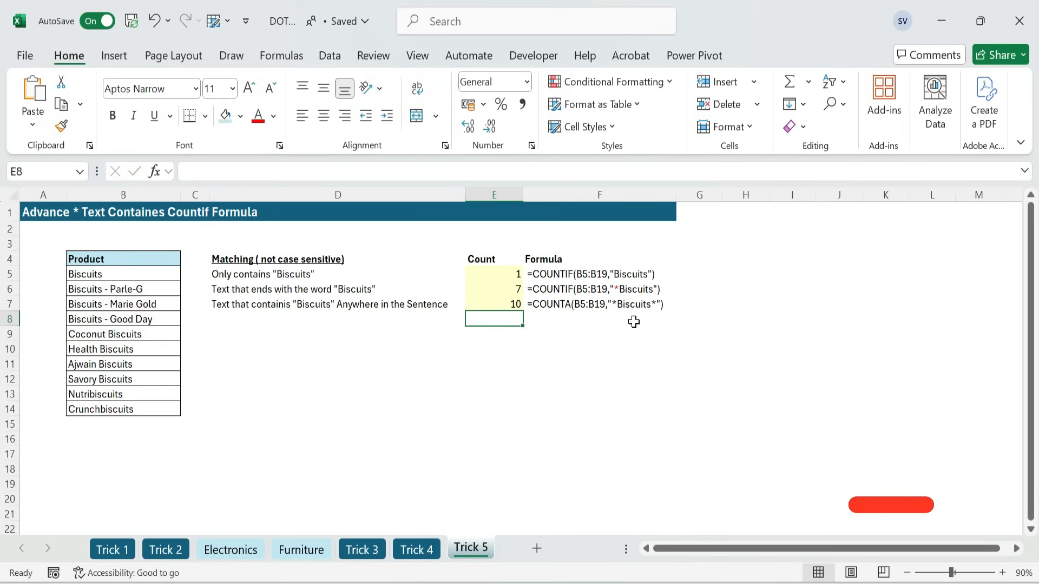
click(493, 304)
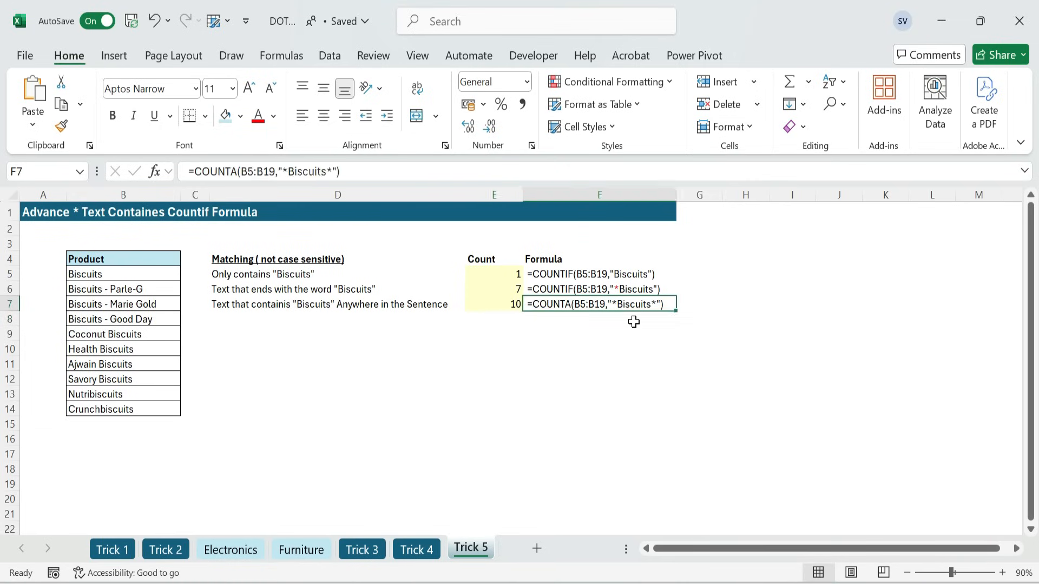
click(494, 304)
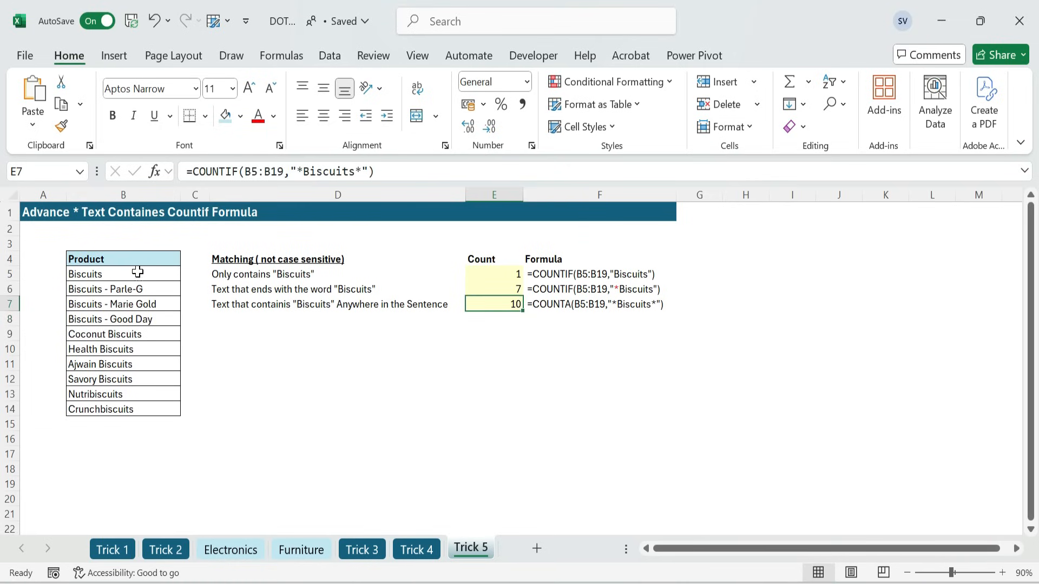
click(600, 304)
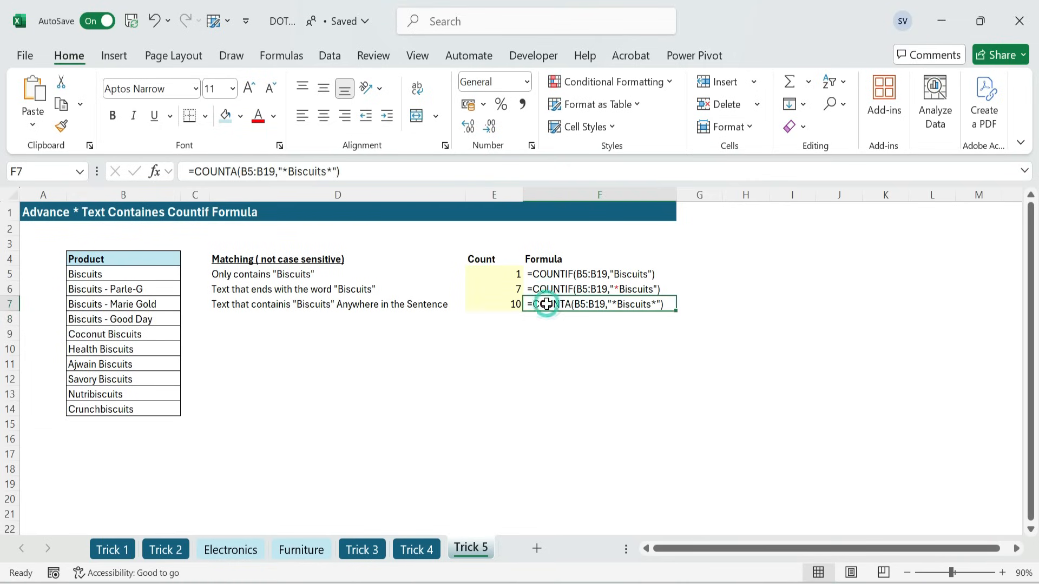
Correct the F7 formula text from COUNTA to COUNTIF and review the three counts.
double_click(599, 304)
text(IF)
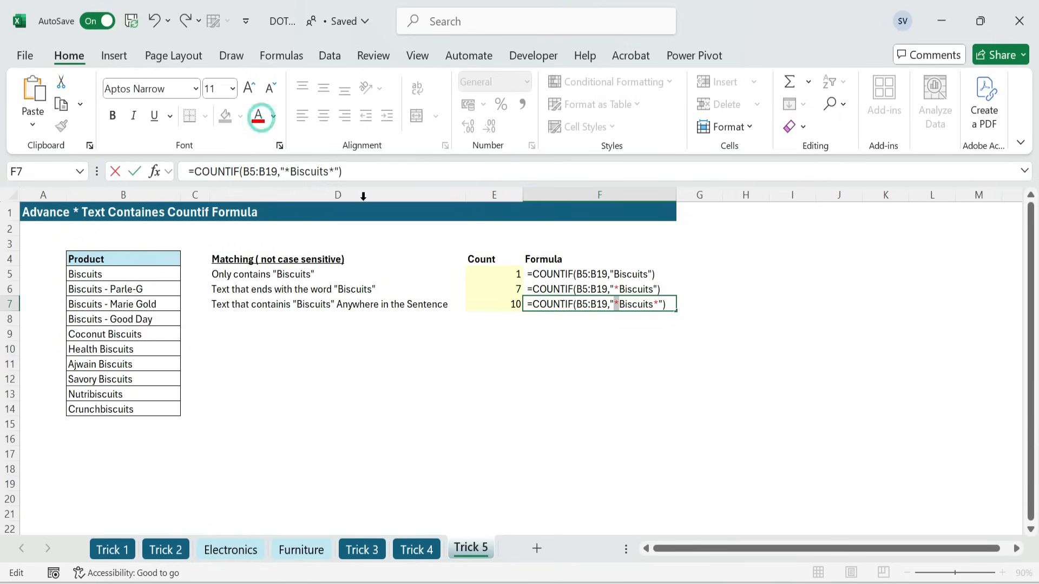
click(745, 304)
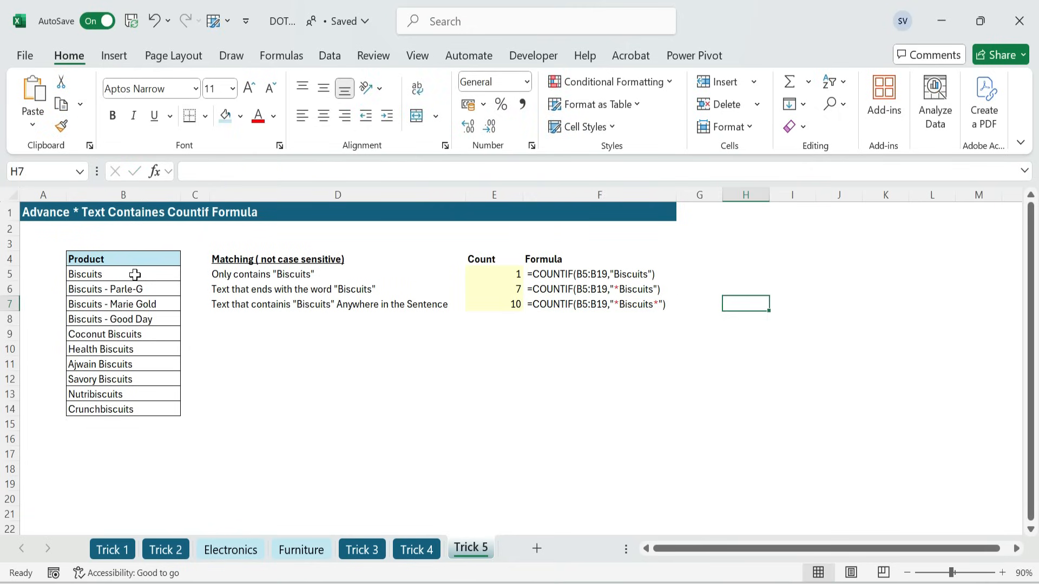
click(95, 395)
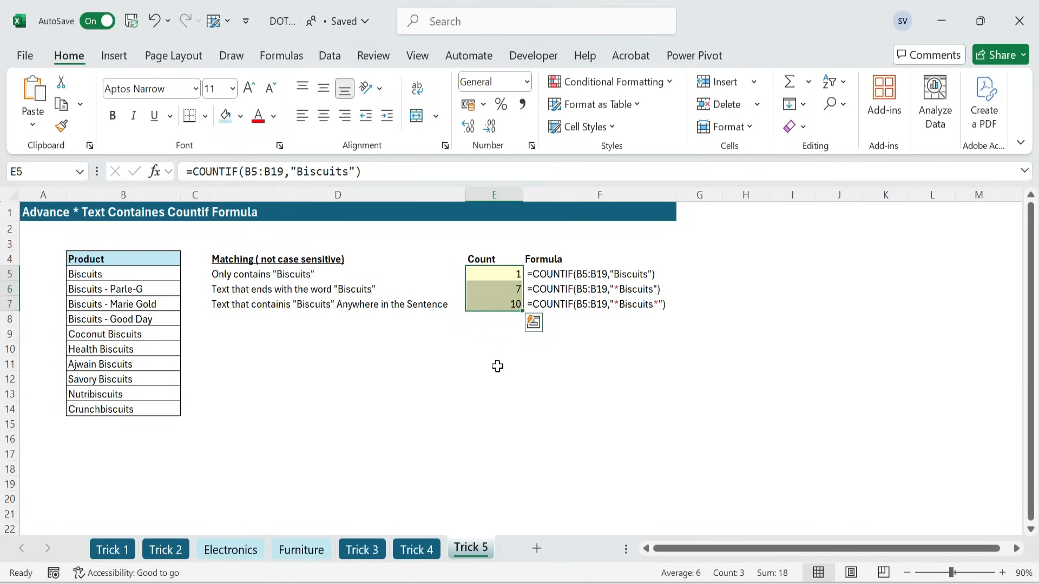
mouse_move(535, 423)
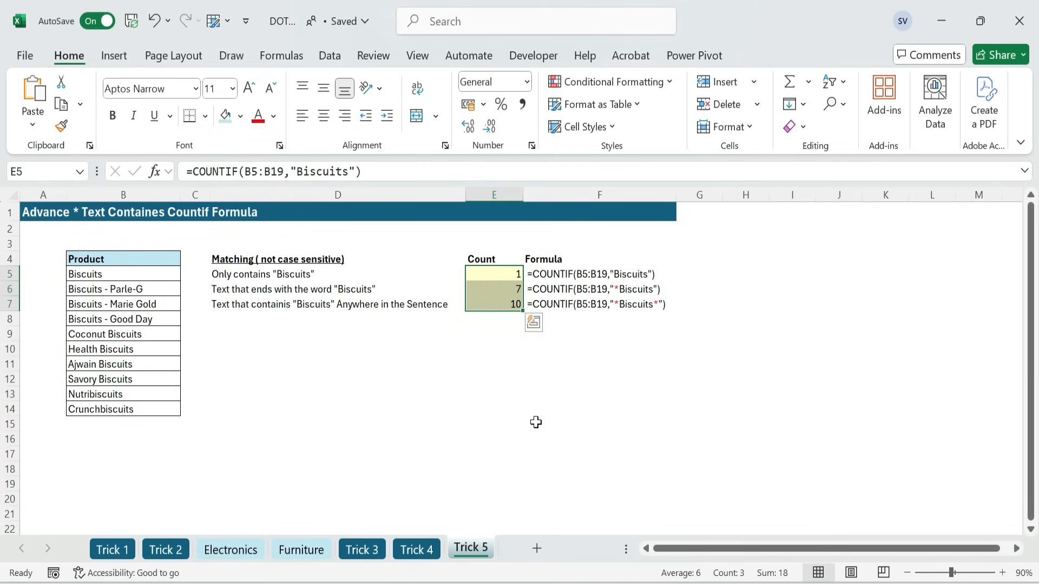
click(337, 438)
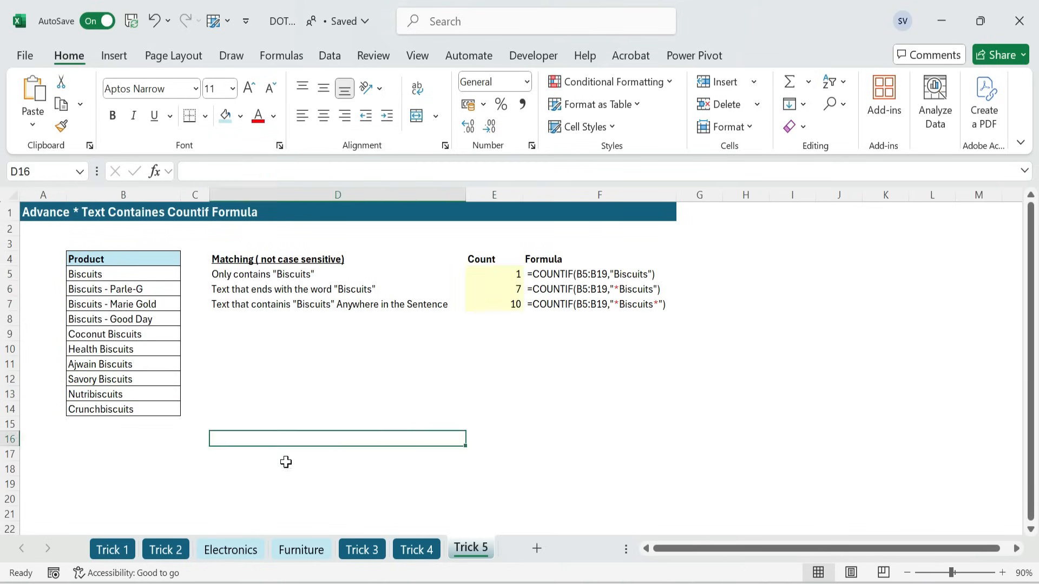
click(112, 549)
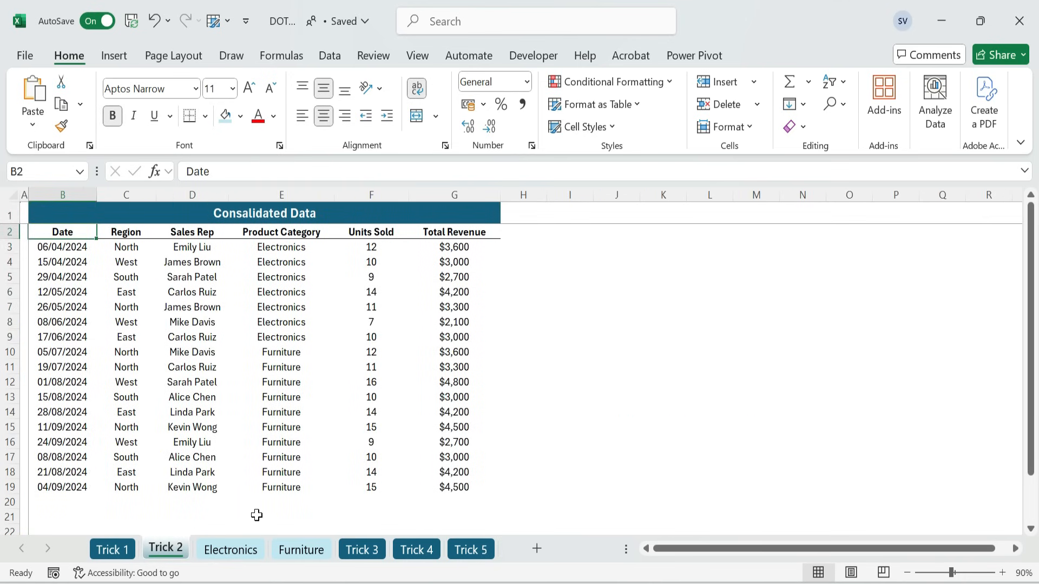
click(362, 549)
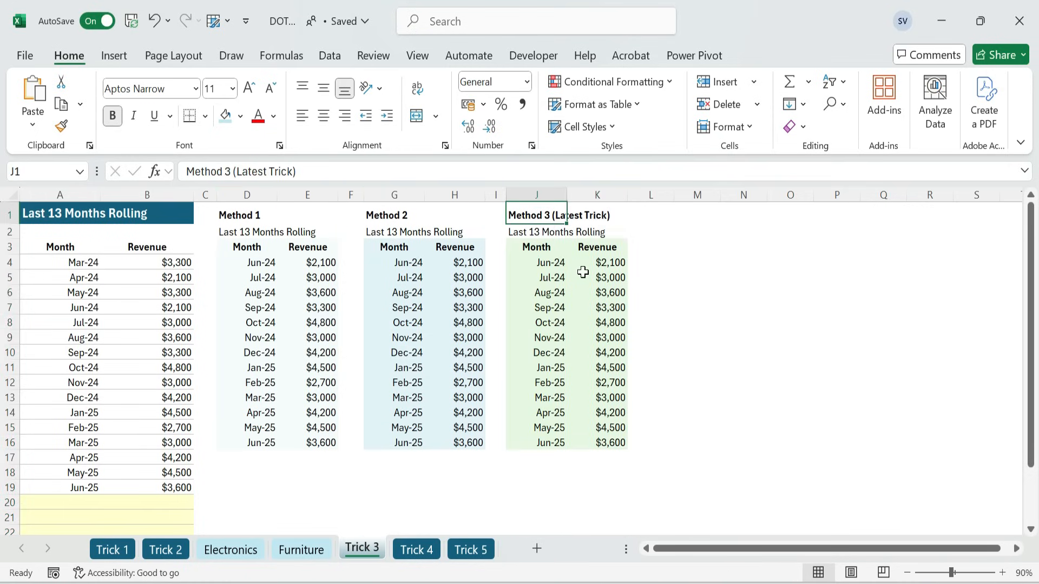
click(550, 261)
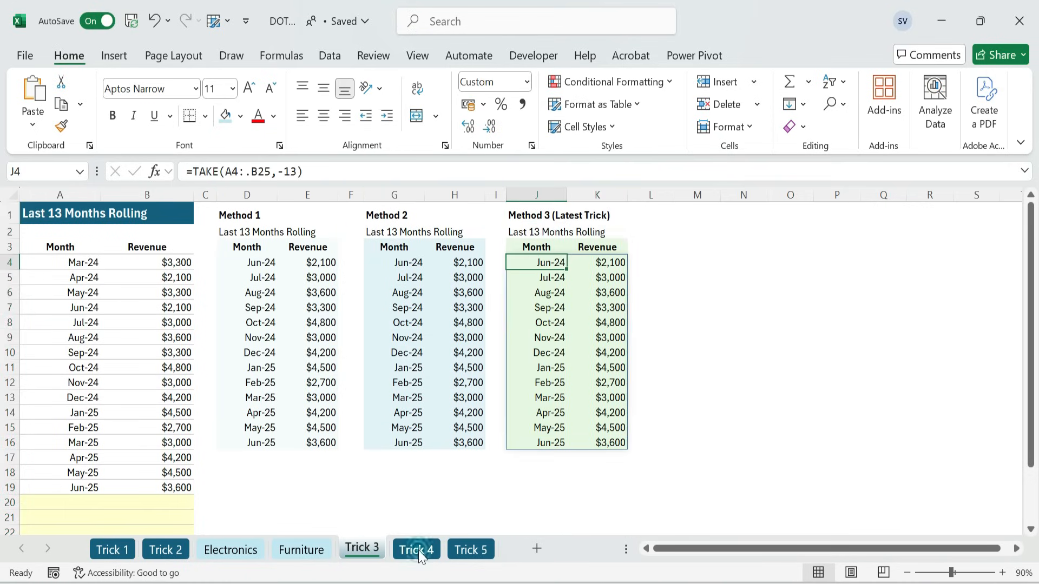
click(417, 549)
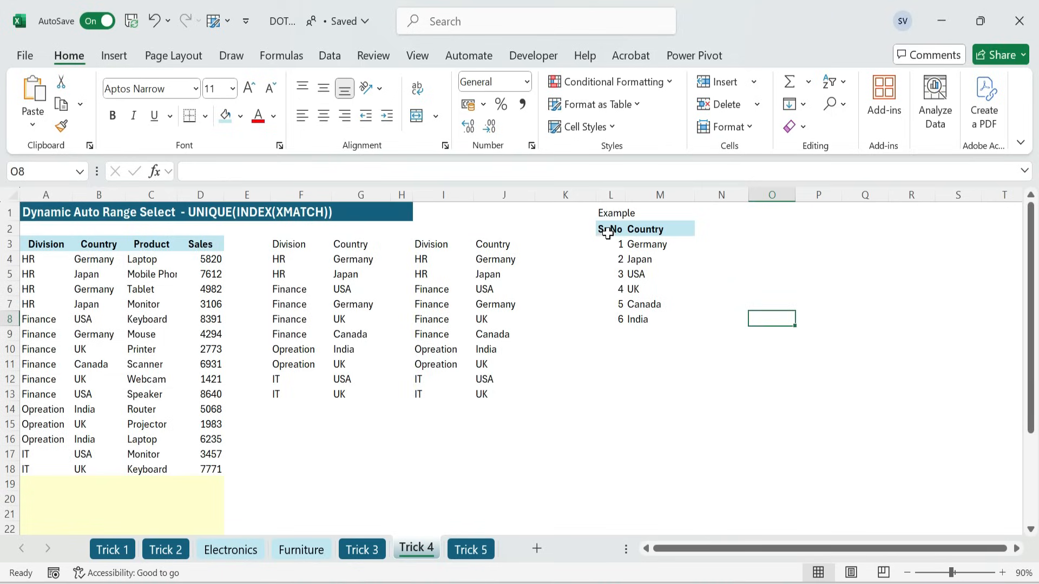
click(470, 549)
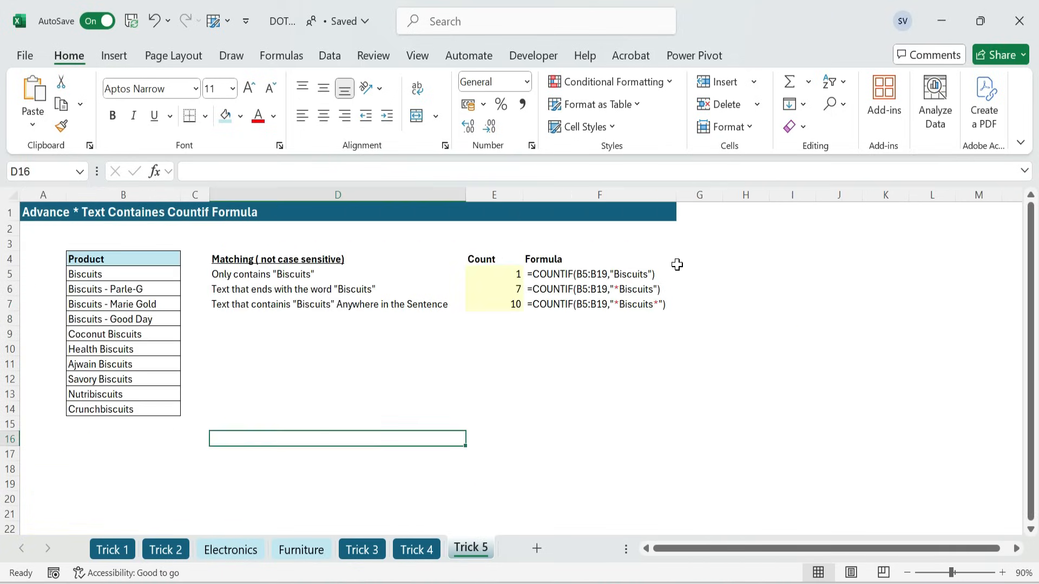
click(598, 408)
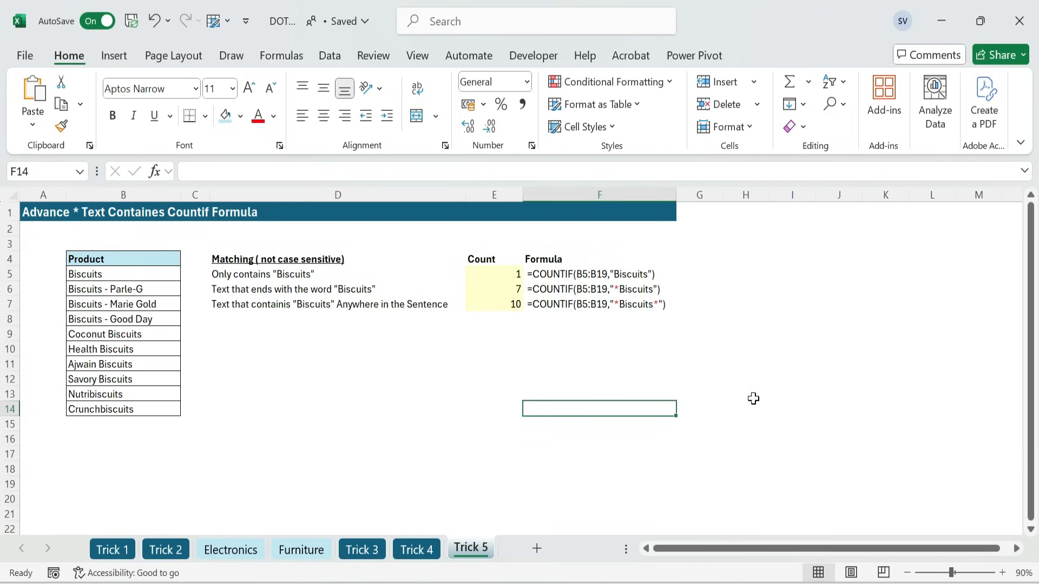